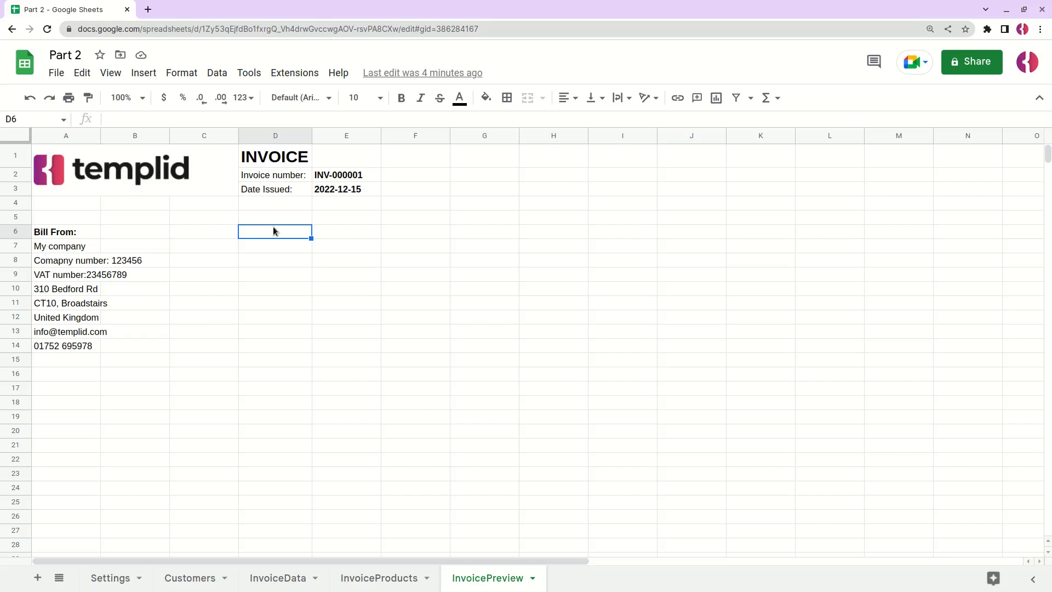
# Type 'Bill To:' in D6 of InvoicePreview after reviewing the Customers records
pyautogui.write('Bitt')
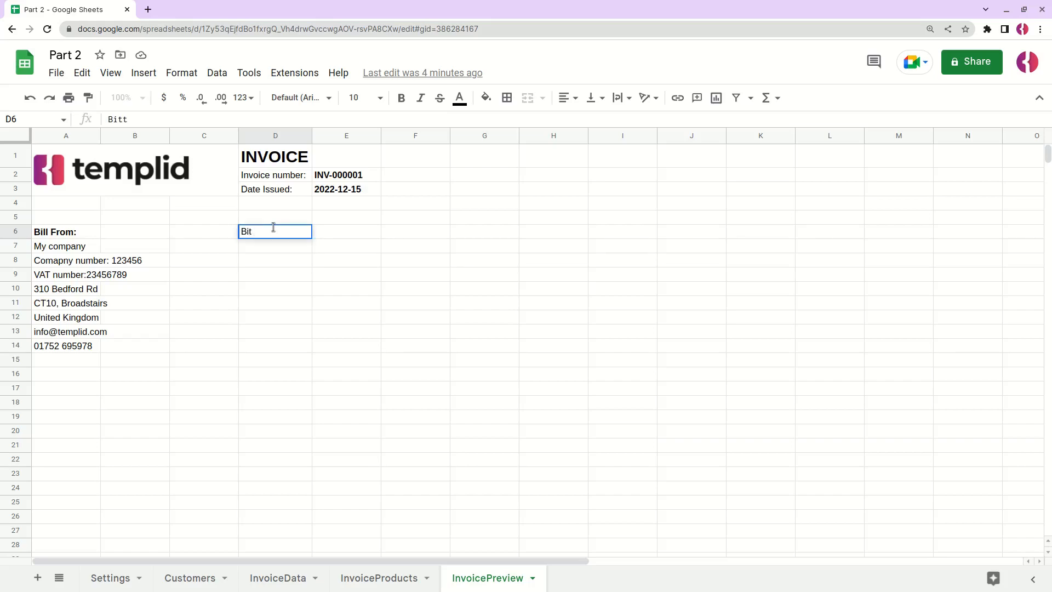
pyautogui.write('Bill To:')
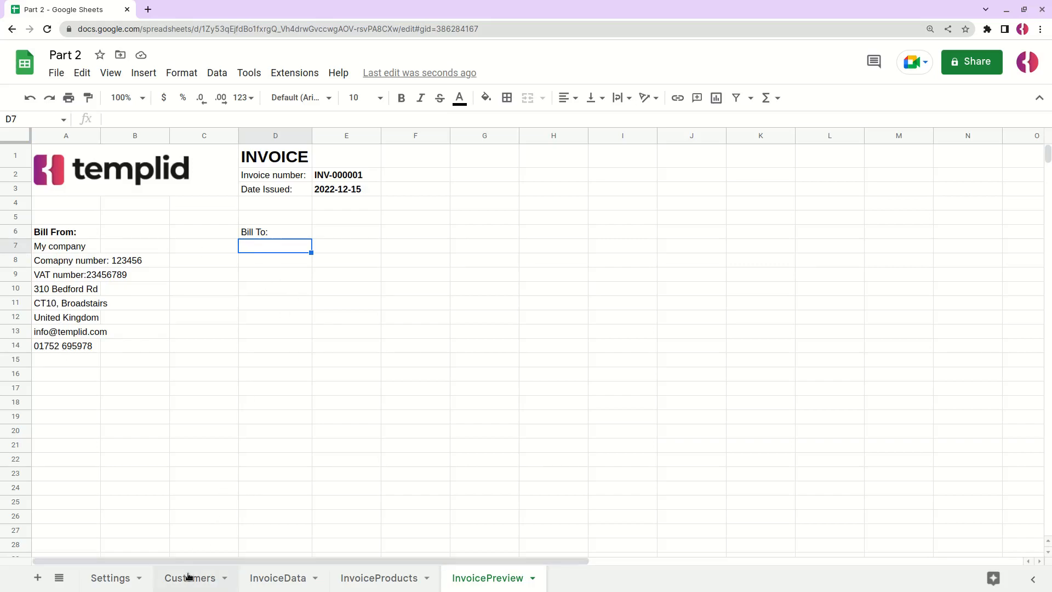
pyautogui.click(190, 577)
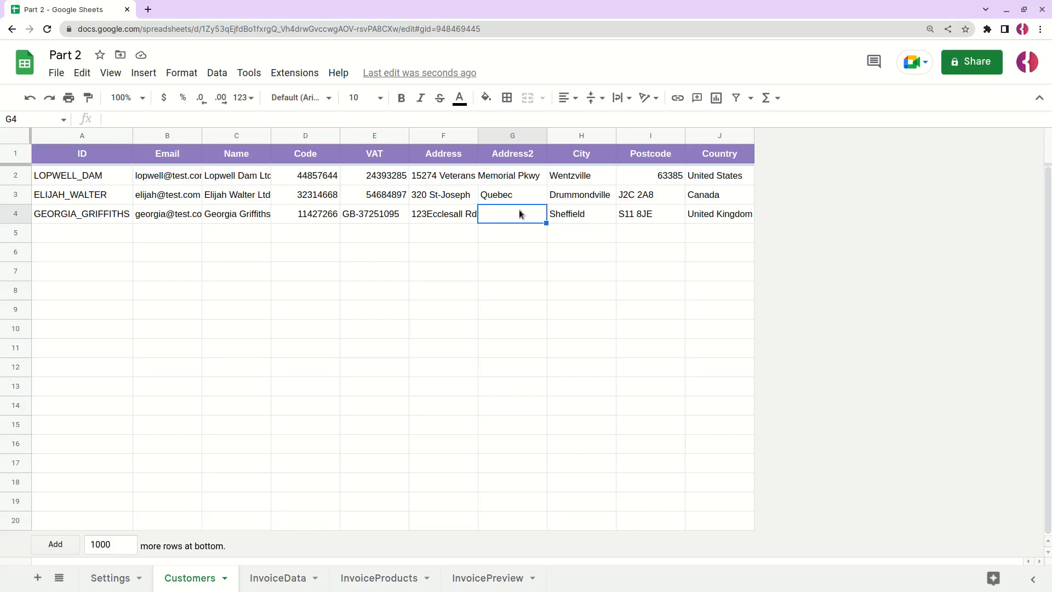
pyautogui.moveTo(433, 394)
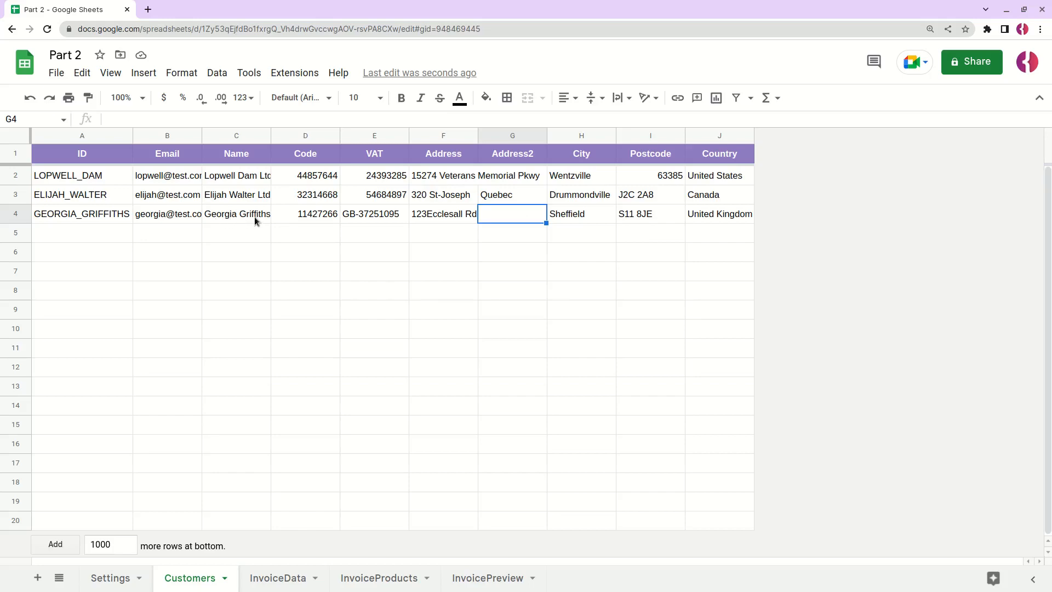
pyautogui.click(487, 577)
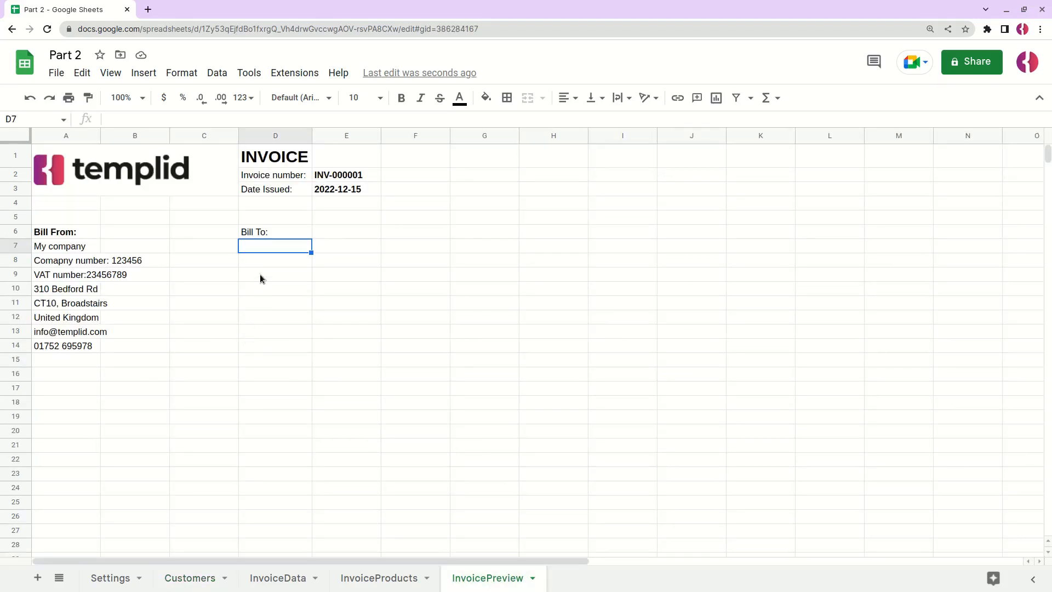
pyautogui.moveTo(274, 245)
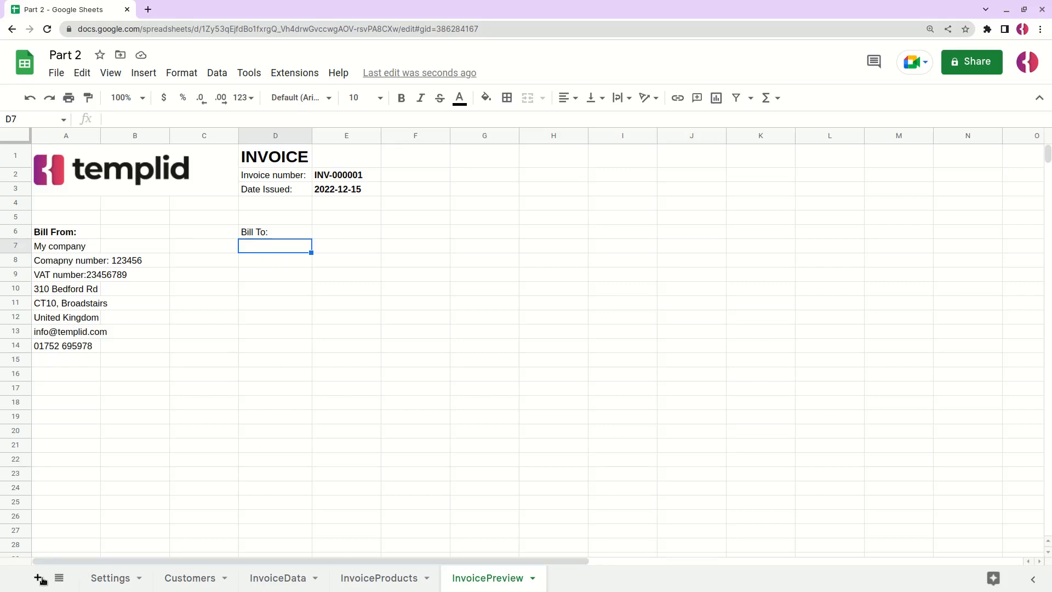
# Add an h_billTo sheet and start a QUERY over Customers!A2:J in A1
pyautogui.click(37, 577)
pyautogui.write('h')
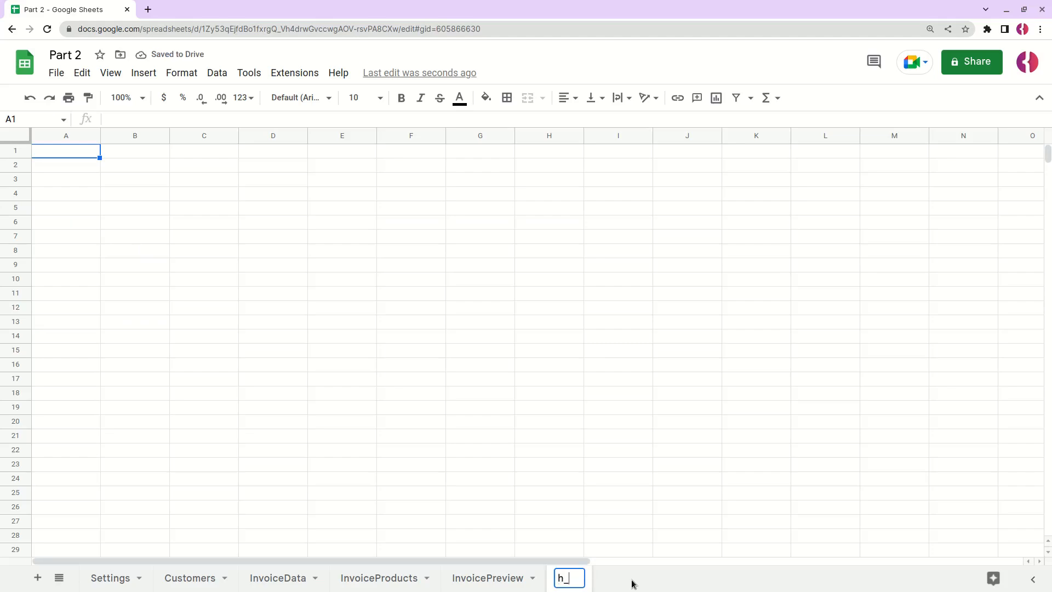
pyautogui.write('_billTo')
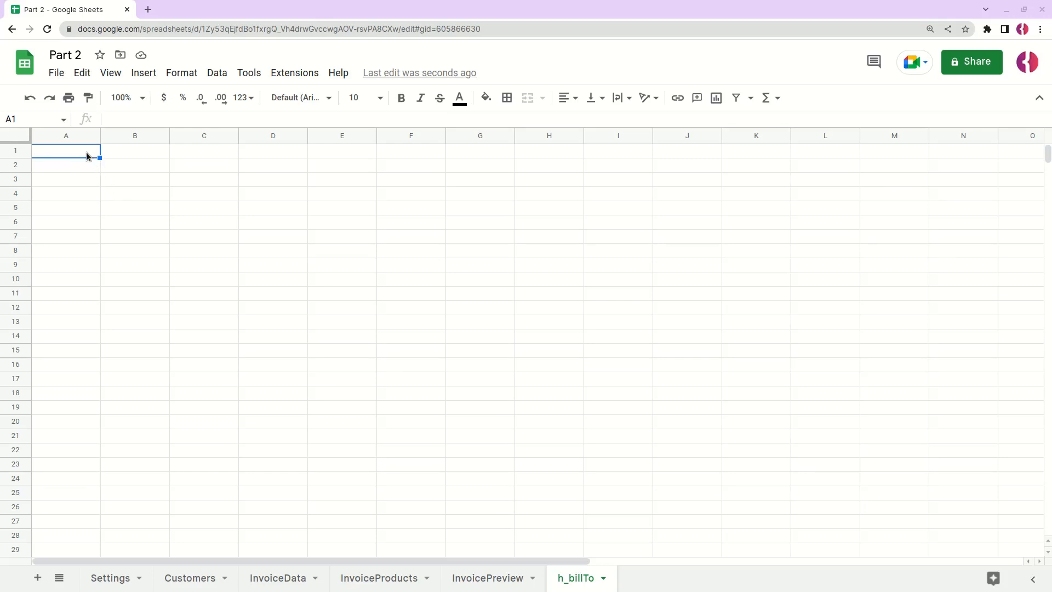
pyautogui.write('=')
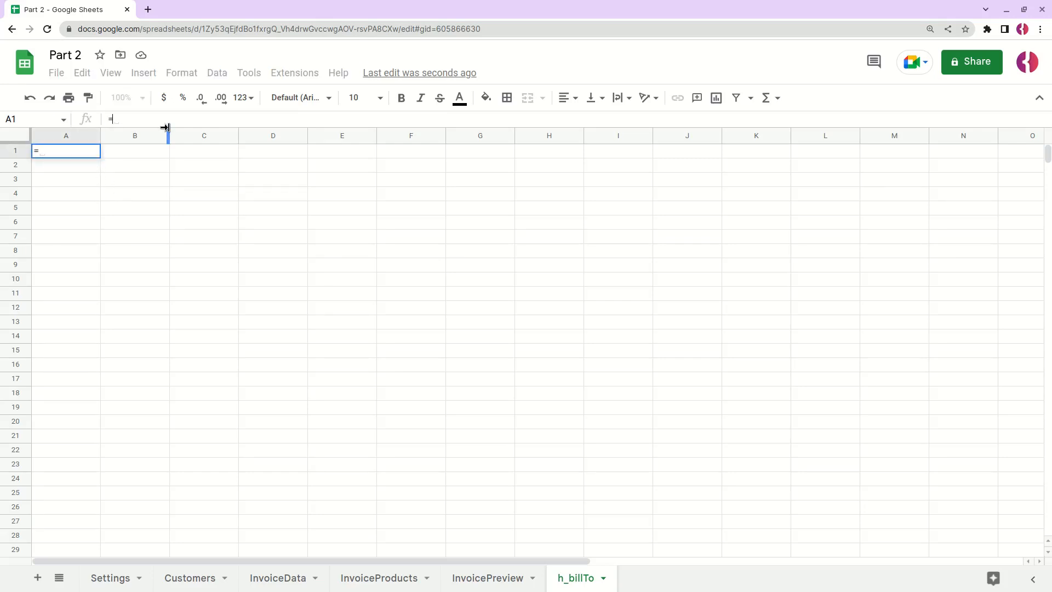
pyautogui.write('QUERY(')
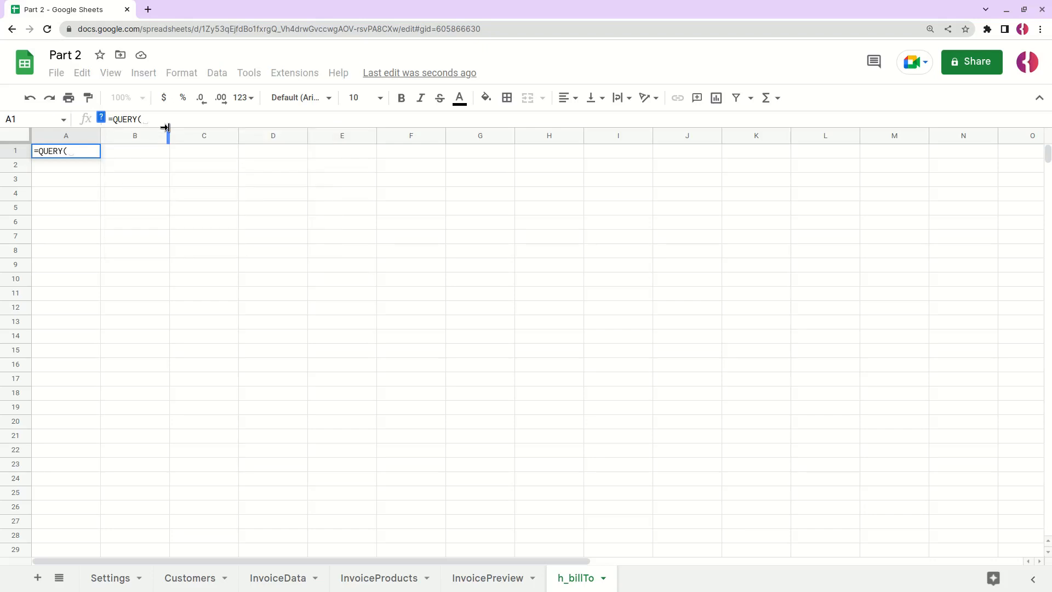
pyautogui.write('Customers!A2')
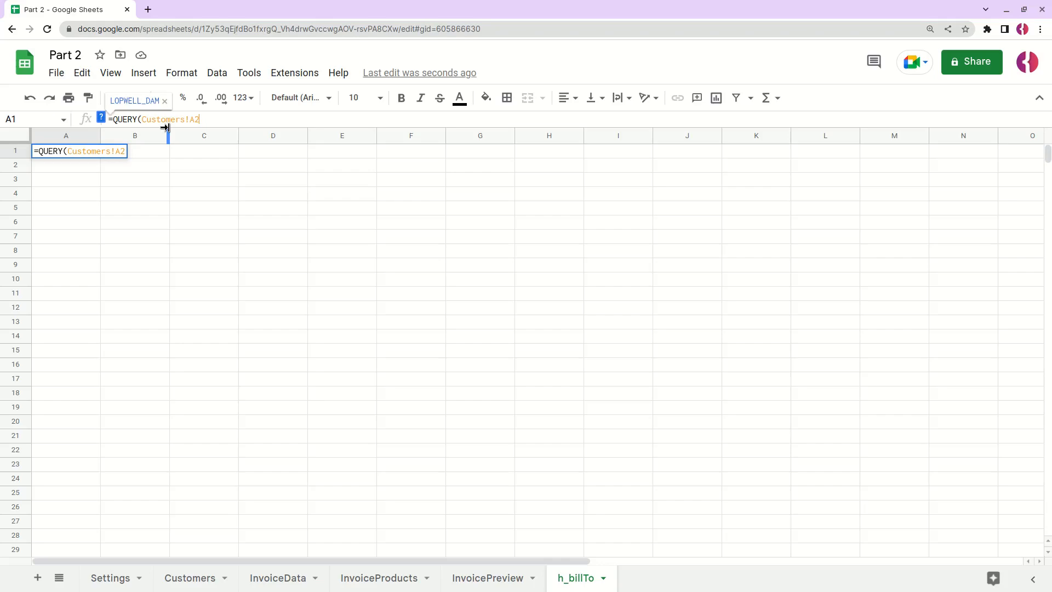
pyautogui.write(':J')
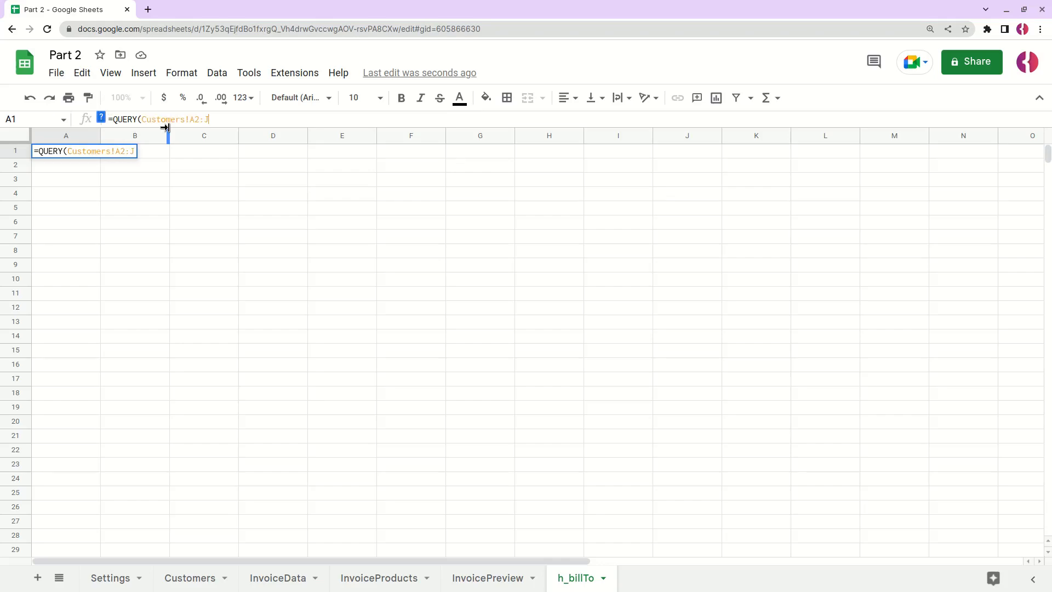
pyautogui.write(', ""')
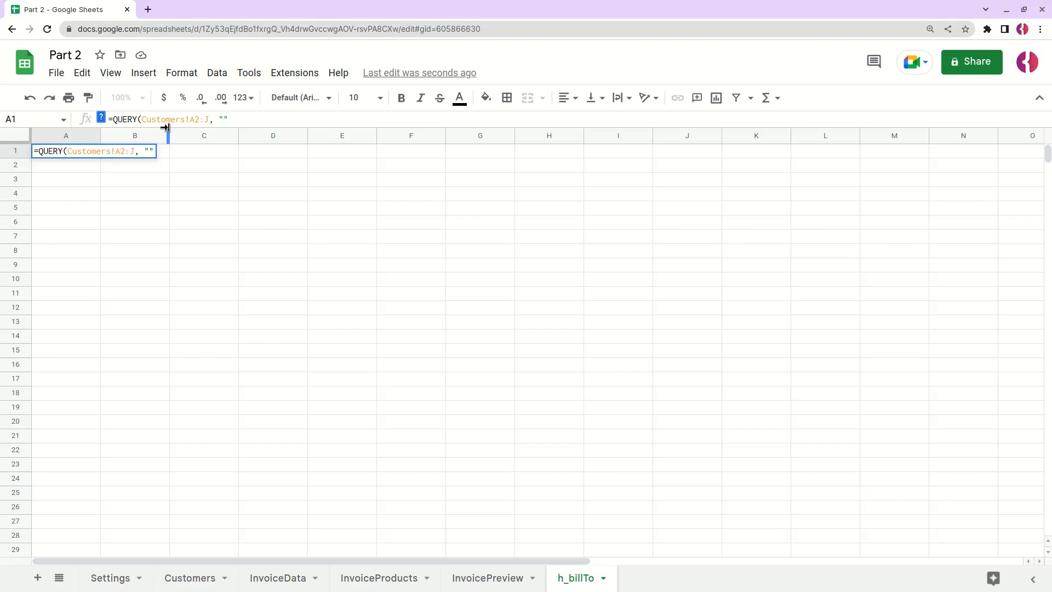
# Make the query SELECT columns C, D, E, F, G, H, I, J and B
pyautogui.write('SELECT')
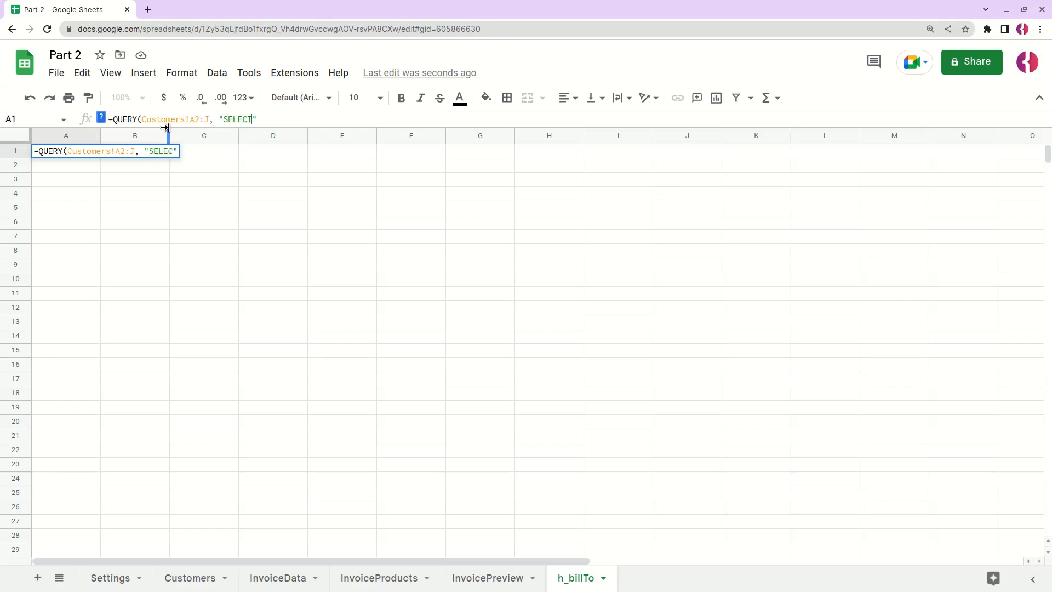
pyautogui.write('" "')
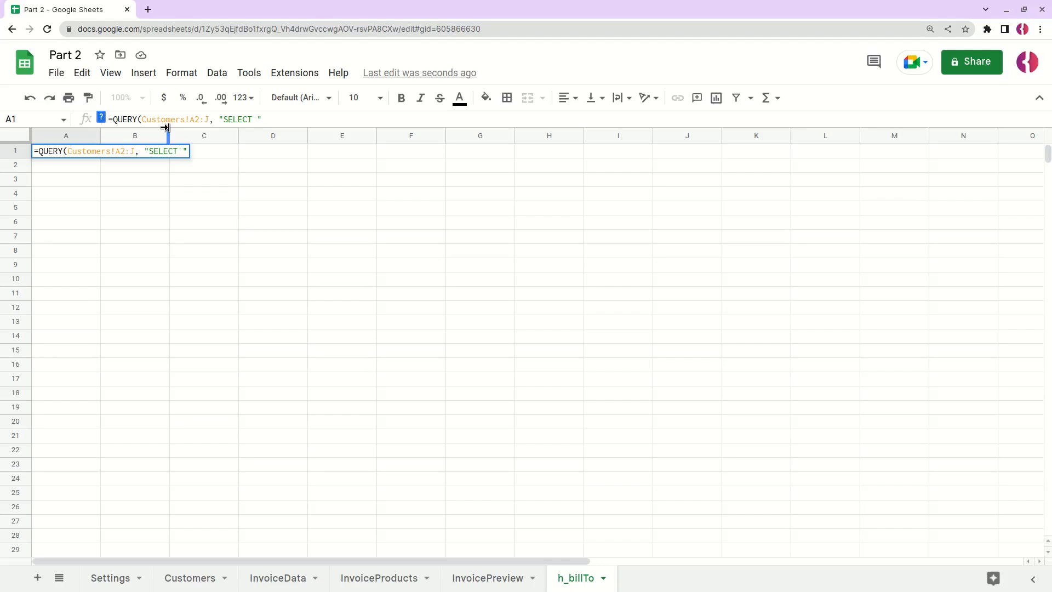
pyautogui.write('C,')
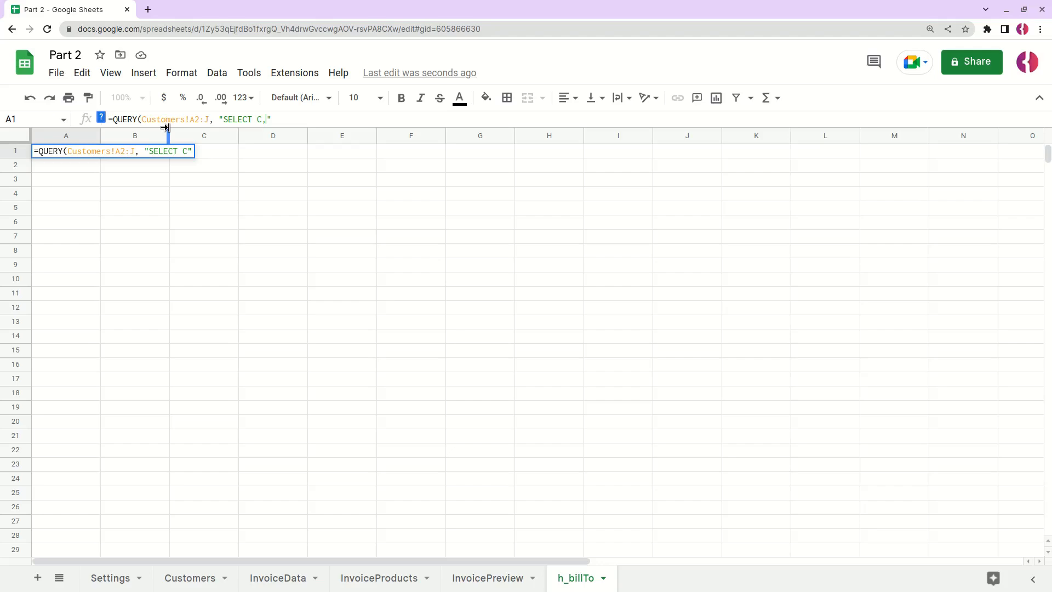
pyautogui.write(', D, E')
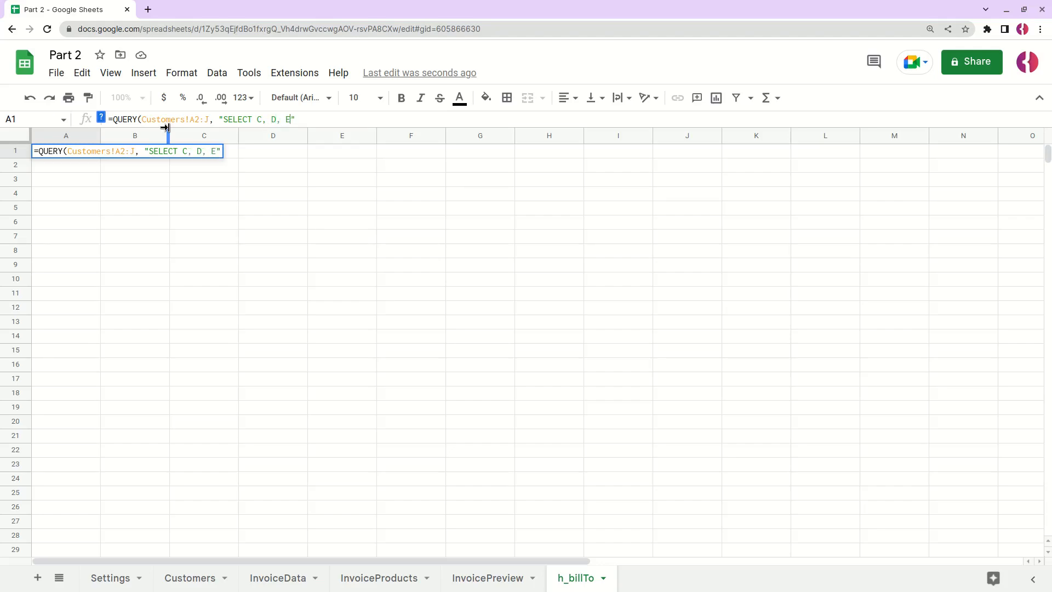
pyautogui.write(', F, G')
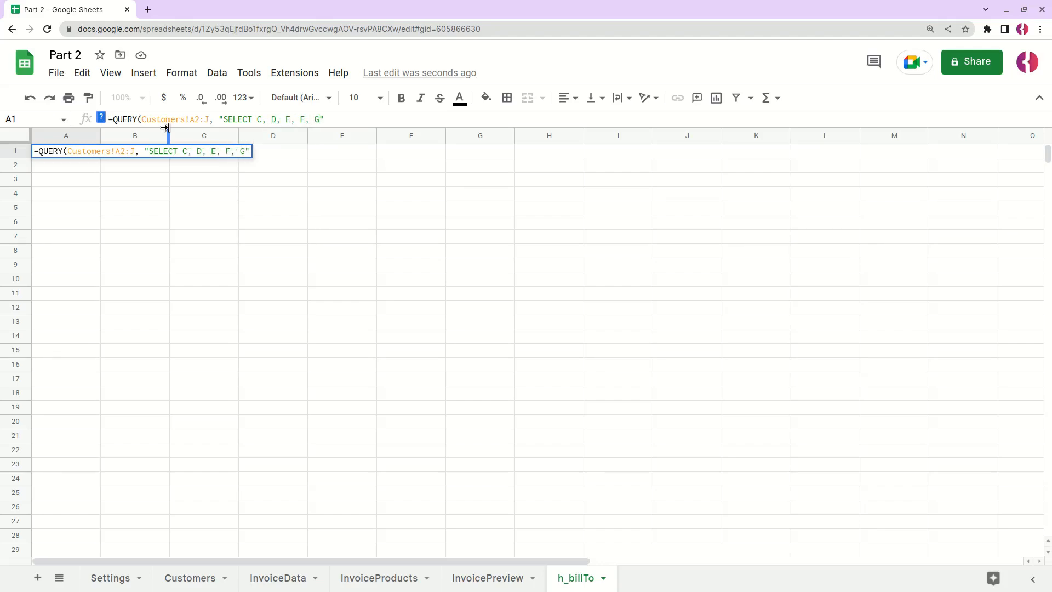
pyautogui.write(', H, I')
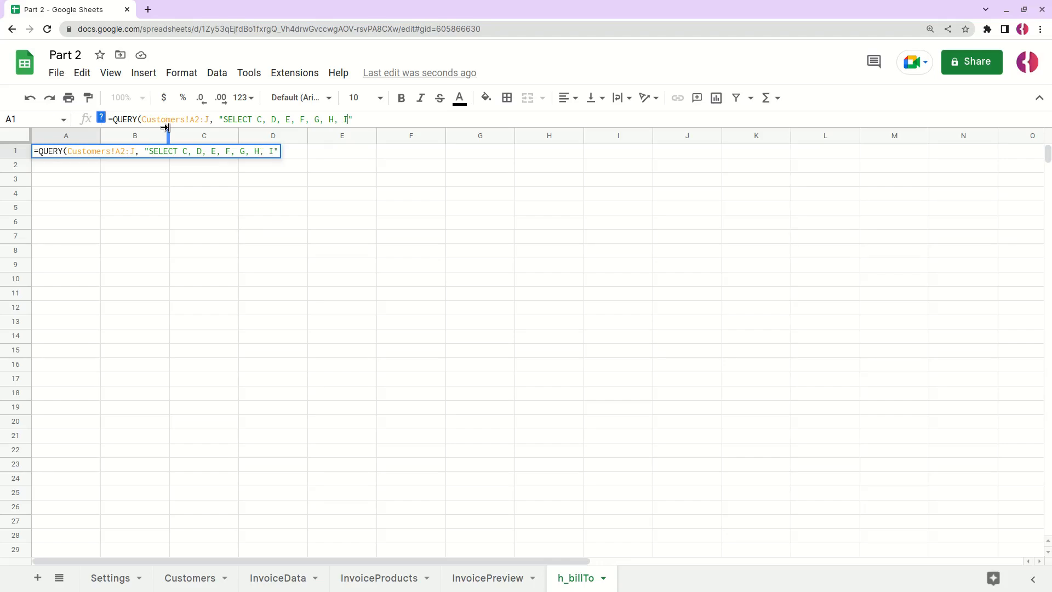
pyautogui.write(', J,')
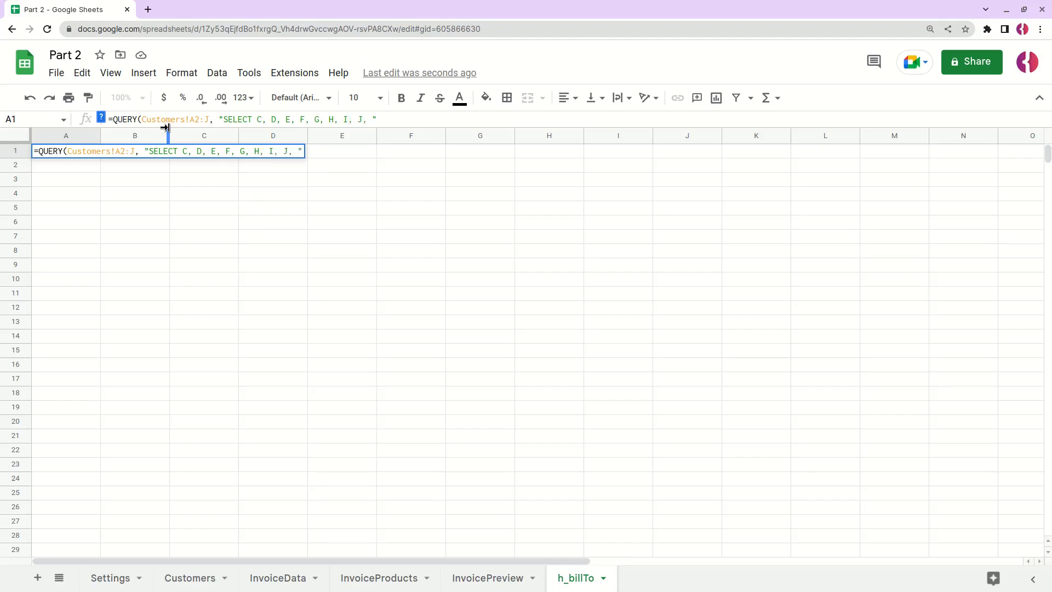
pyautogui.write('B')
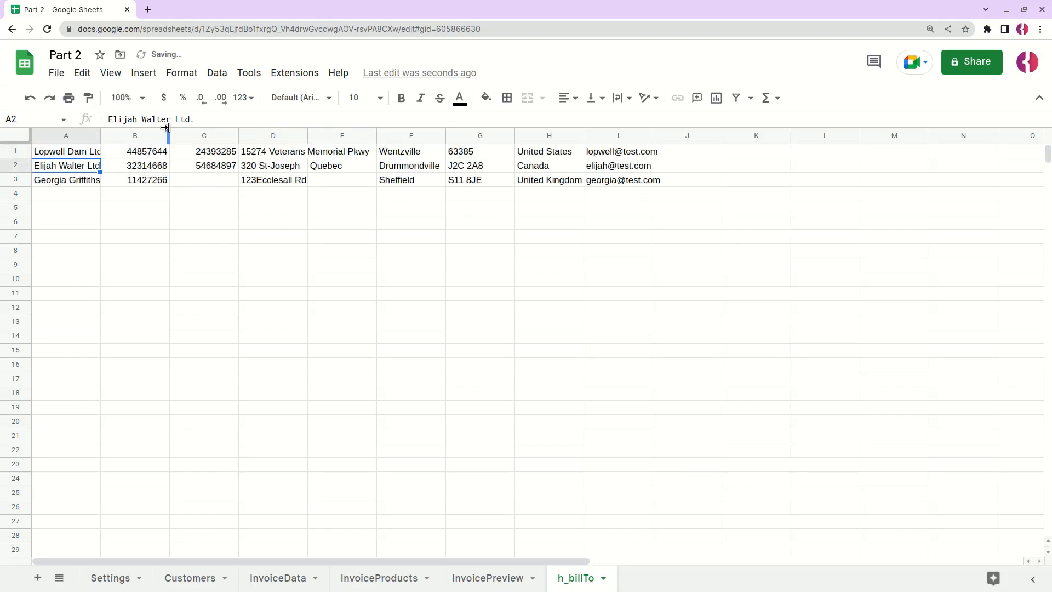
pyautogui.click(65, 151)
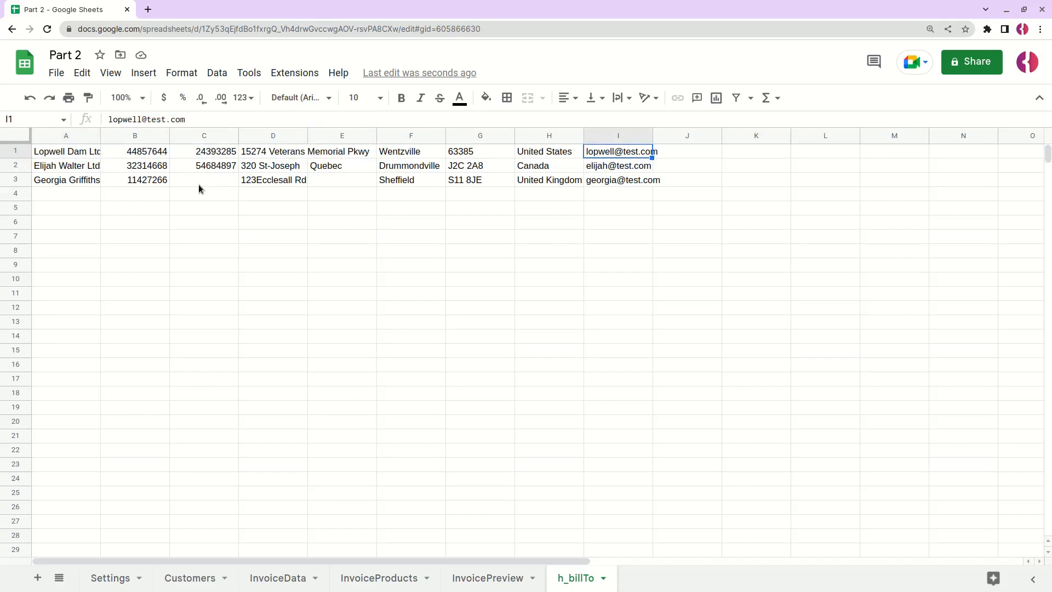
pyautogui.click(203, 179)
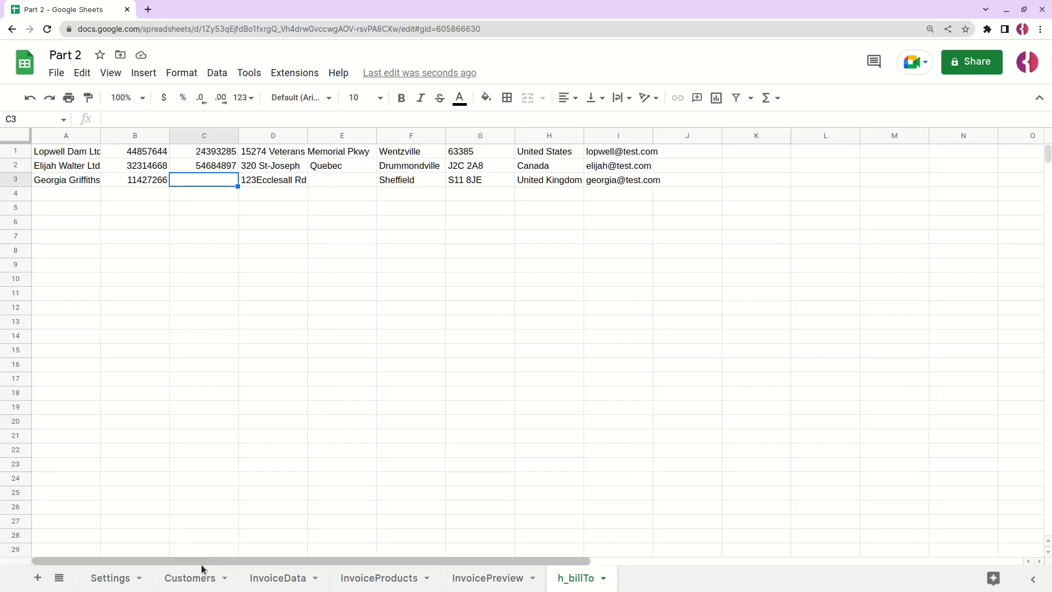
pyautogui.click(189, 577)
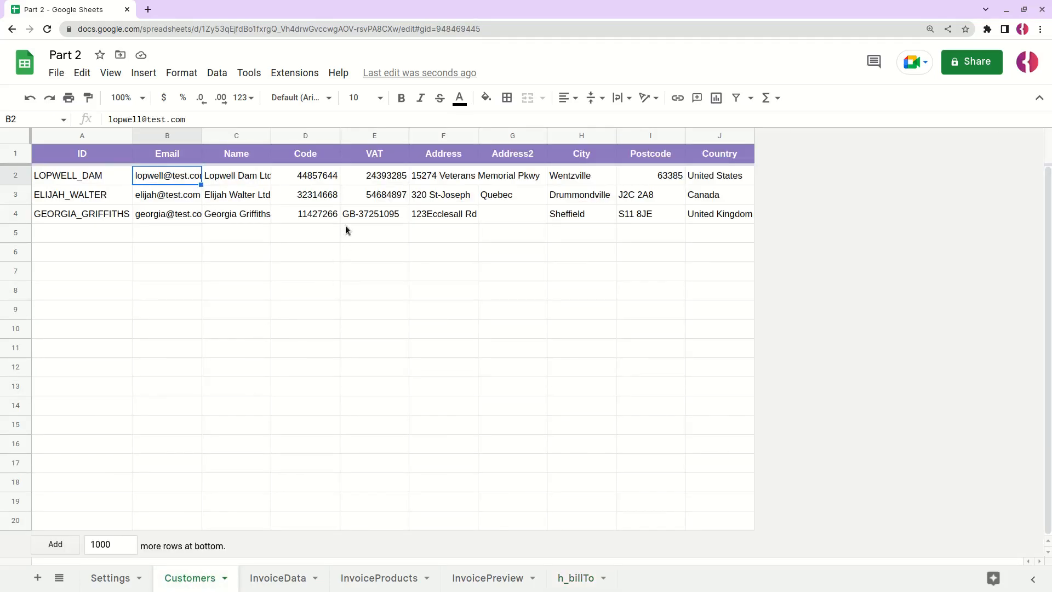
pyautogui.click(374, 195)
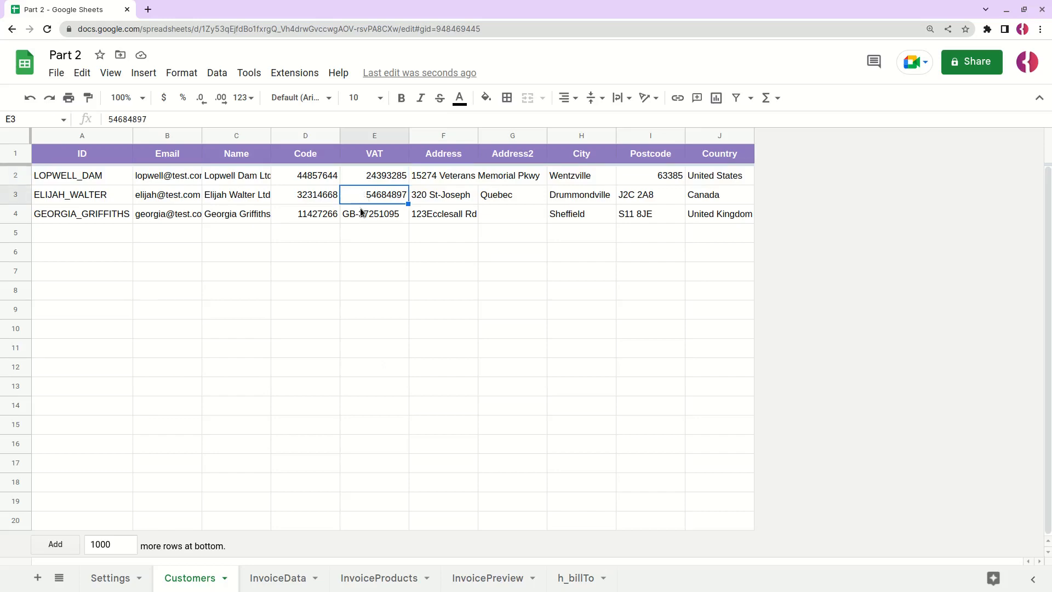
pyautogui.click(574, 577)
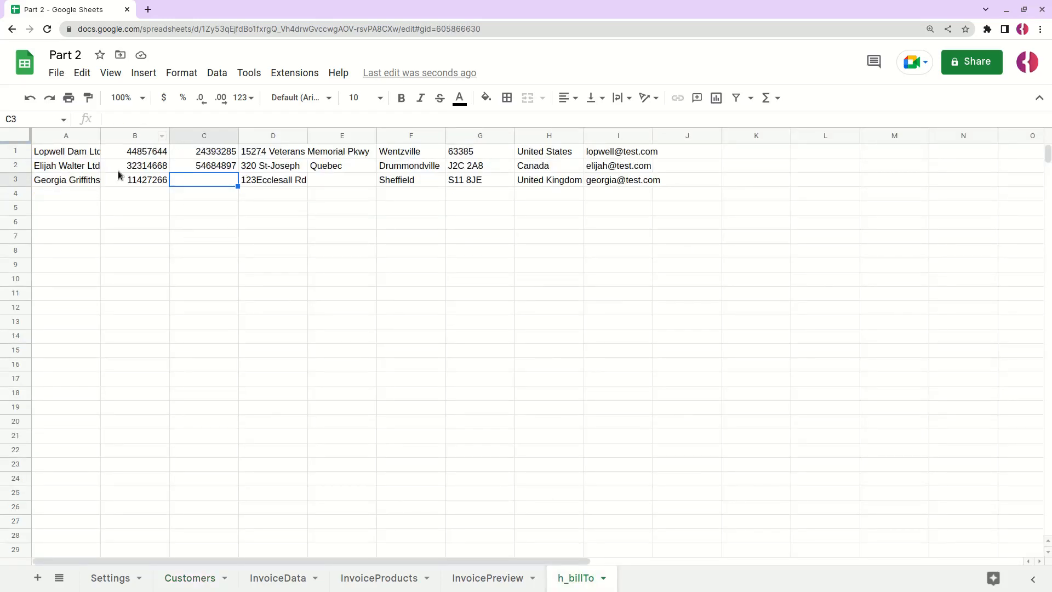
pyautogui.click(65, 151)
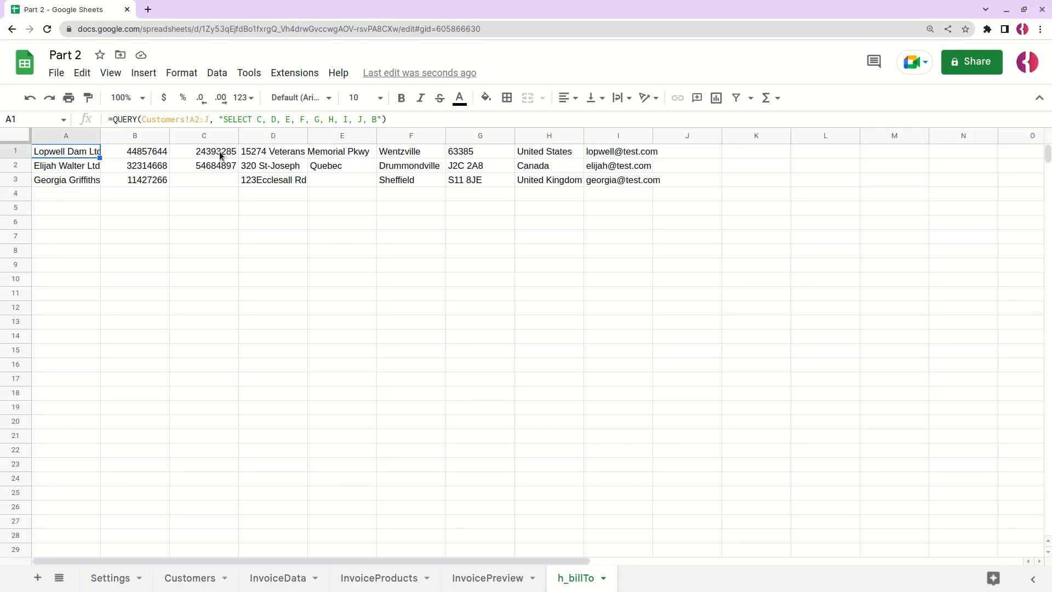
pyautogui.moveTo(222, 181)
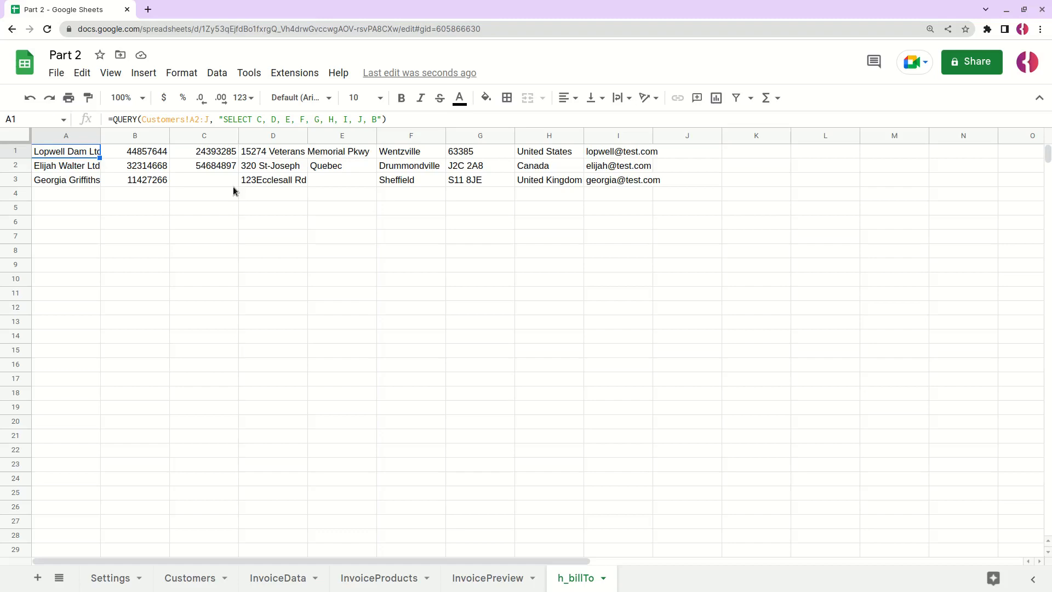
pyautogui.moveTo(223, 192)
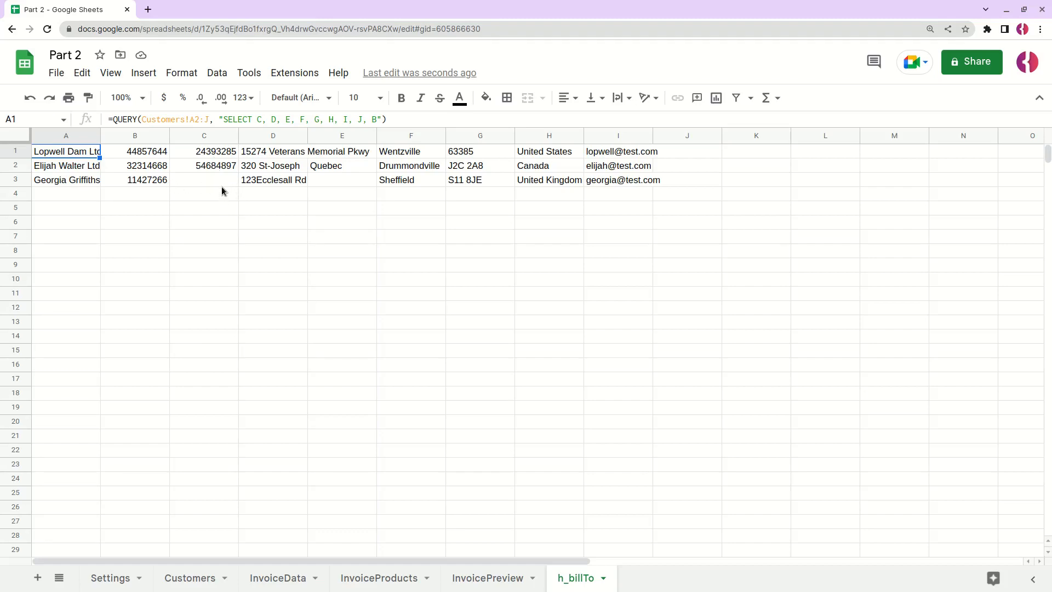
pyautogui.moveTo(235, 492)
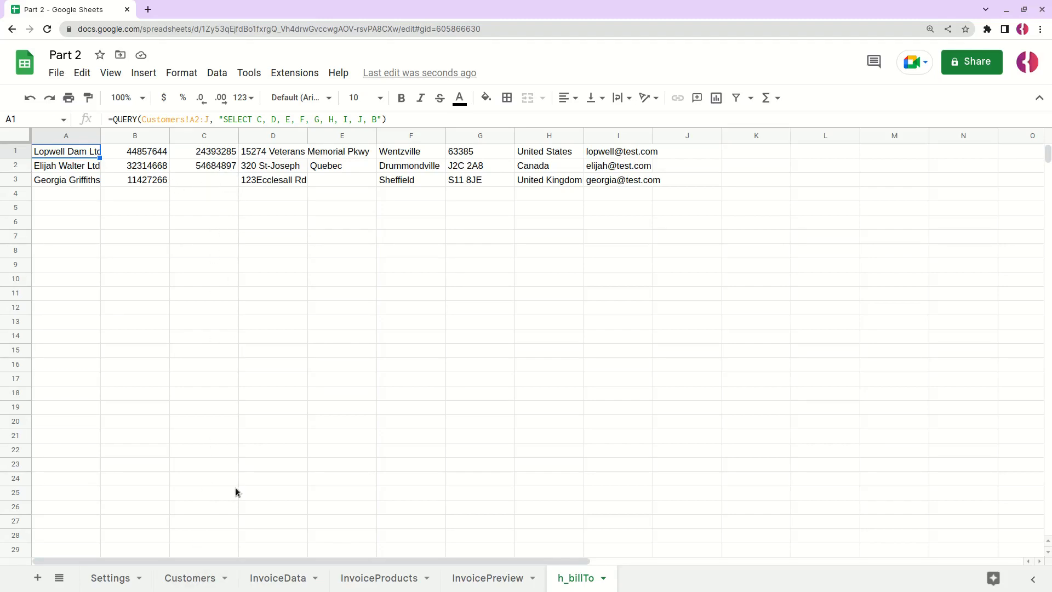
# Format the Customers VAT column as plain text and confirm GB-37251095 shows in h_billTo
pyautogui.click(190, 578)
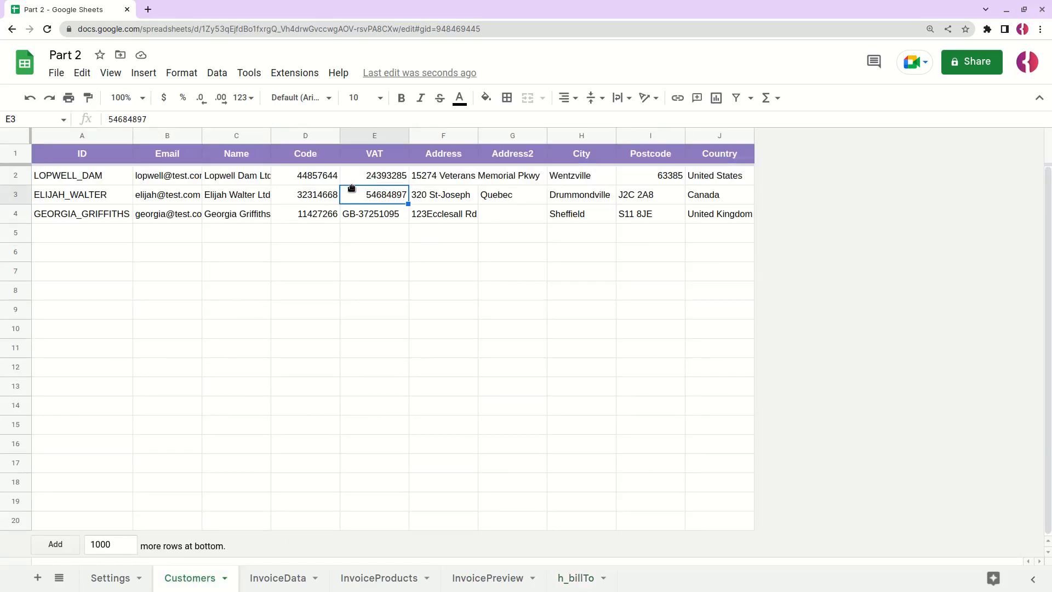
pyautogui.click(374, 175)
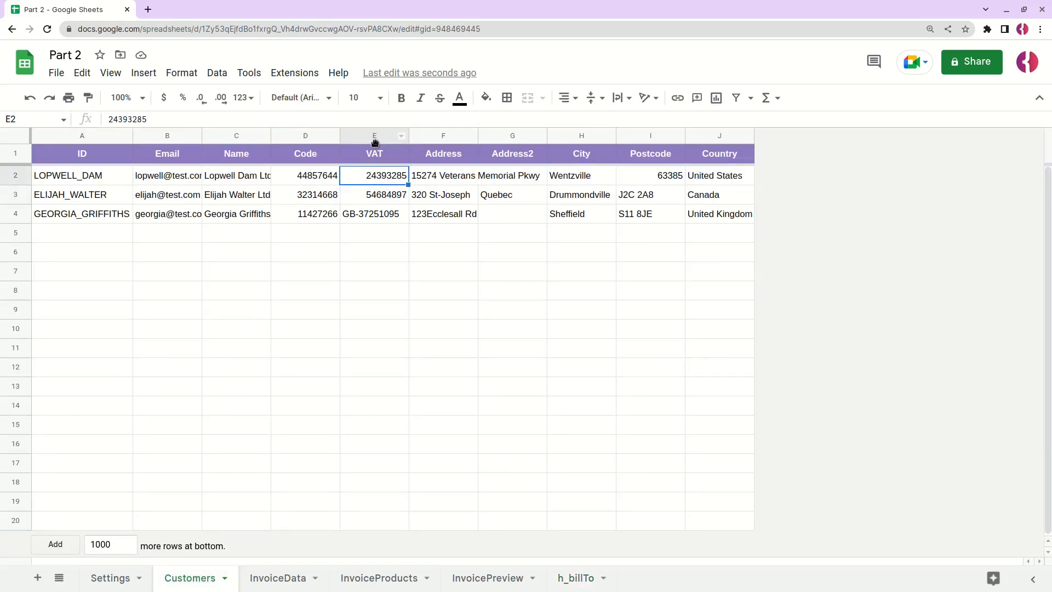
pyautogui.click(180, 72)
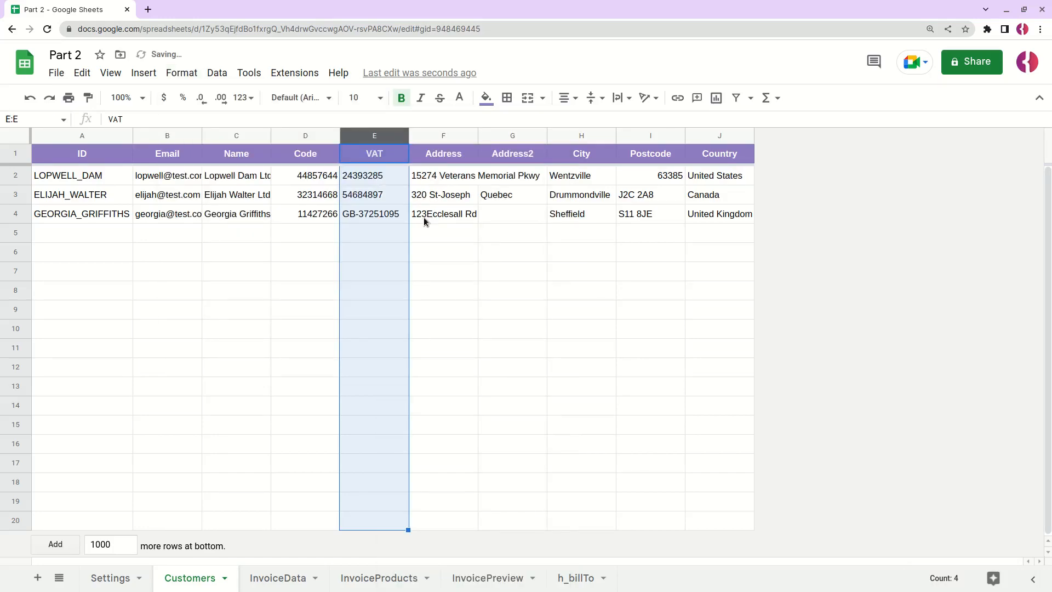
pyautogui.click(575, 577)
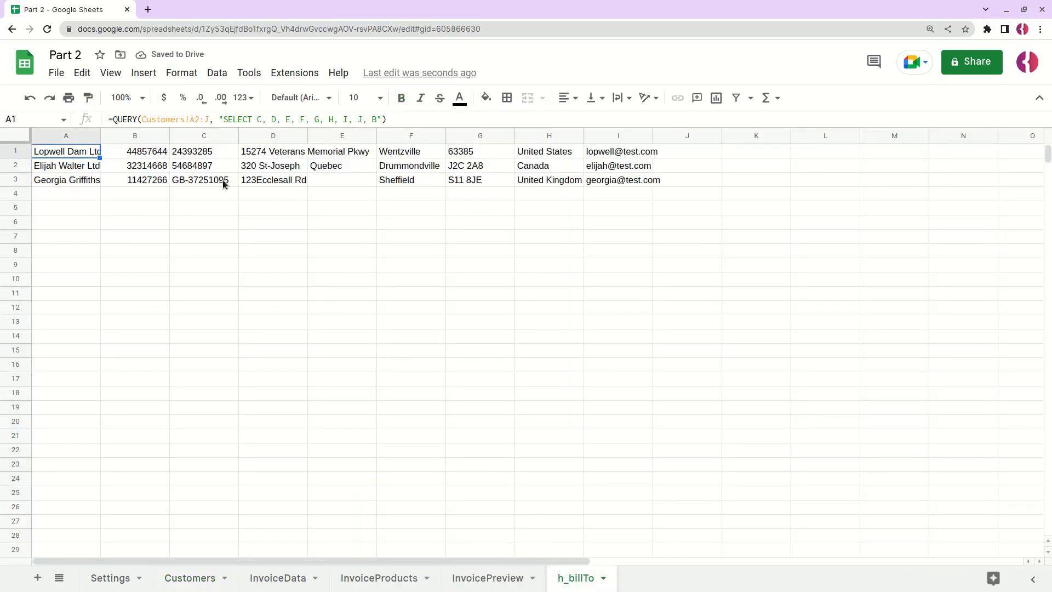
pyautogui.click(203, 180)
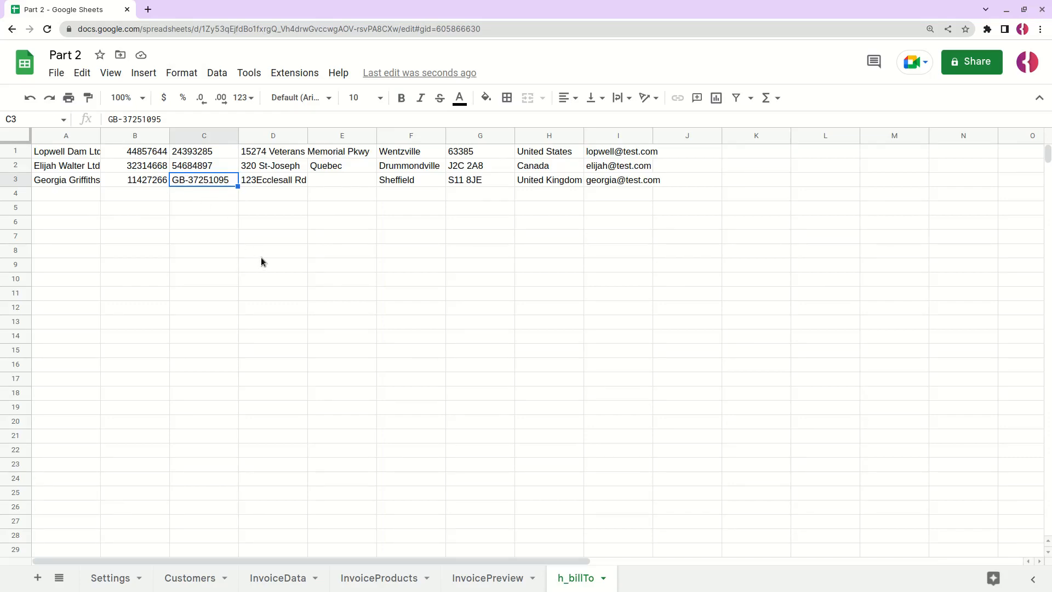
pyautogui.moveTo(230, 213)
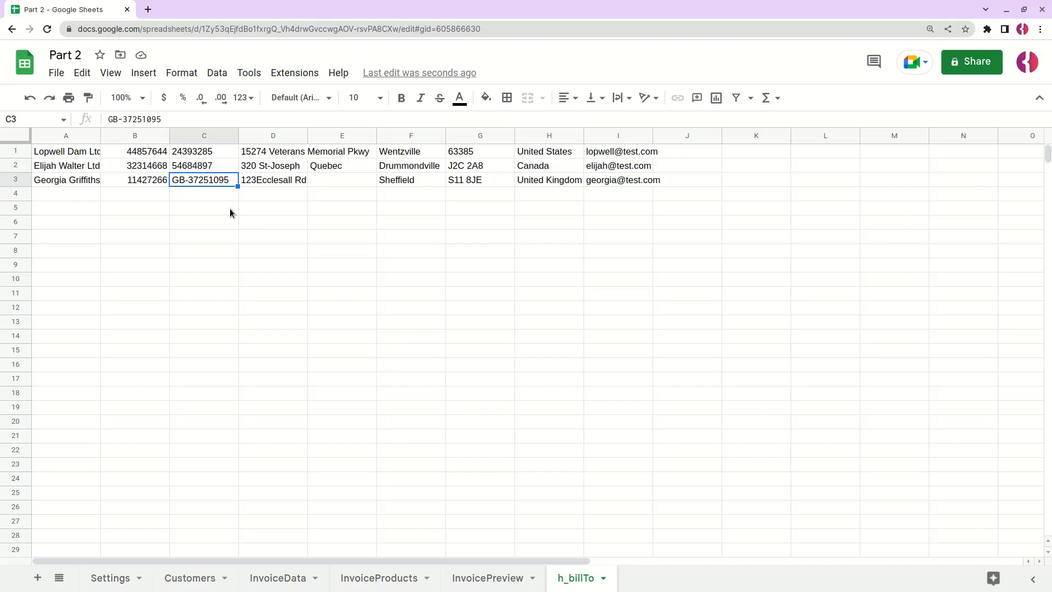
pyautogui.click(66, 151)
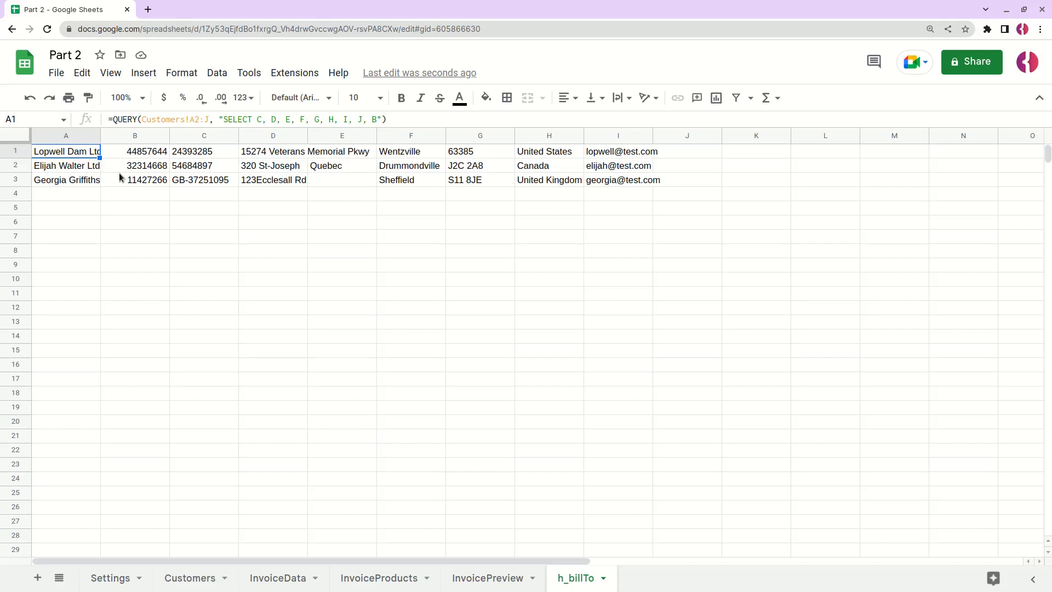
pyautogui.moveTo(119, 179)
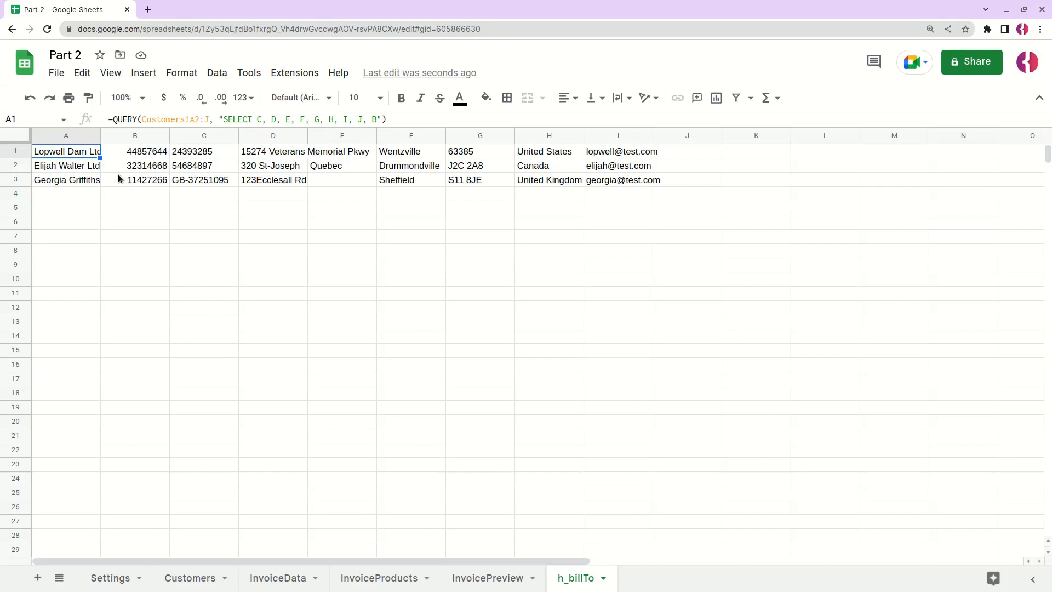
# Add WHERE A = '" & InvoiceData!B1 & "' to the h_billTo query in A1
pyautogui.doubleClick(66, 151)
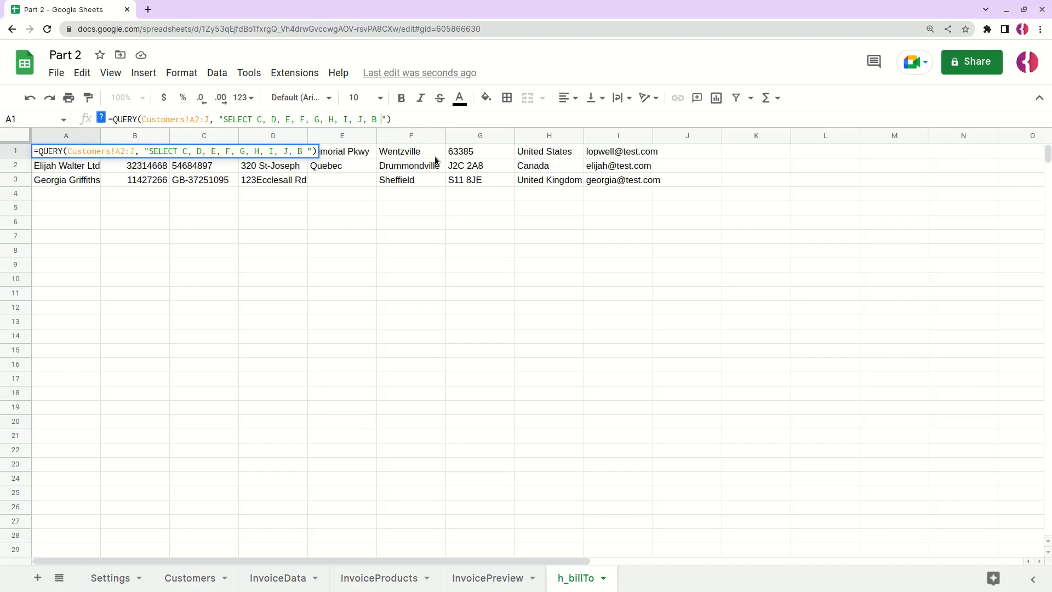
pyautogui.moveTo(450, 212)
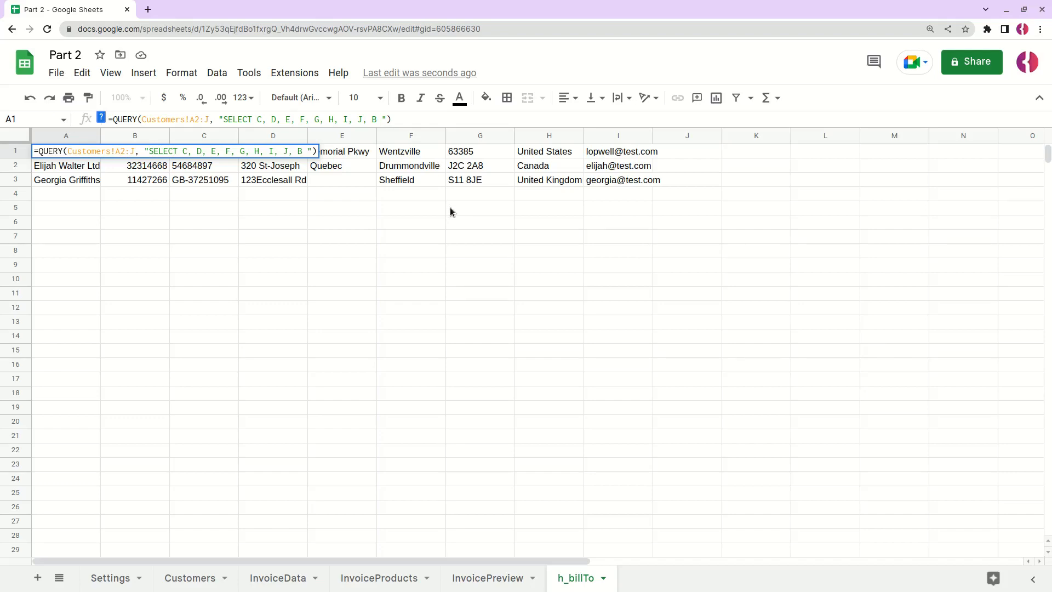
pyautogui.write('WHERE')
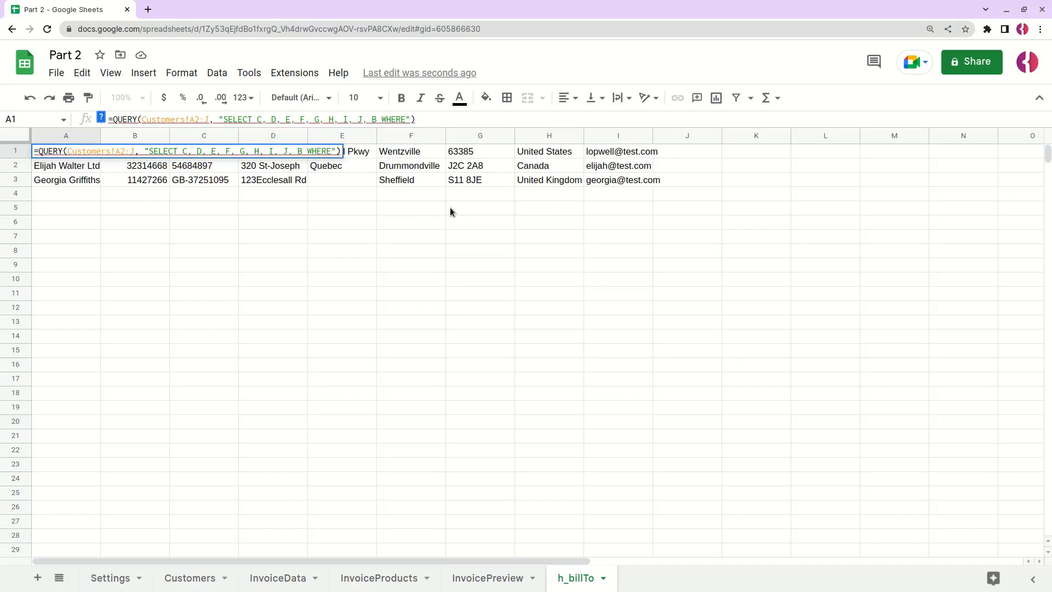
pyautogui.write('A =')
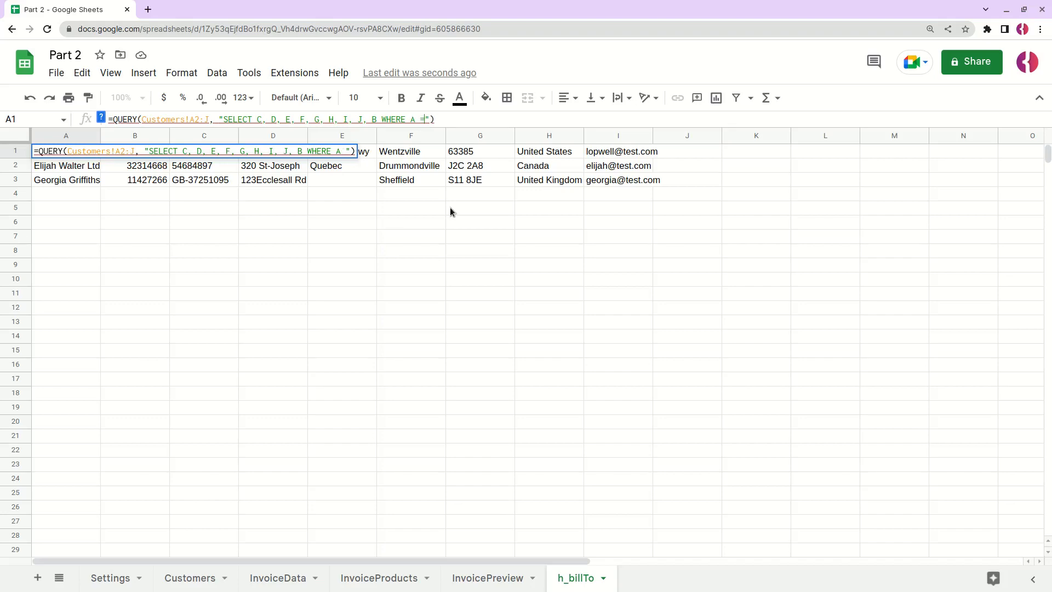
pyautogui.write("'")
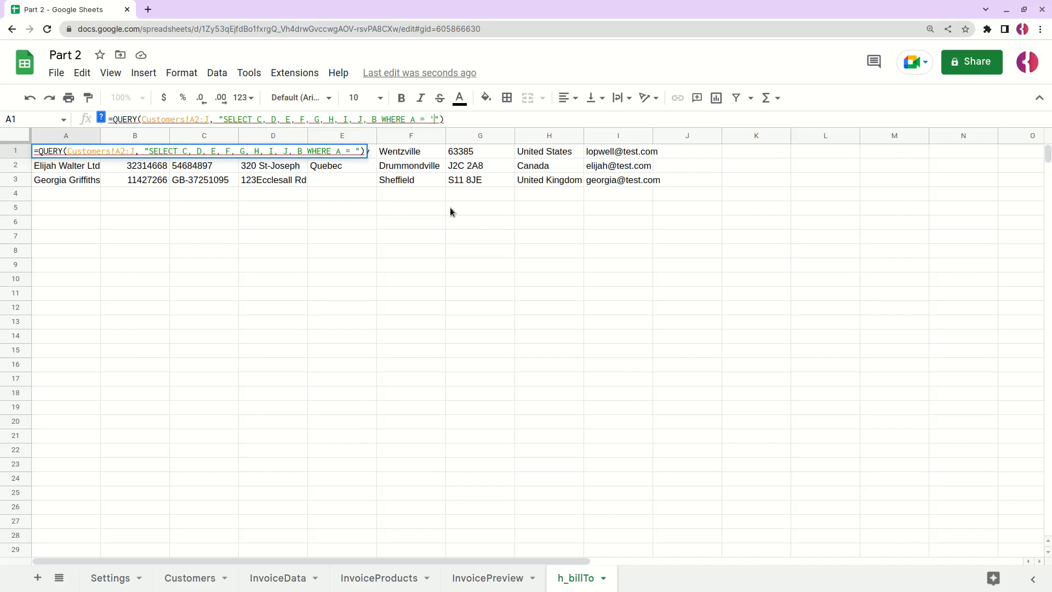
pyautogui.write("'")
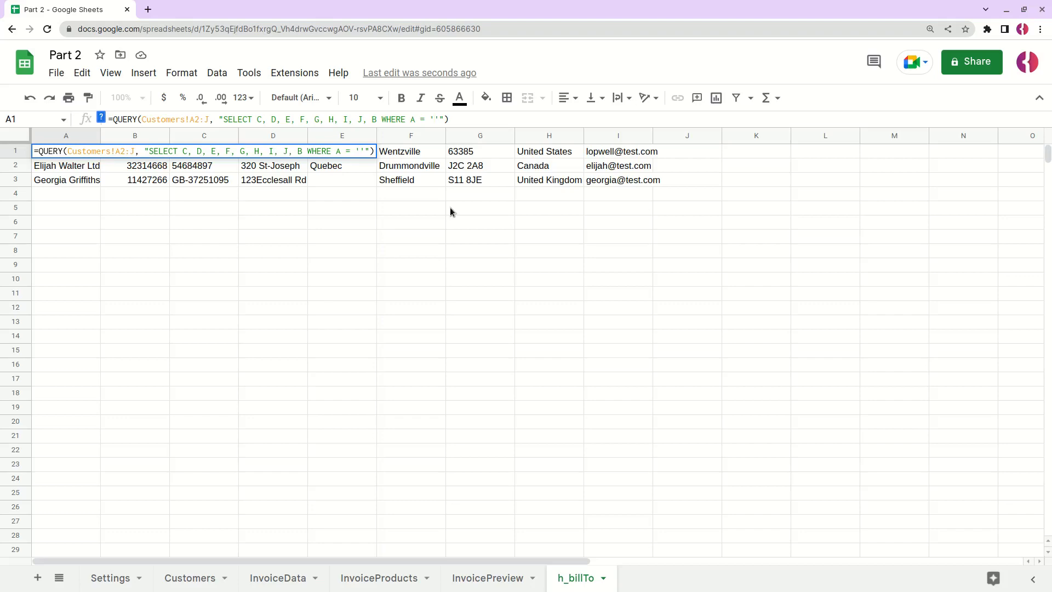
pyautogui.write('&"')
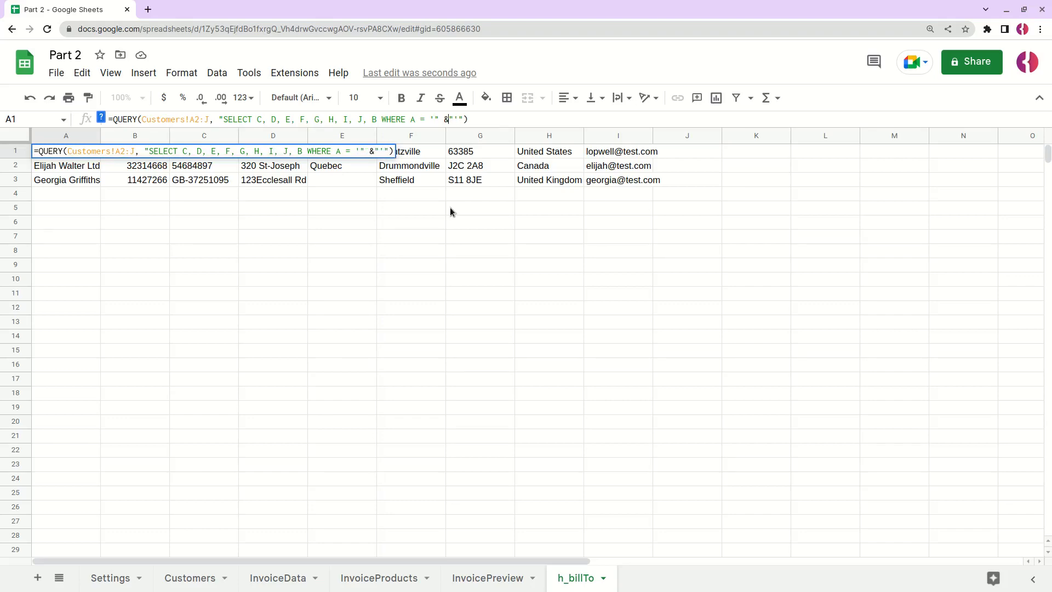
pyautogui.write('Invo')
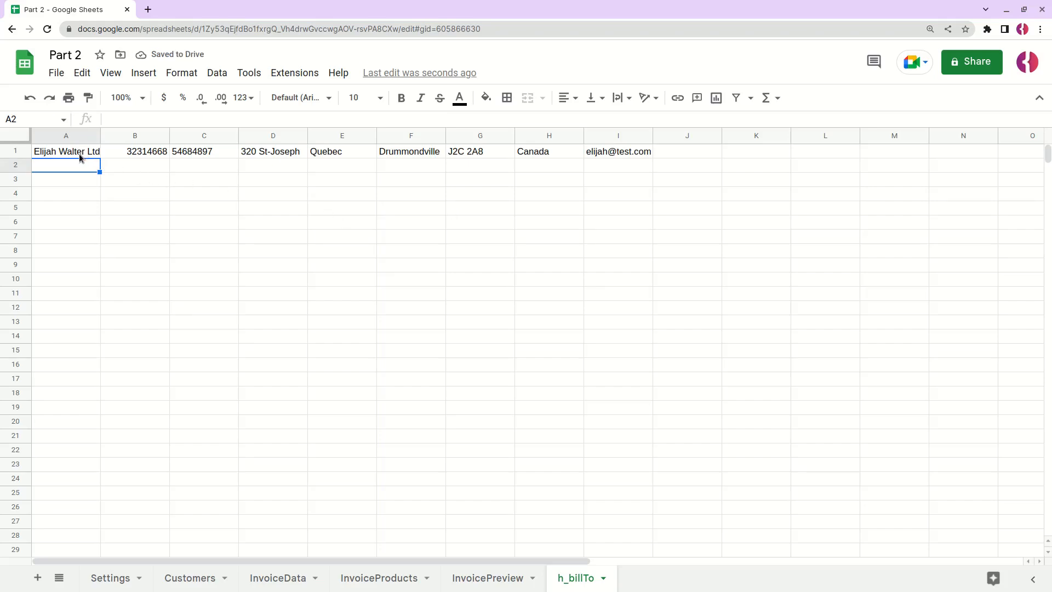
pyautogui.click(65, 151)
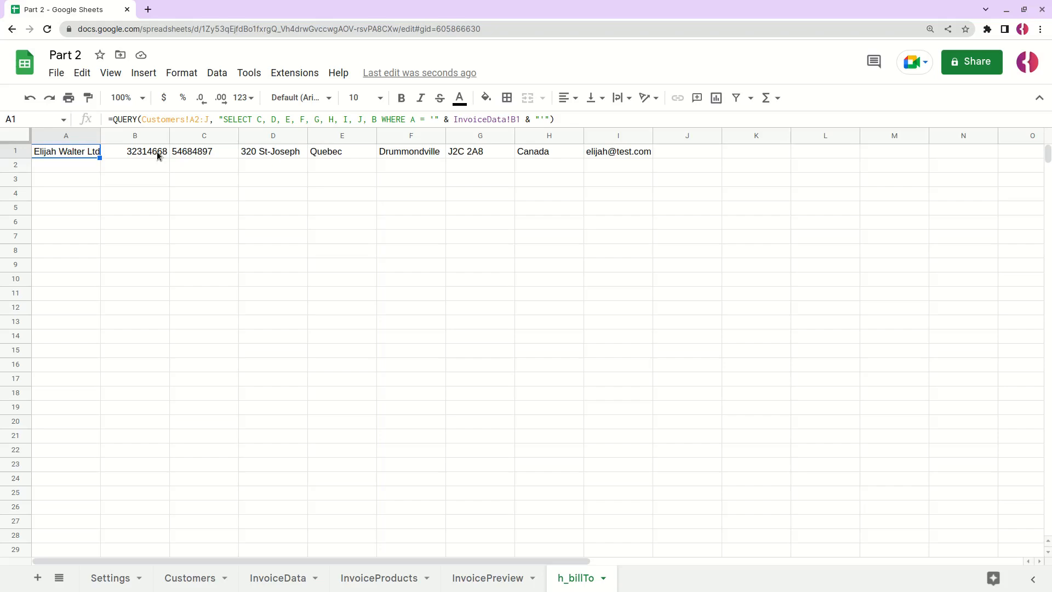
pyautogui.click(277, 577)
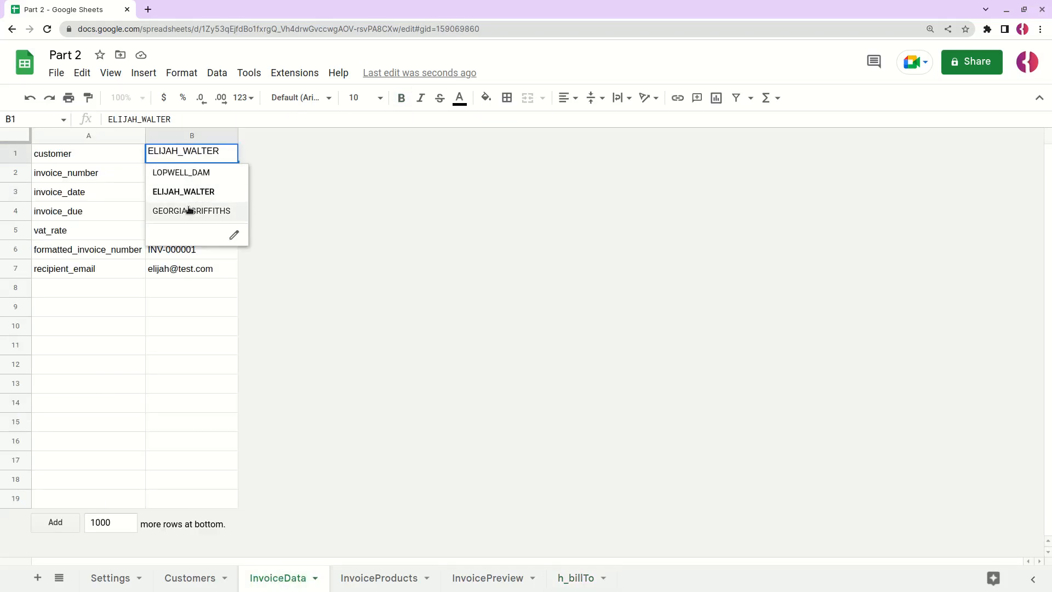
pyautogui.click(575, 578)
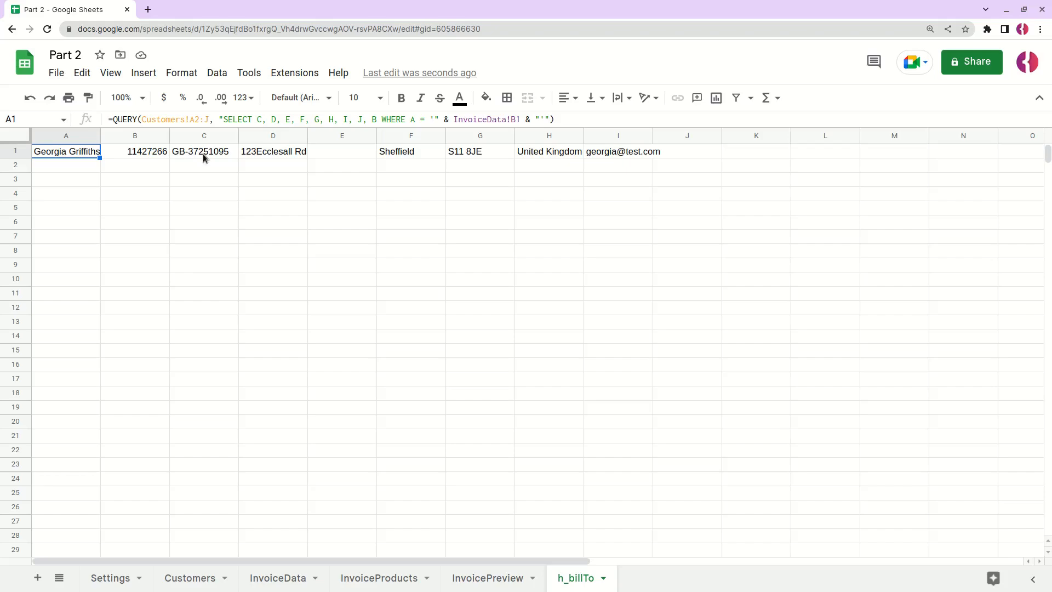
pyautogui.moveTo(99, 152)
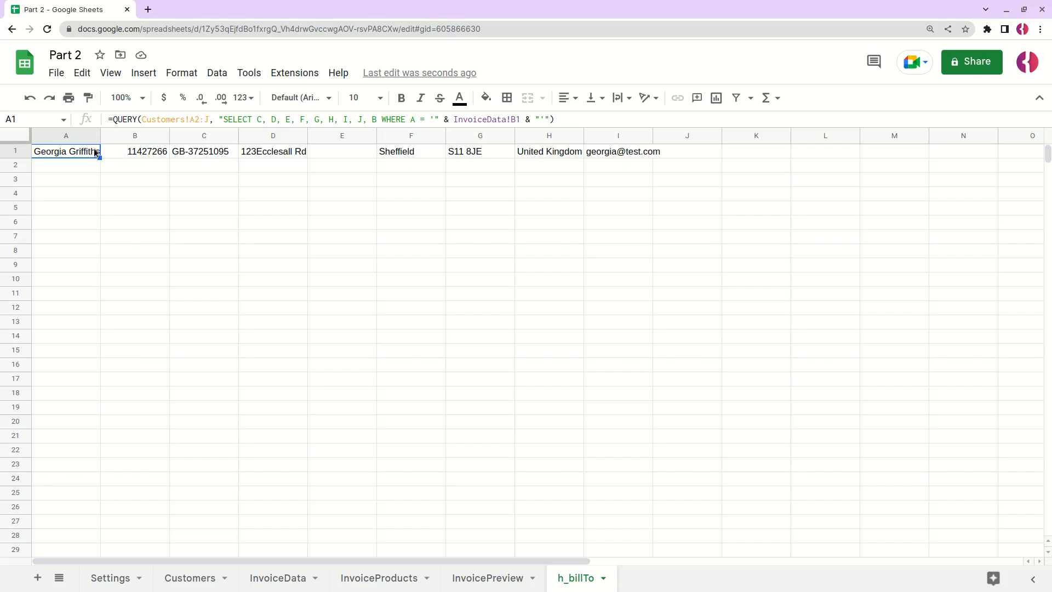
pyautogui.moveTo(54, 153)
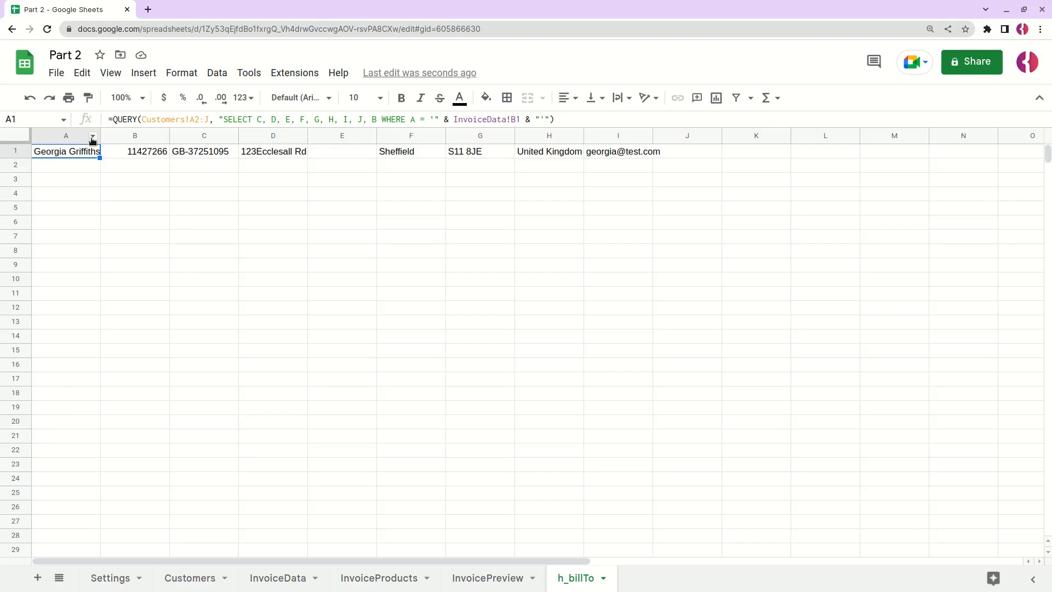
# Wrap the A1 query in FLATTEN so details stack in one column
pyautogui.doubleClick(66, 151)
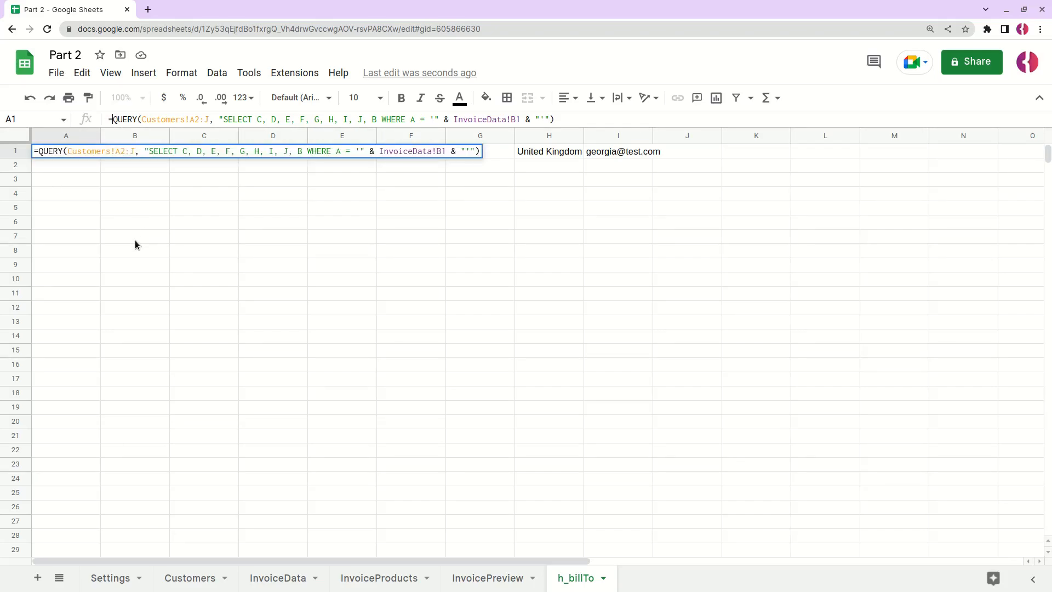
pyautogui.write('F')
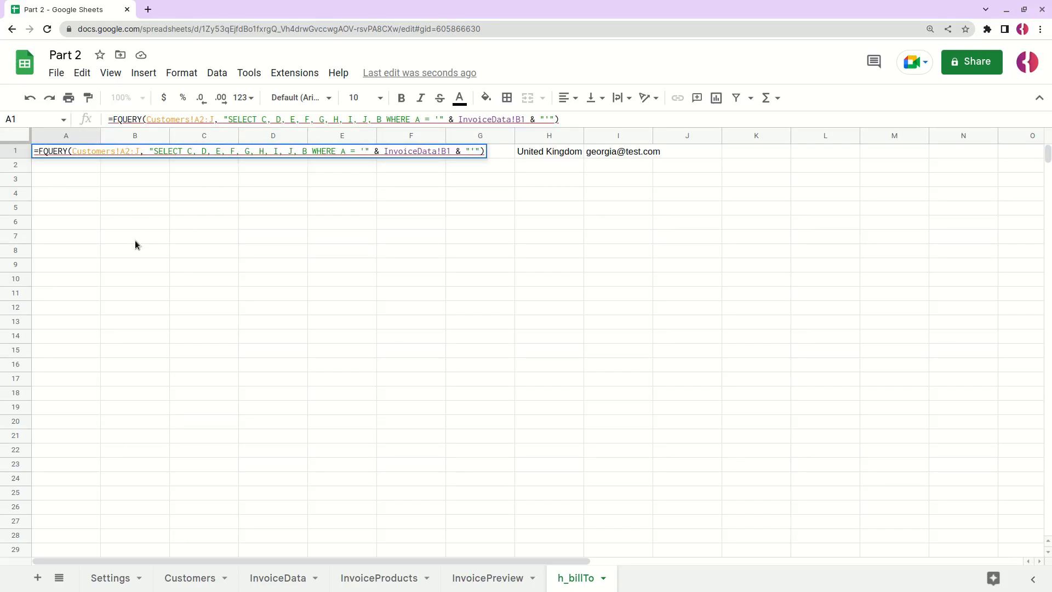
pyautogui.write('LA')
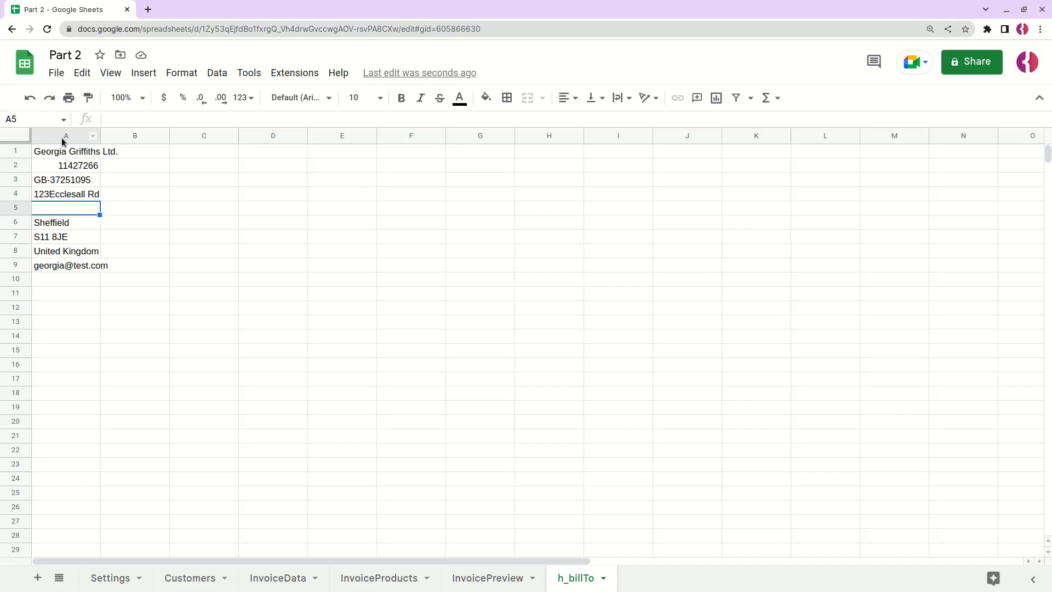
pyautogui.rightClick(65, 135)
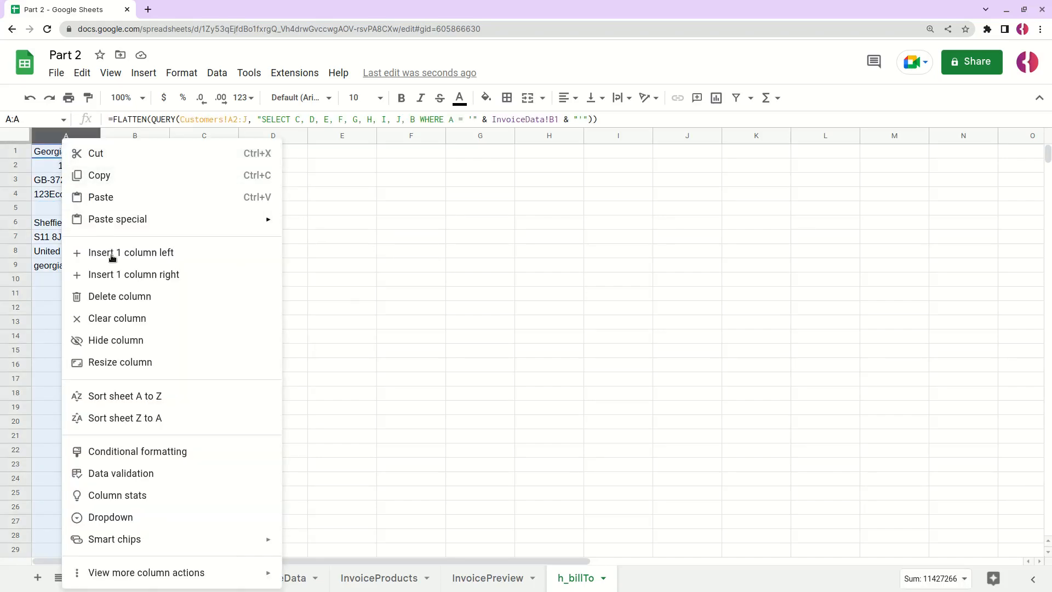
pyautogui.moveTo(131, 252)
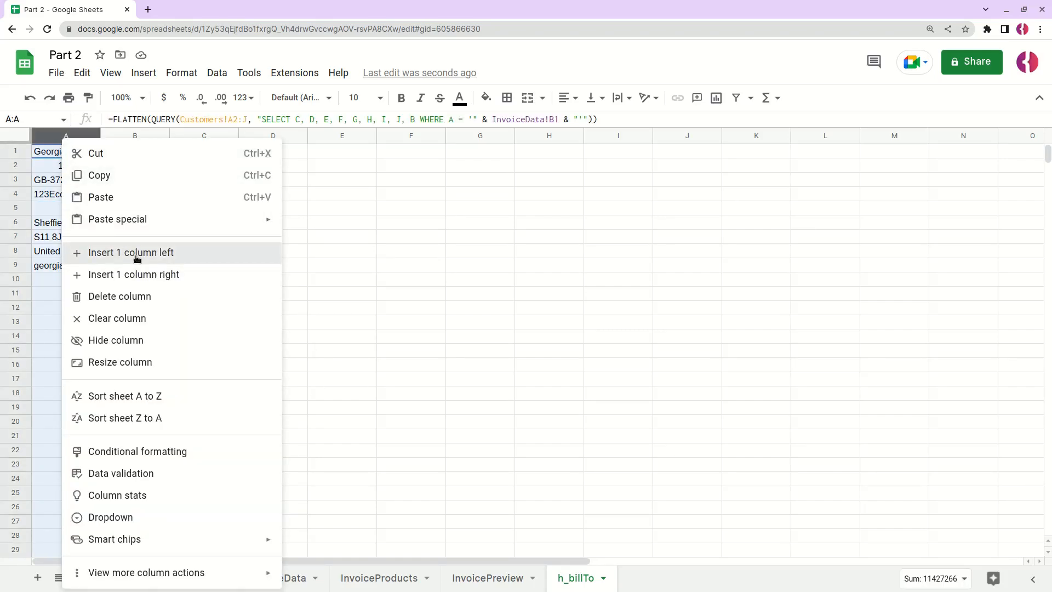
pyautogui.click(131, 252)
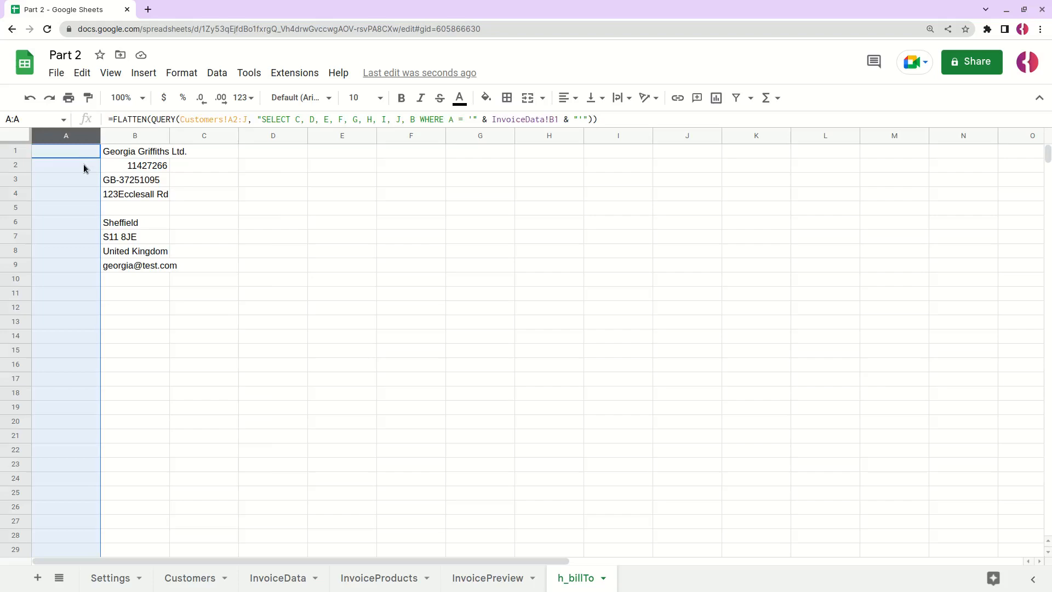
pyautogui.click(66, 165)
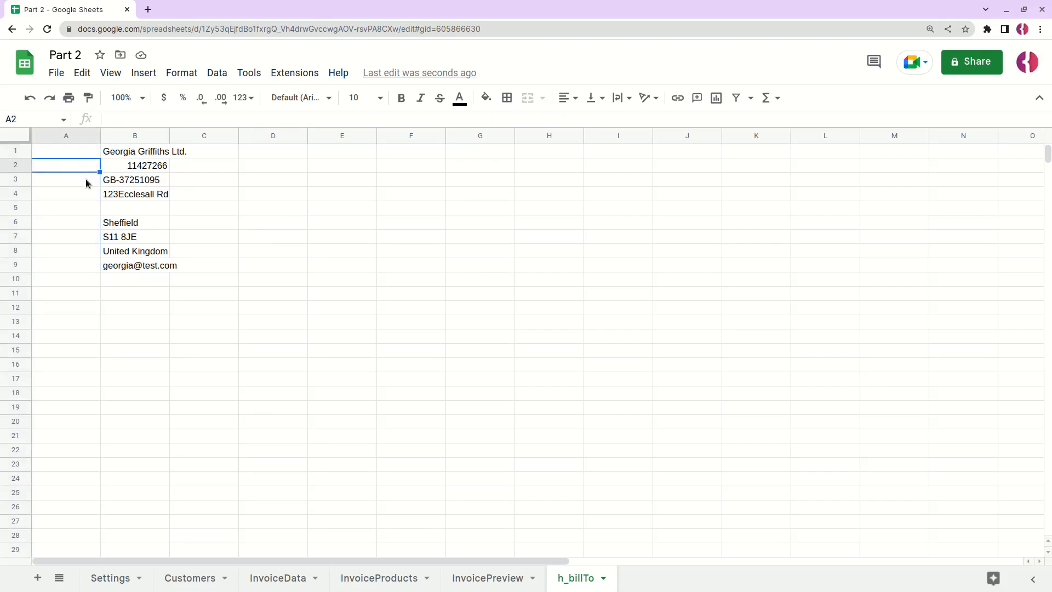
pyautogui.click(65, 179)
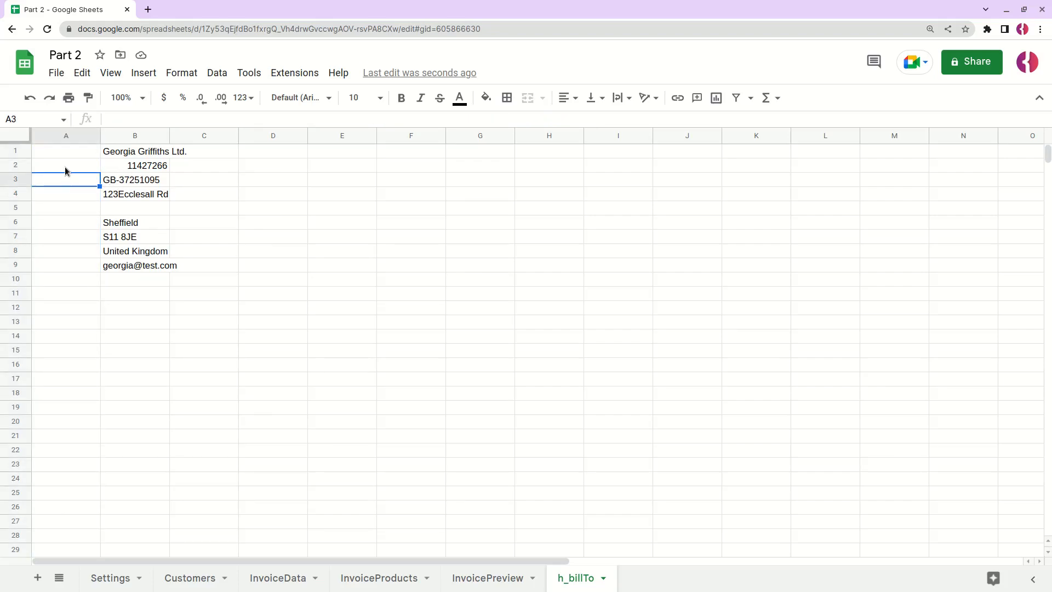
pyautogui.click(487, 577)
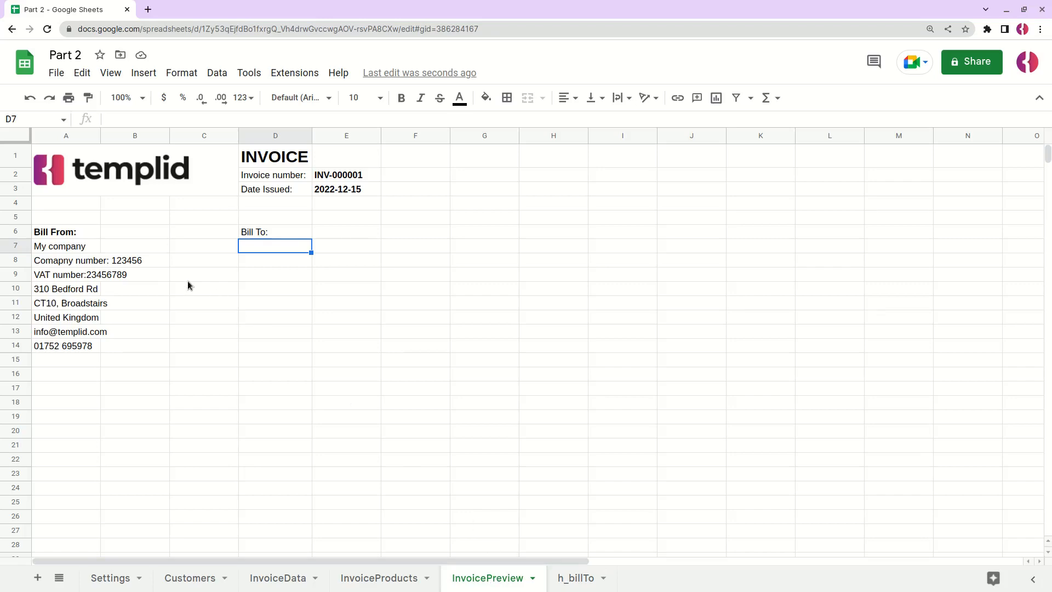
pyautogui.click(66, 260)
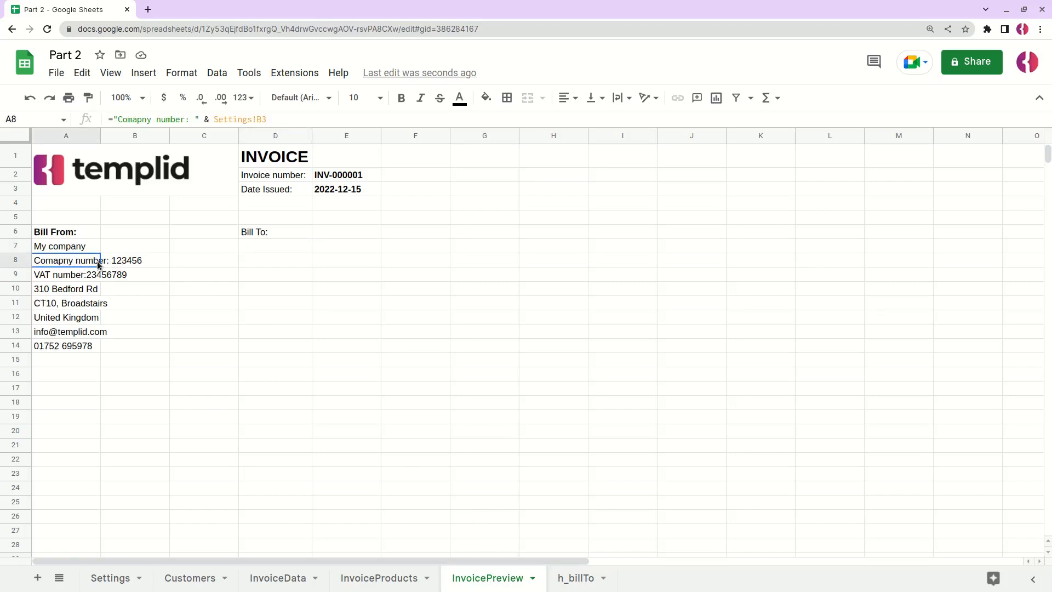
pyautogui.click(66, 274)
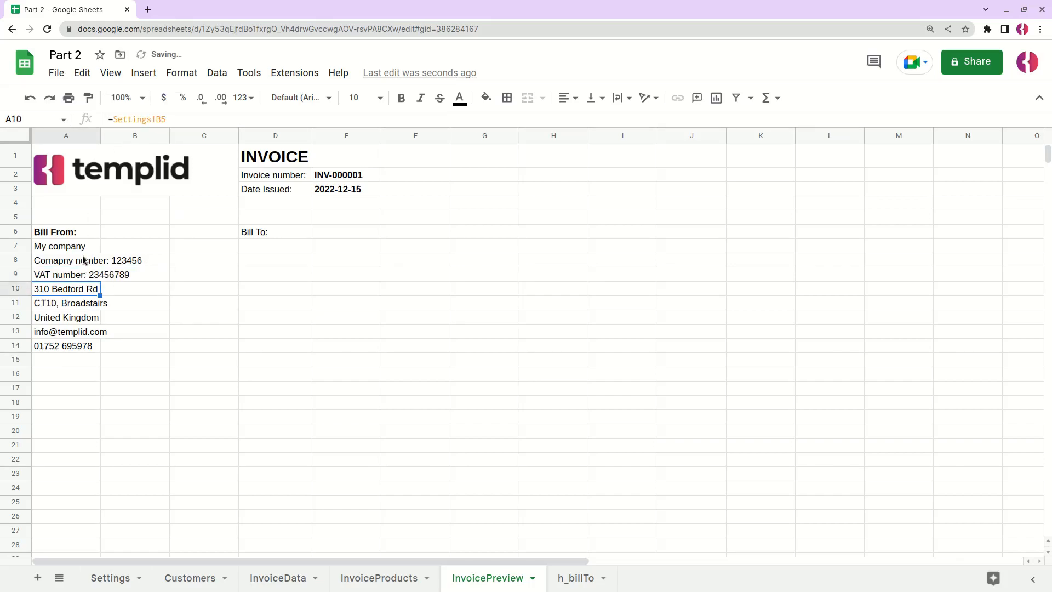
pyautogui.click(575, 577)
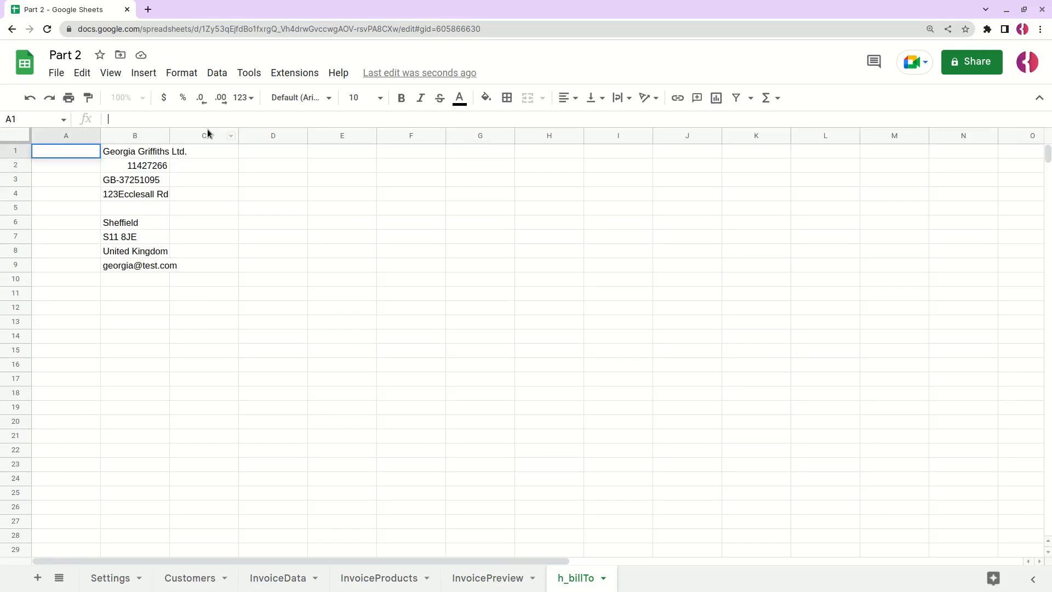
# Enter a label array in A1 with "Company number: " and "VAT number: " entries
pyautogui.write('=')
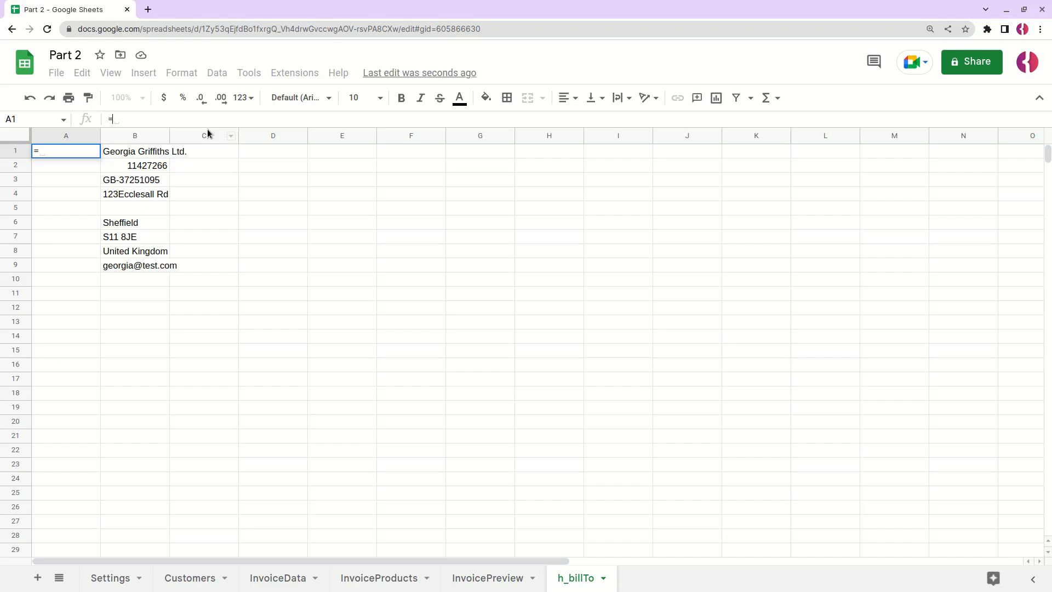
pyautogui.write('{}')
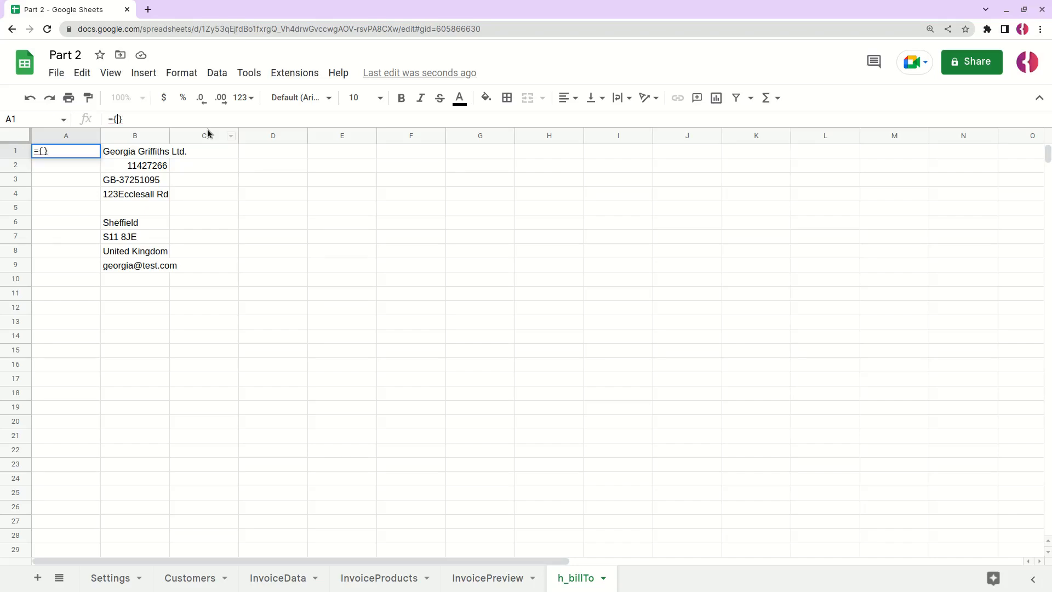
pyautogui.write('""')
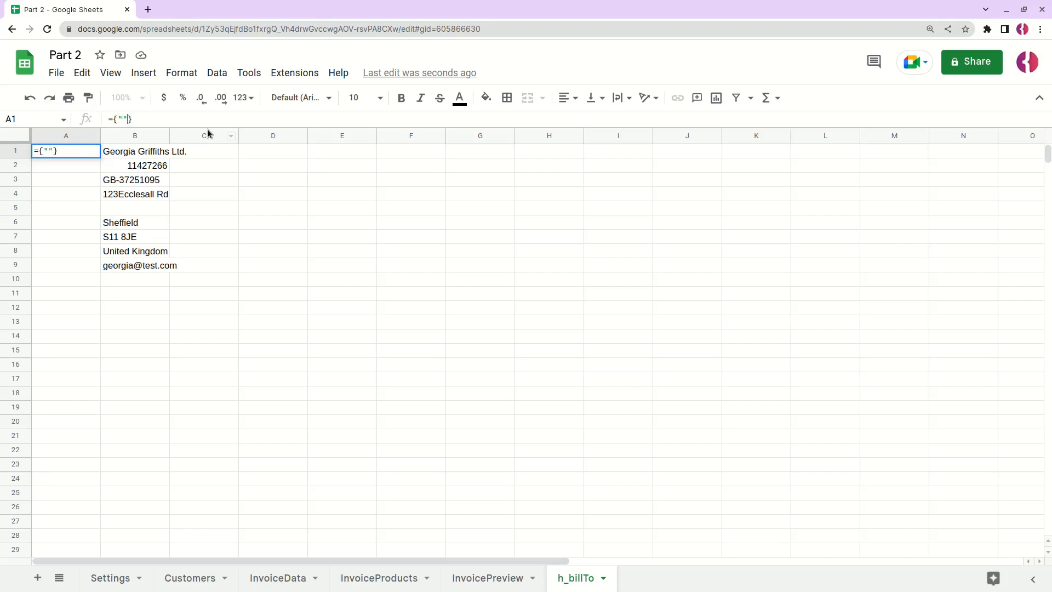
pyautogui.write(', ""')
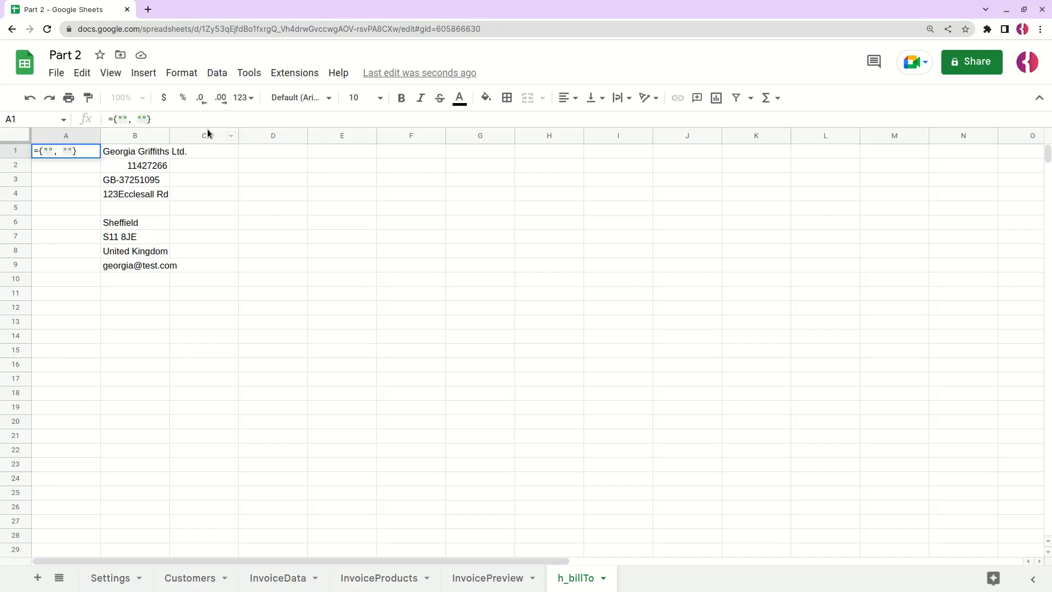
pyautogui.write('Company')
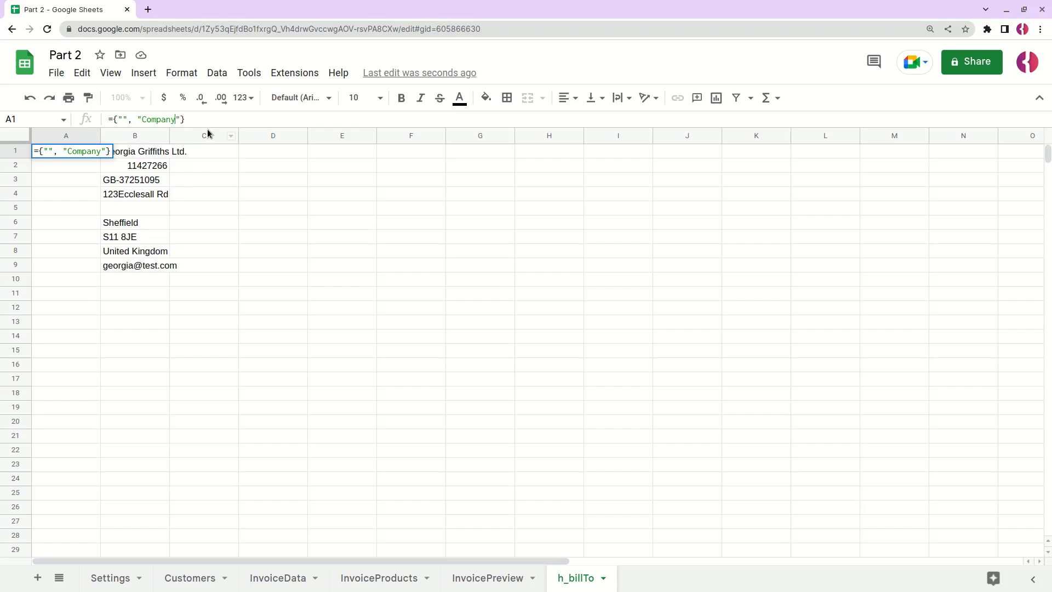
pyautogui.write('number: ", ""')
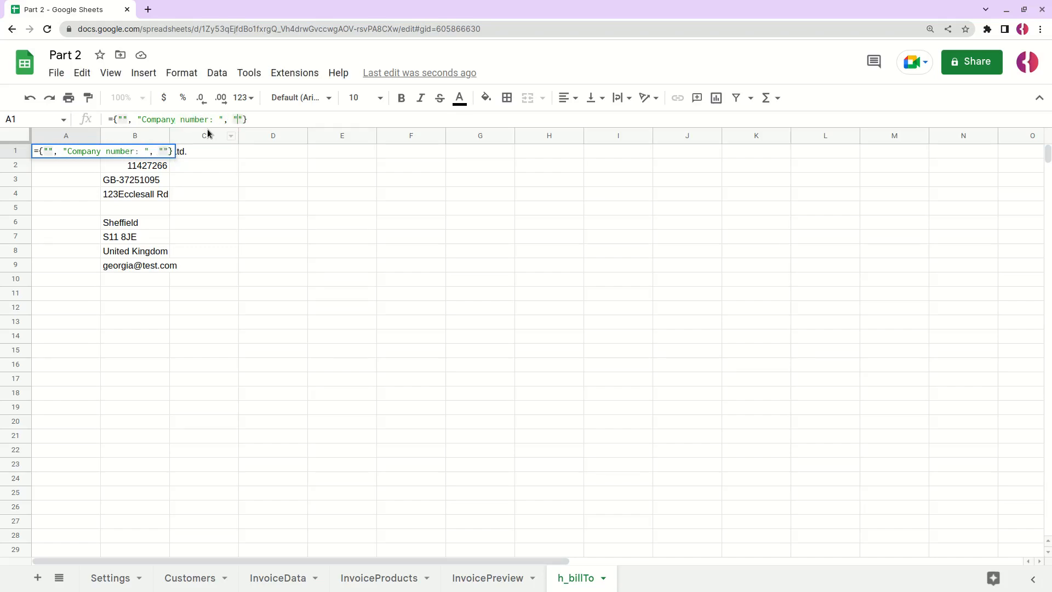
pyautogui.write('VAT number:')
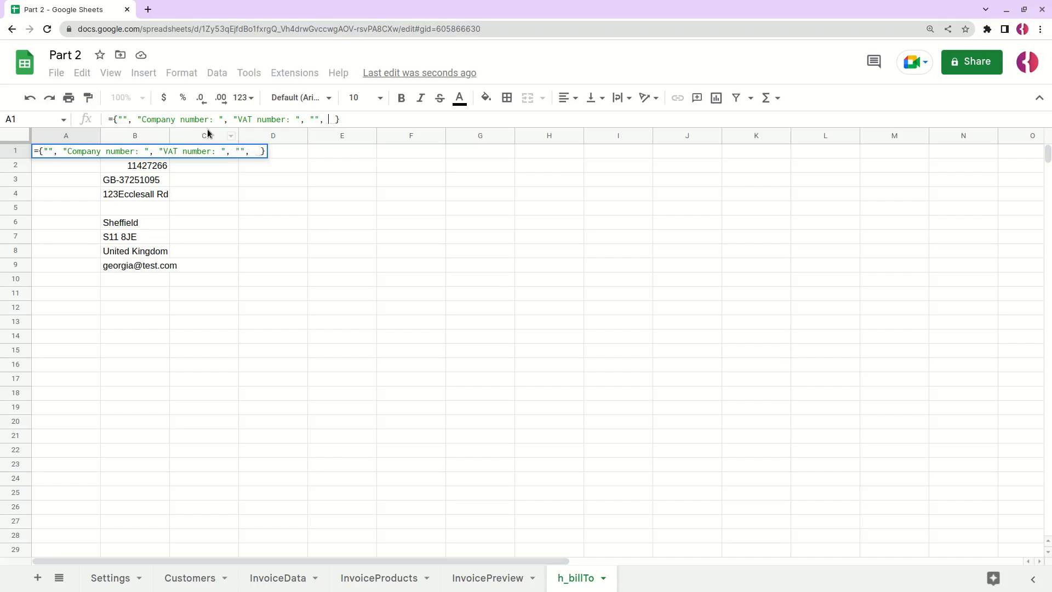
pyautogui.write('"",')
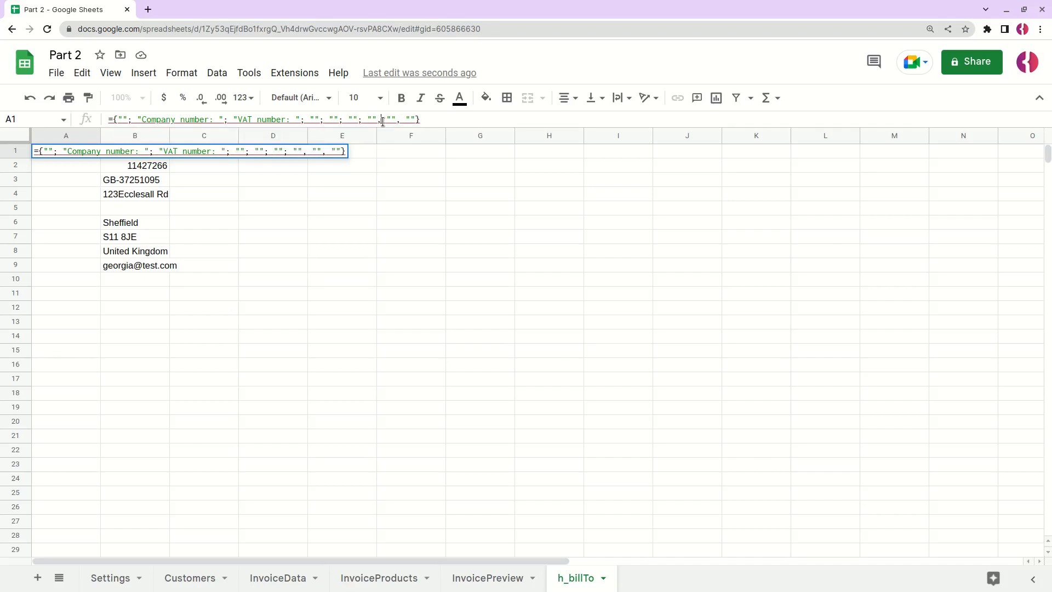
pyautogui.press('enter')
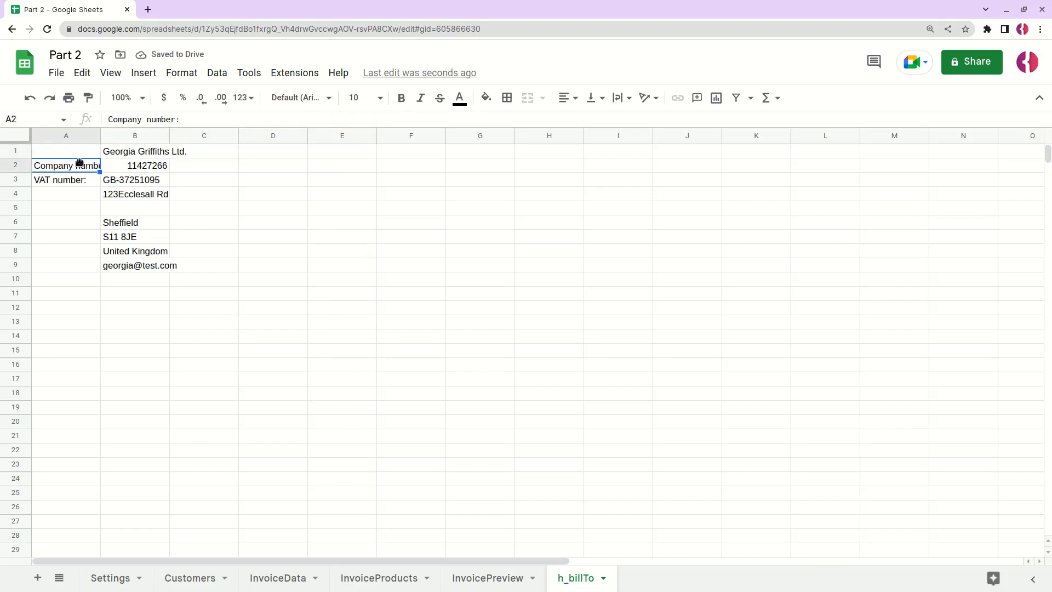
# Check which h_billTo labels line up with the customer detail values
pyautogui.click(134, 165)
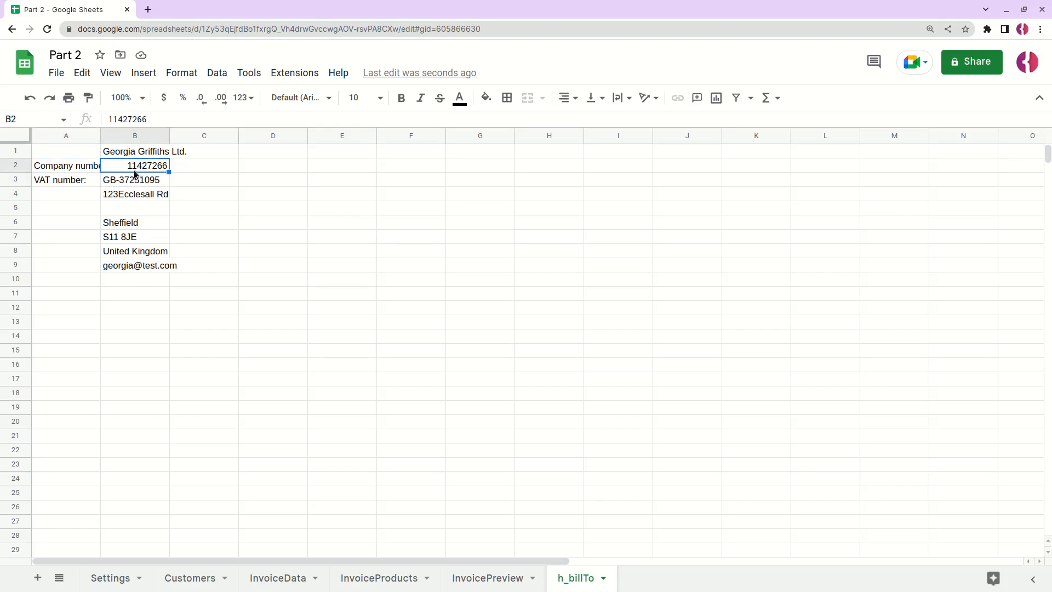
pyautogui.click(65, 150)
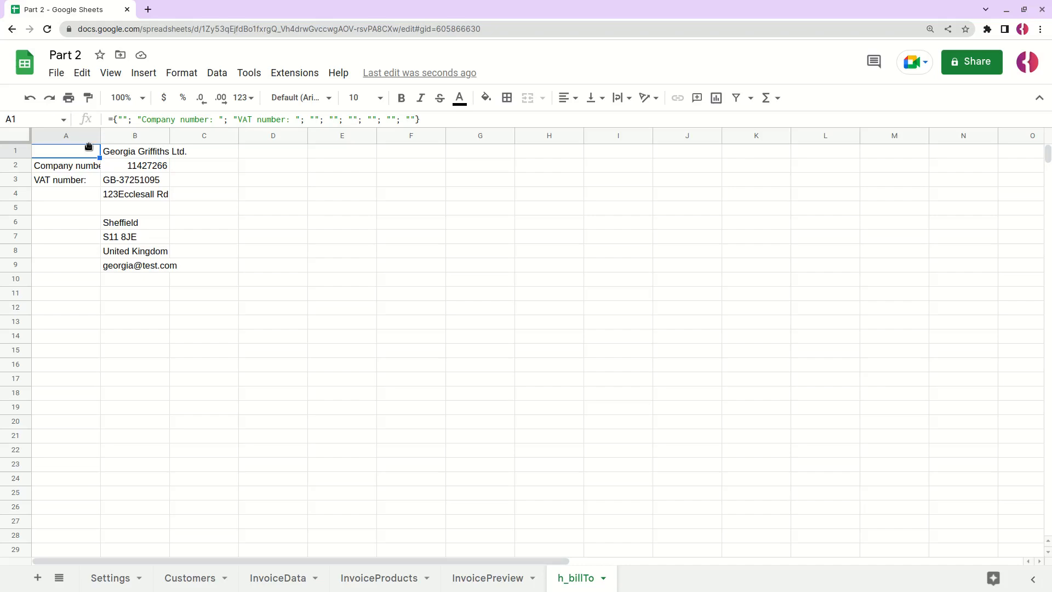
pyautogui.click(65, 194)
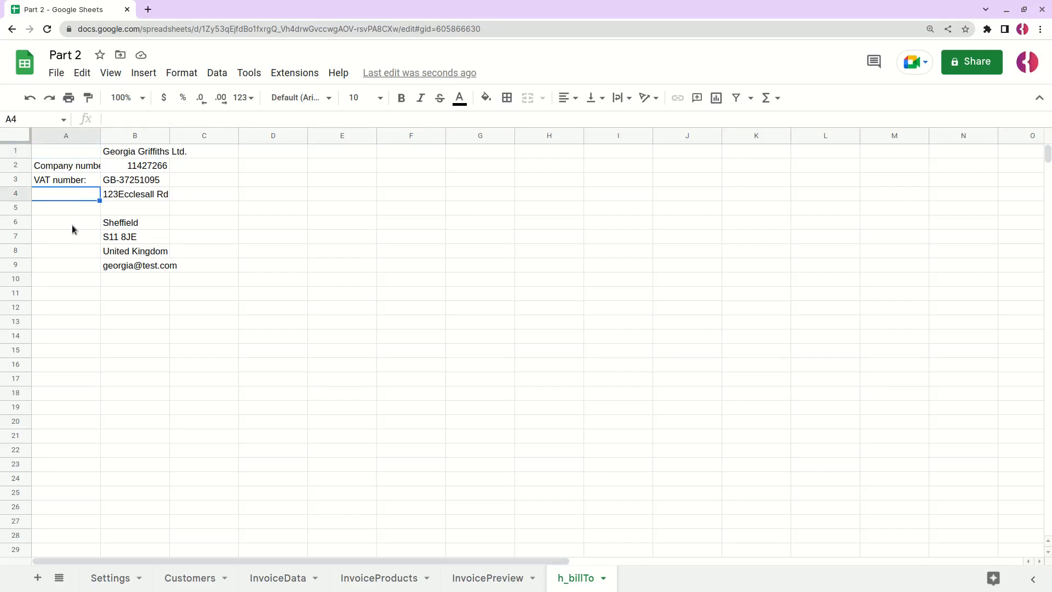
pyautogui.click(66, 265)
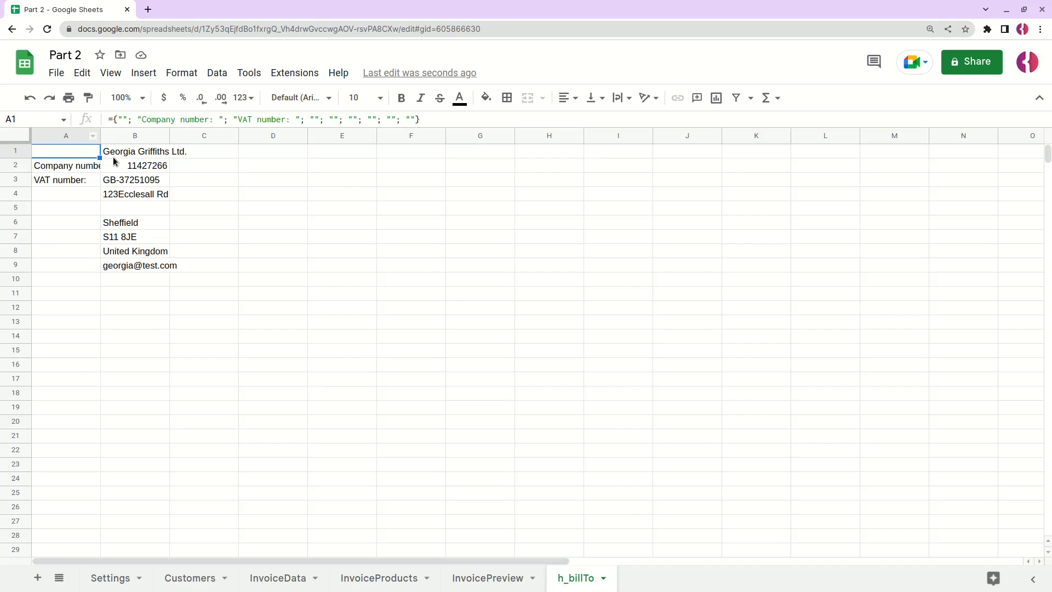
pyautogui.moveTo(89, 214)
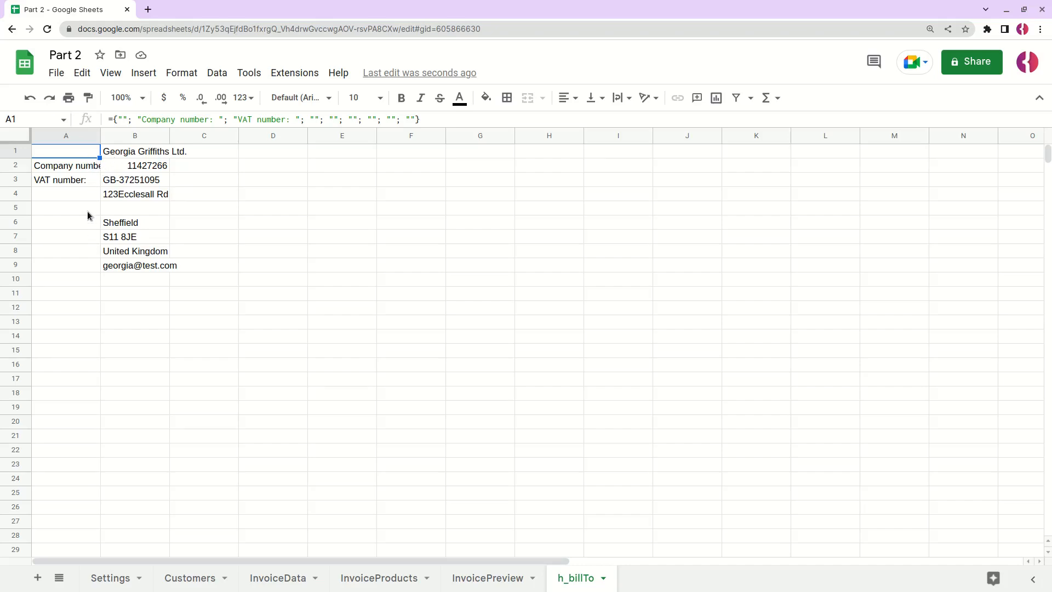
pyautogui.moveTo(126, 165)
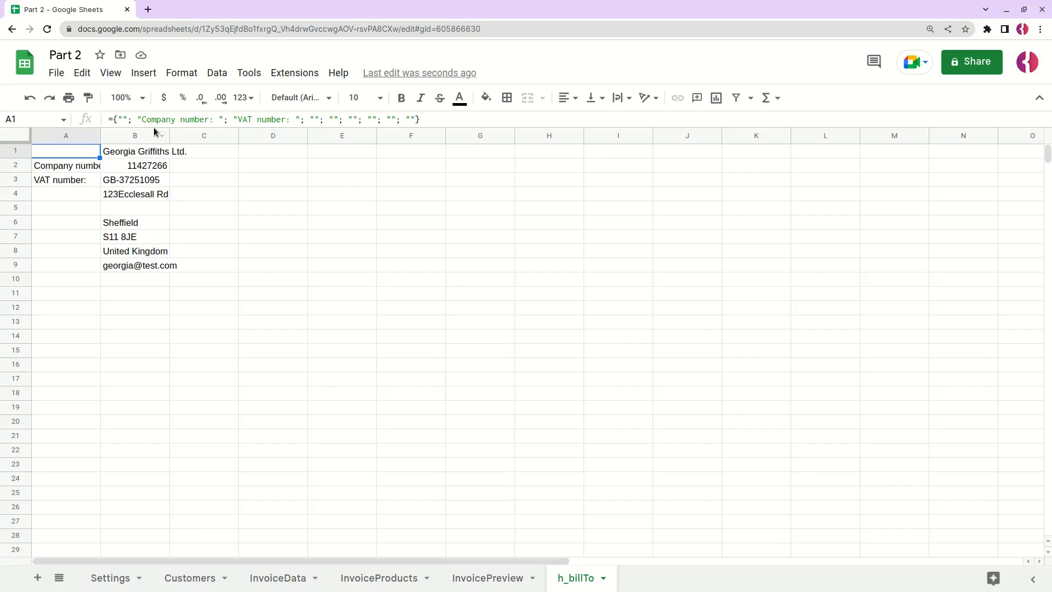
# Add a last element to the label array and fix the #VALUE! error
pyautogui.write('last')
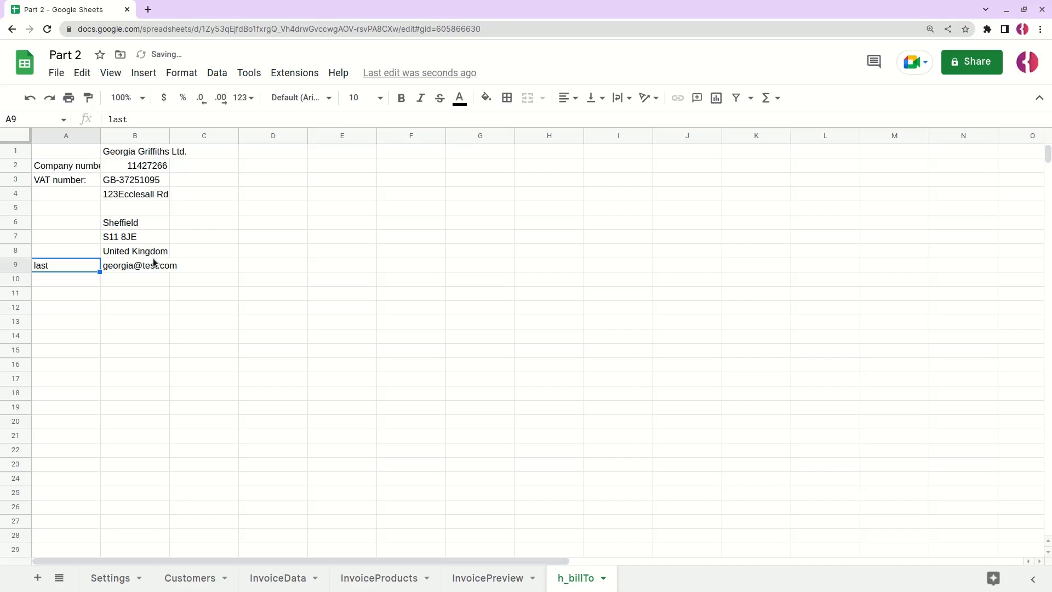
pyautogui.click(135, 151)
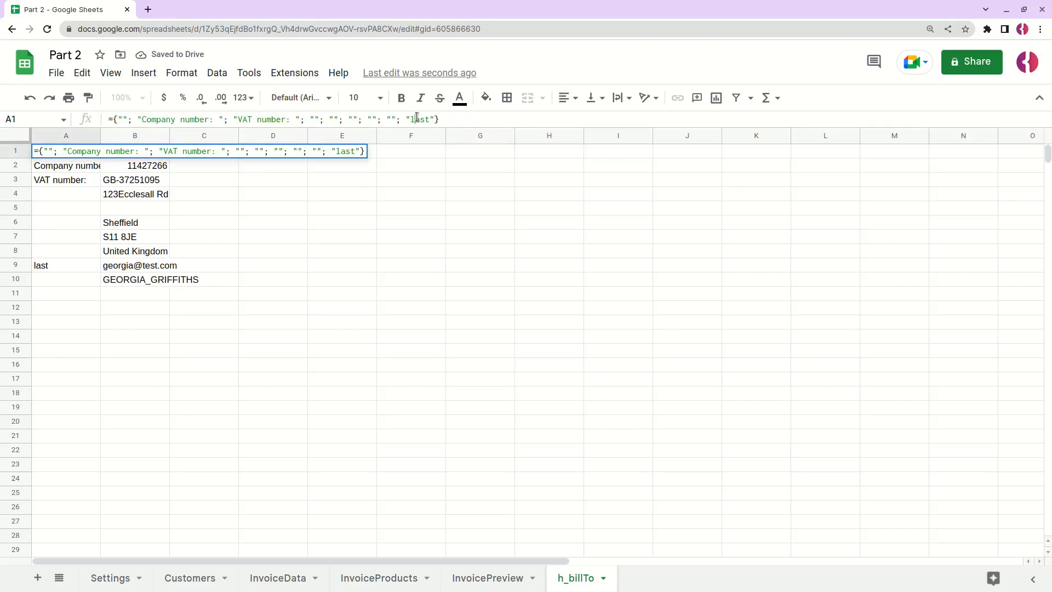
pyautogui.doubleClick(417, 120)
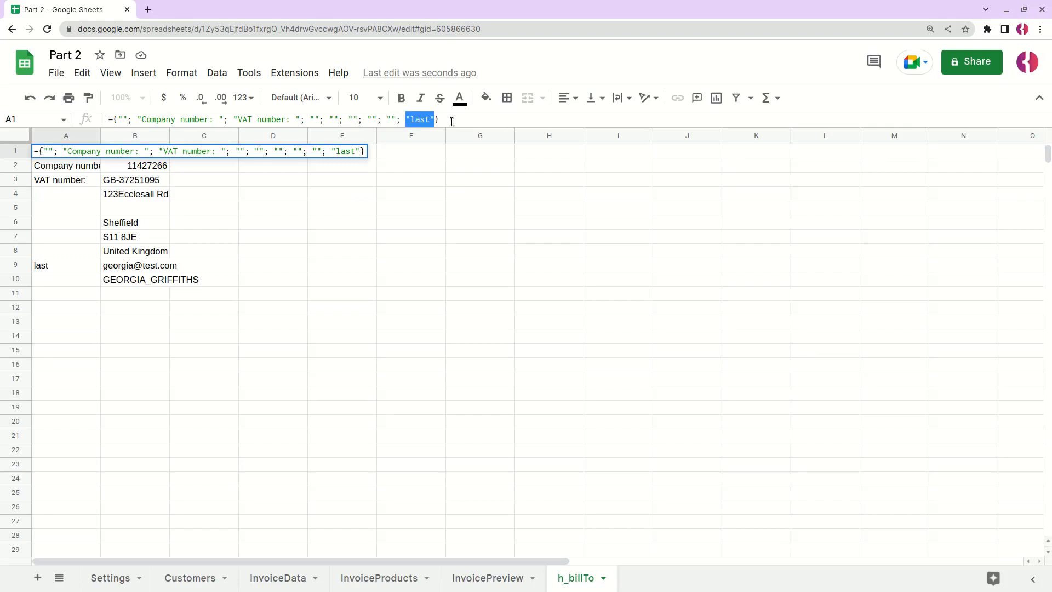
pyautogui.press('enter')
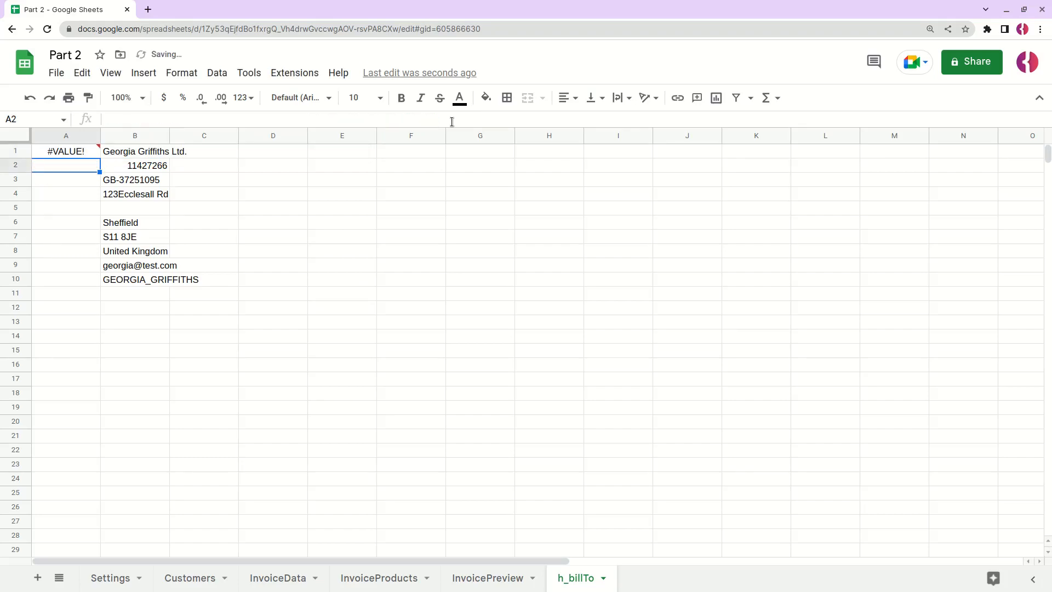
pyautogui.click(65, 150)
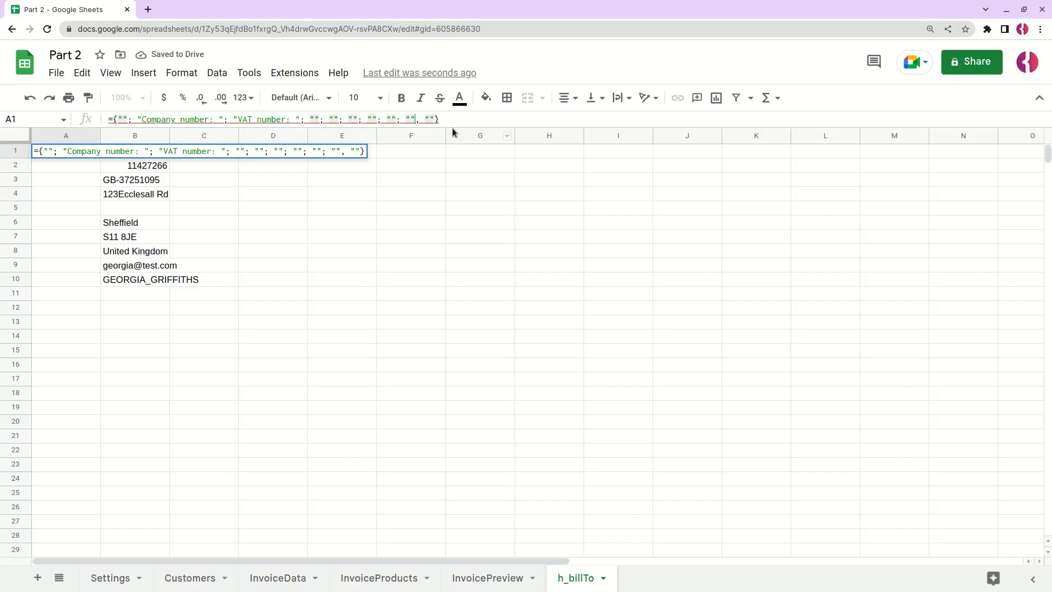
pyautogui.press('enter')
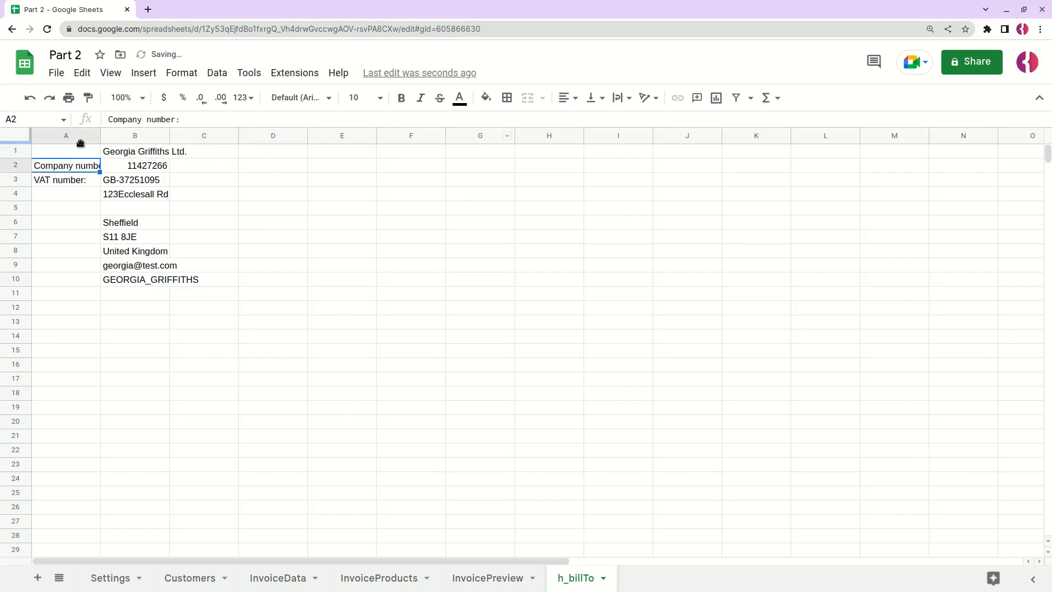
pyautogui.click(66, 151)
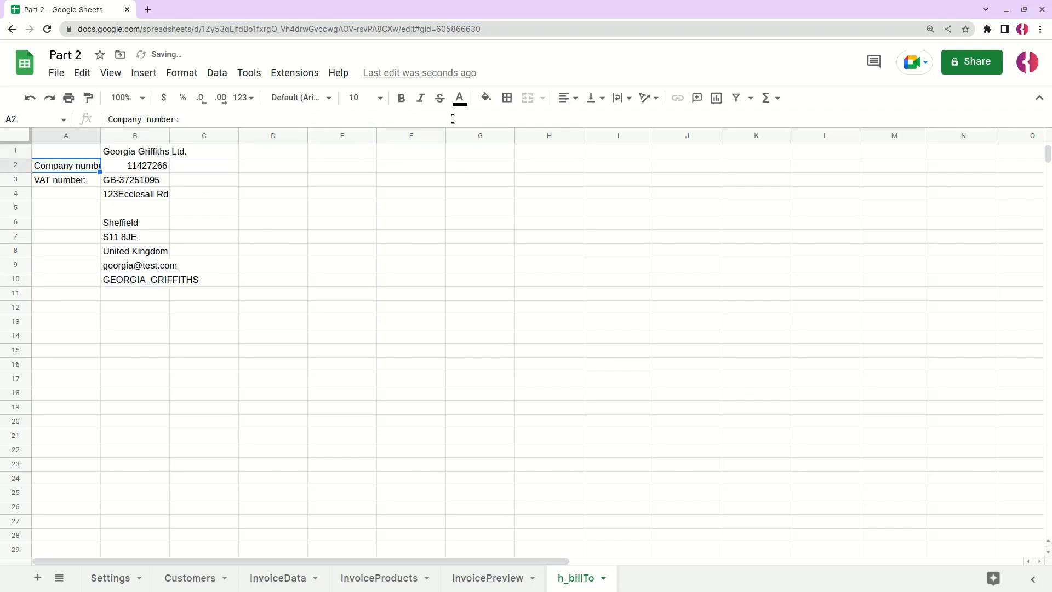
pyautogui.click(135, 151)
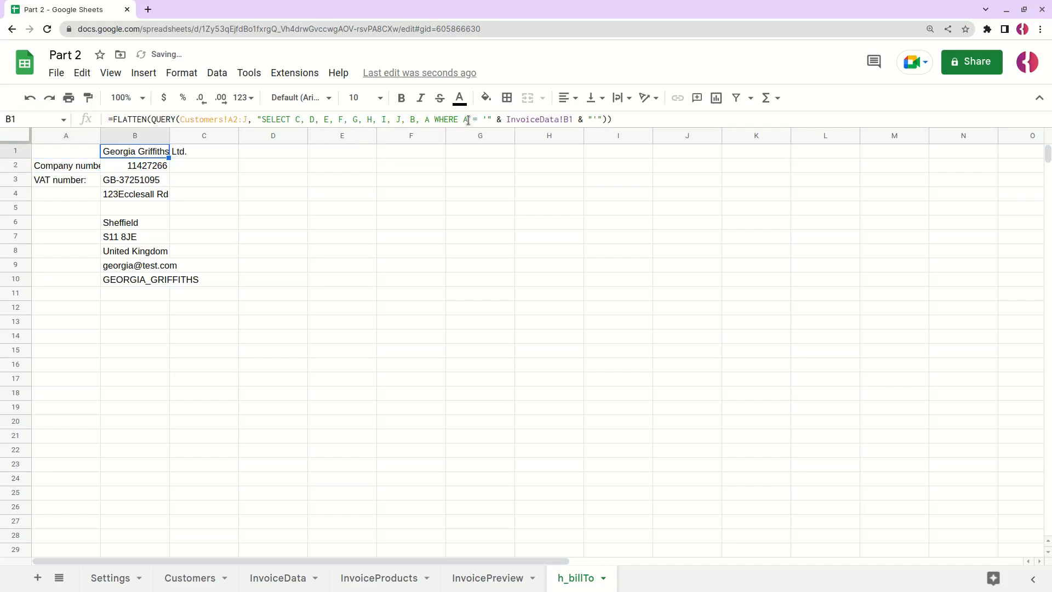
pyautogui.click(134, 165)
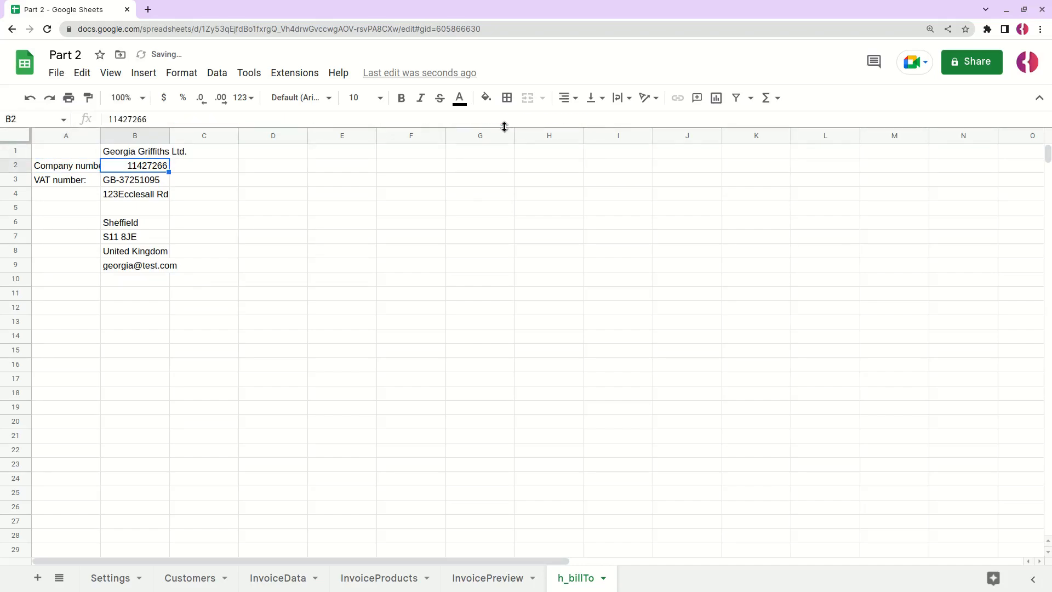
pyautogui.click(66, 150)
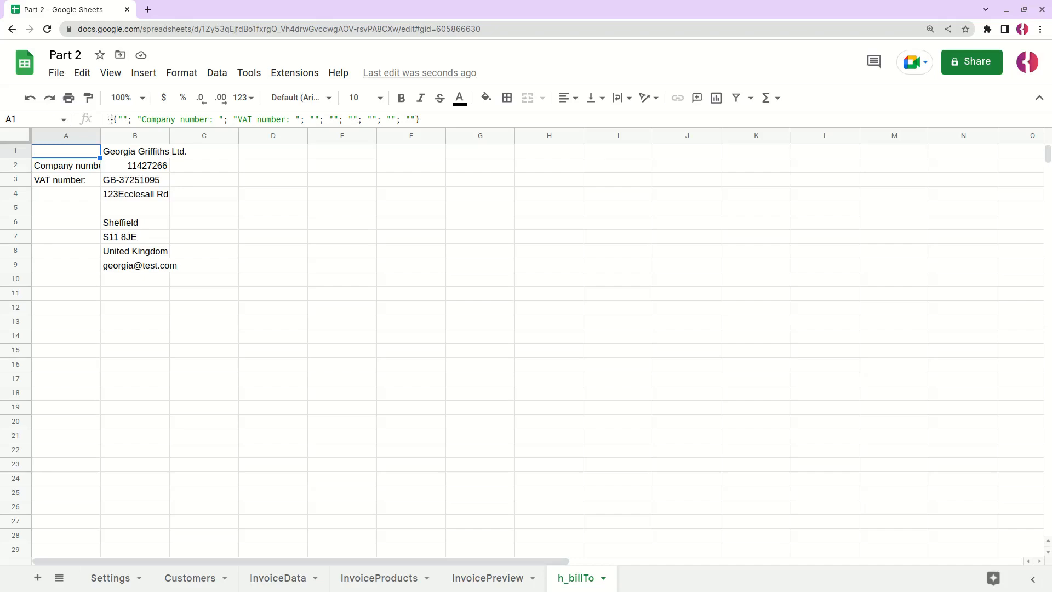
pyautogui.doubleClick(66, 150)
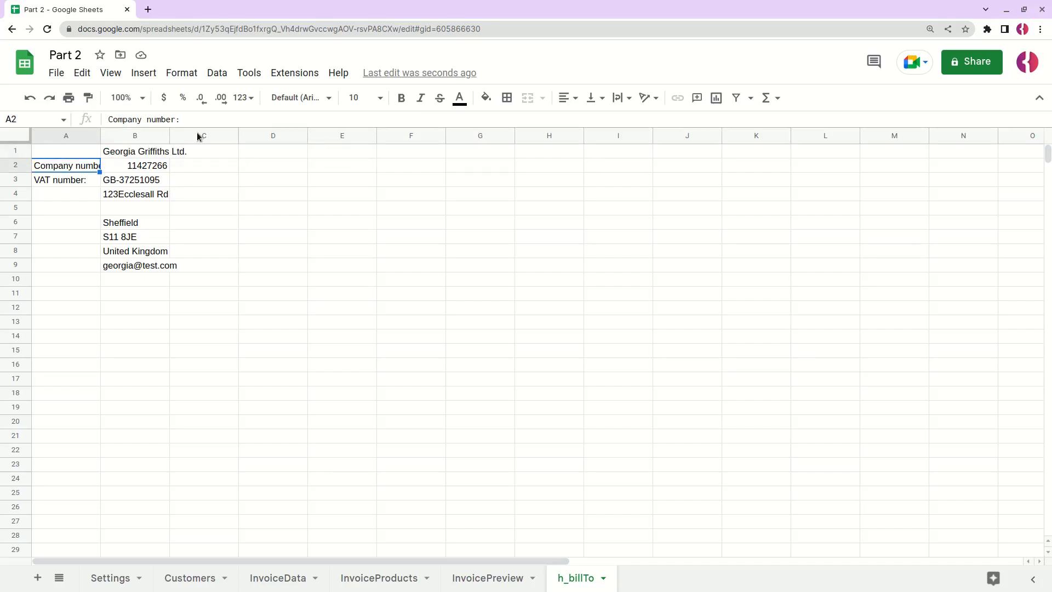
pyautogui.click(134, 152)
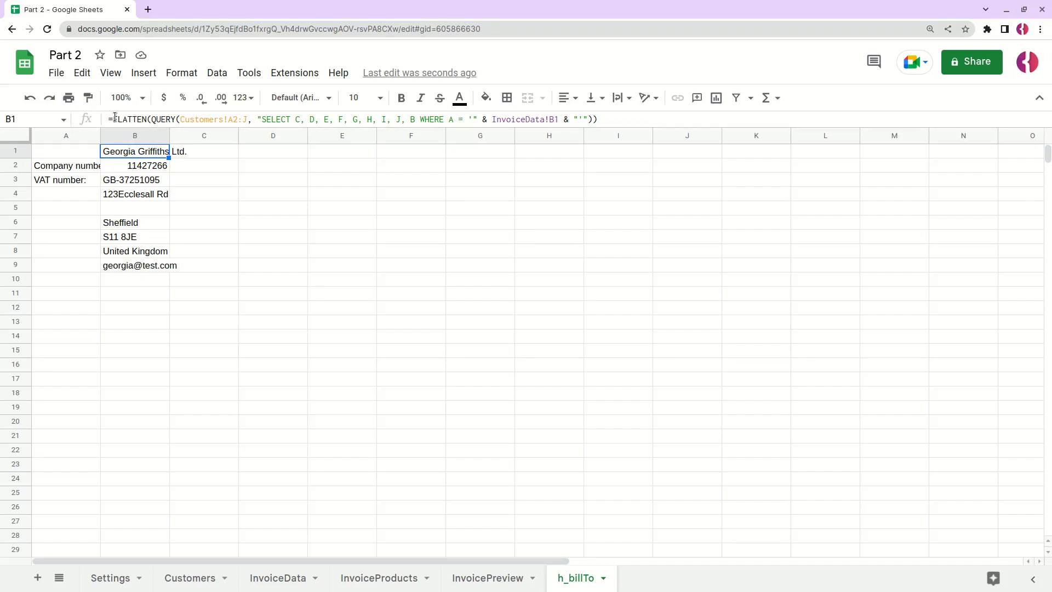
# Combine the label array and FLATTEN(QUERY) into one formula, then remove the old labels column
pyautogui.doubleClick(134, 151)
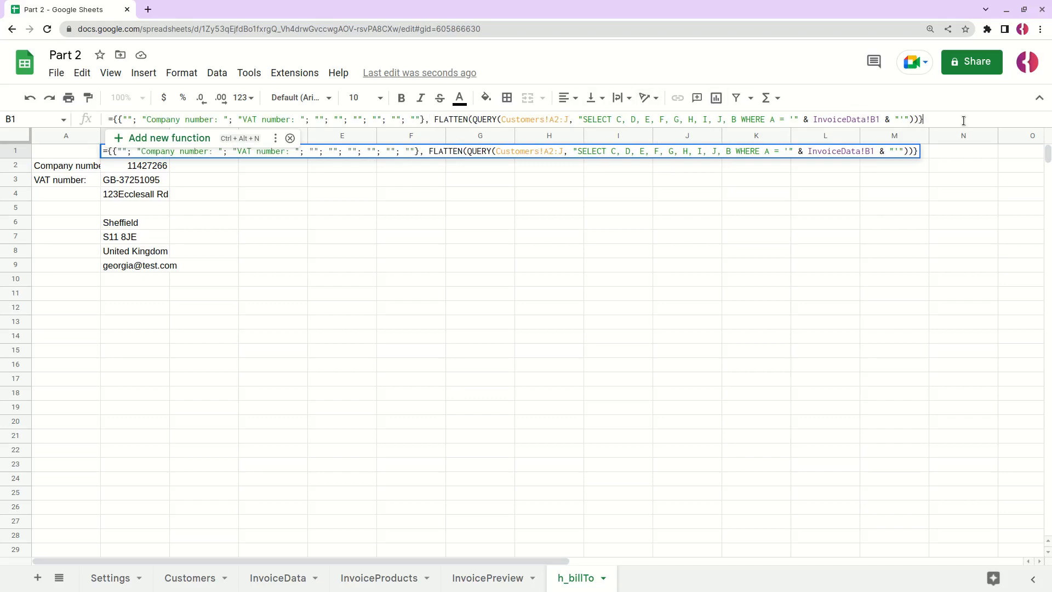
pyautogui.press('enter')
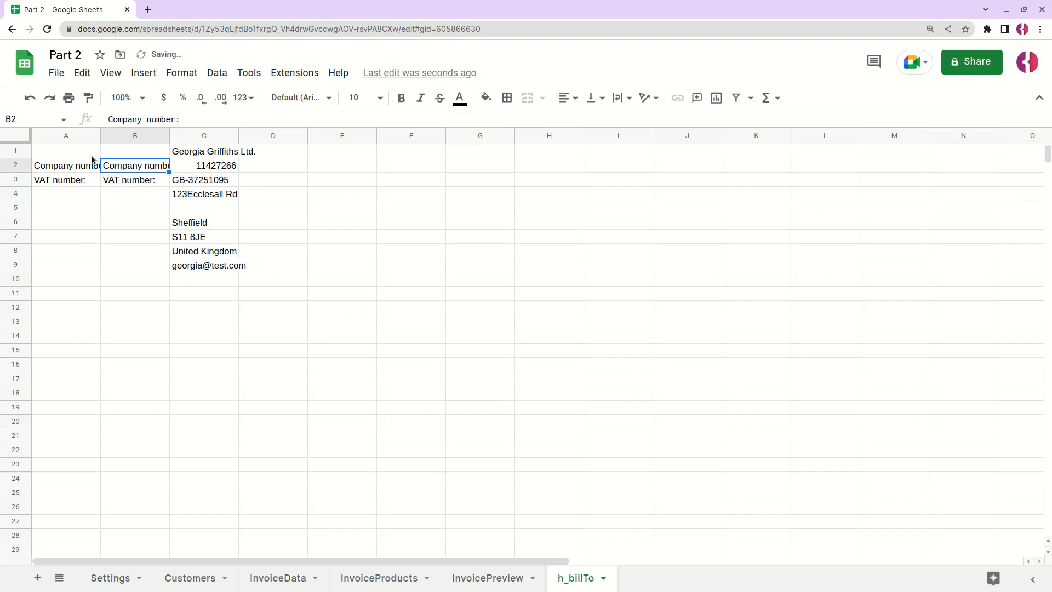
pyautogui.rightClick(66, 135)
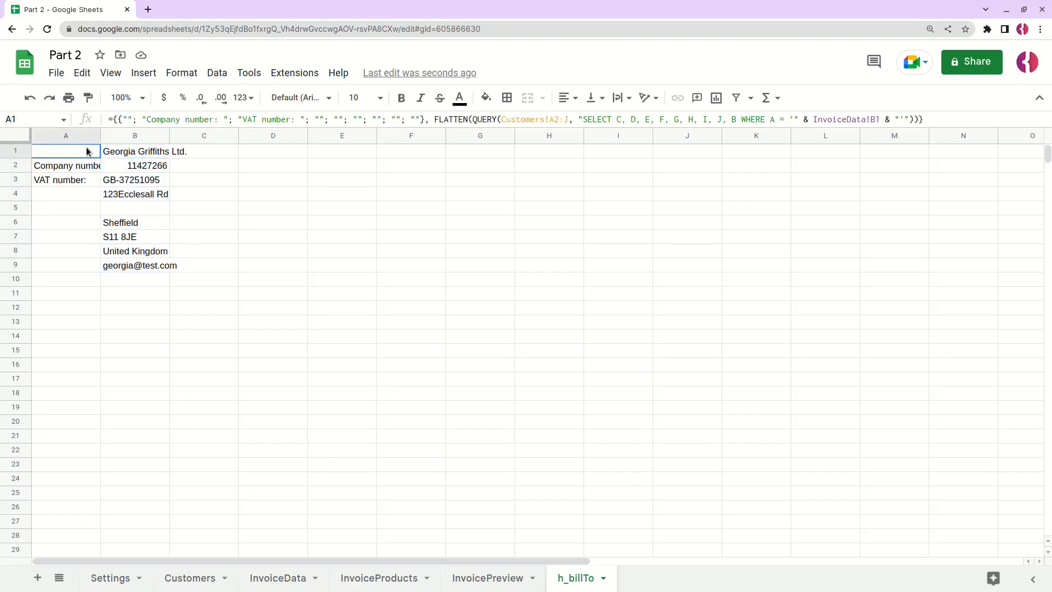
# Wrap the combined formula in QUERY with "SELECT * WHERE Col2 is not null"
pyautogui.moveTo(66, 151); pyautogui.dragTo(134, 265)
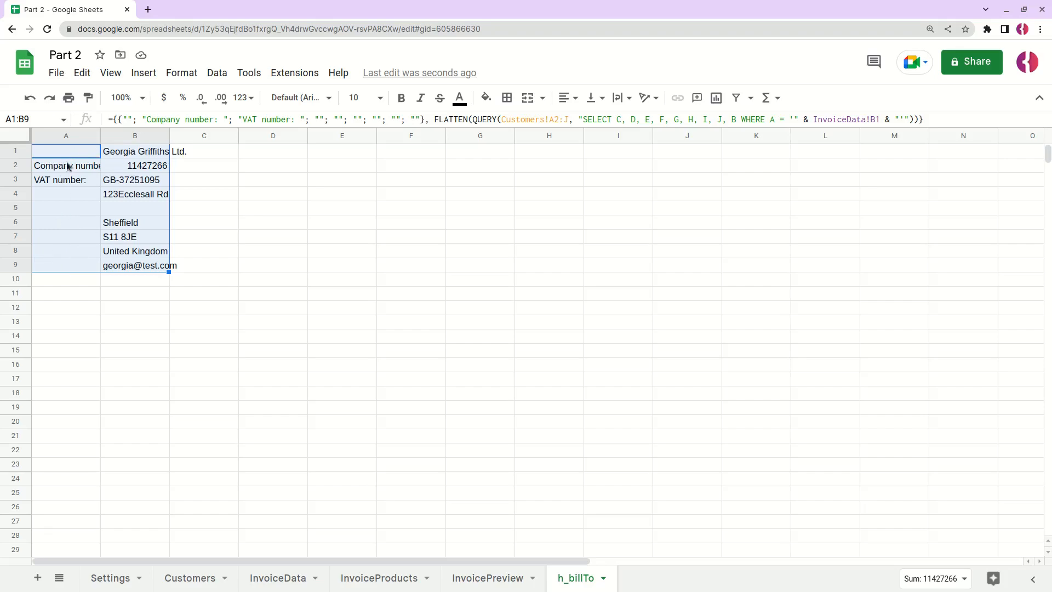
pyautogui.click(134, 207)
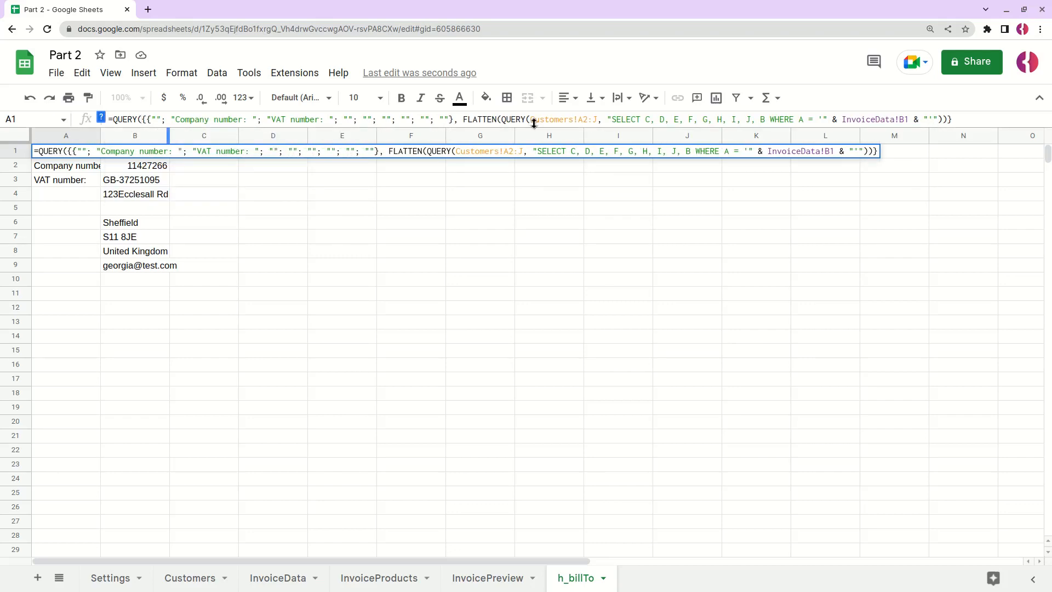
pyautogui.moveTo(993, 124)
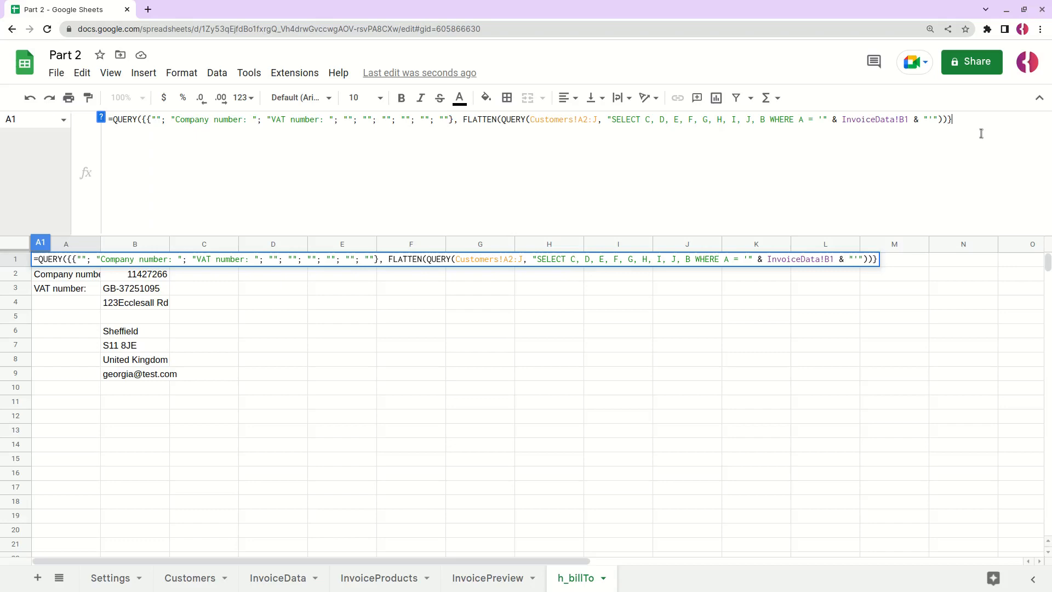
pyautogui.write(',')
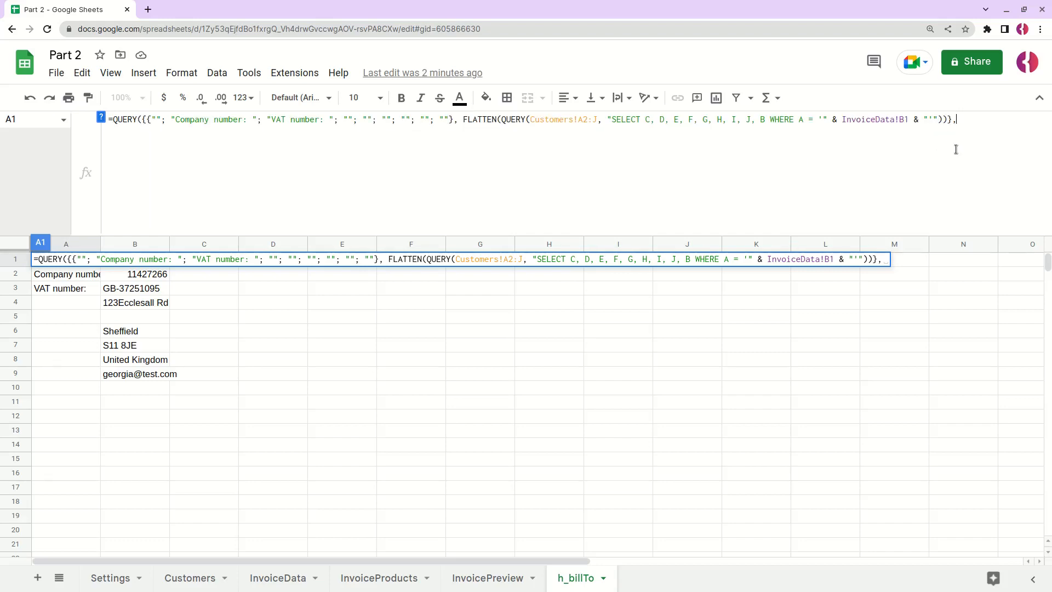
pyautogui.press('enter')
pyautogui.write('")')
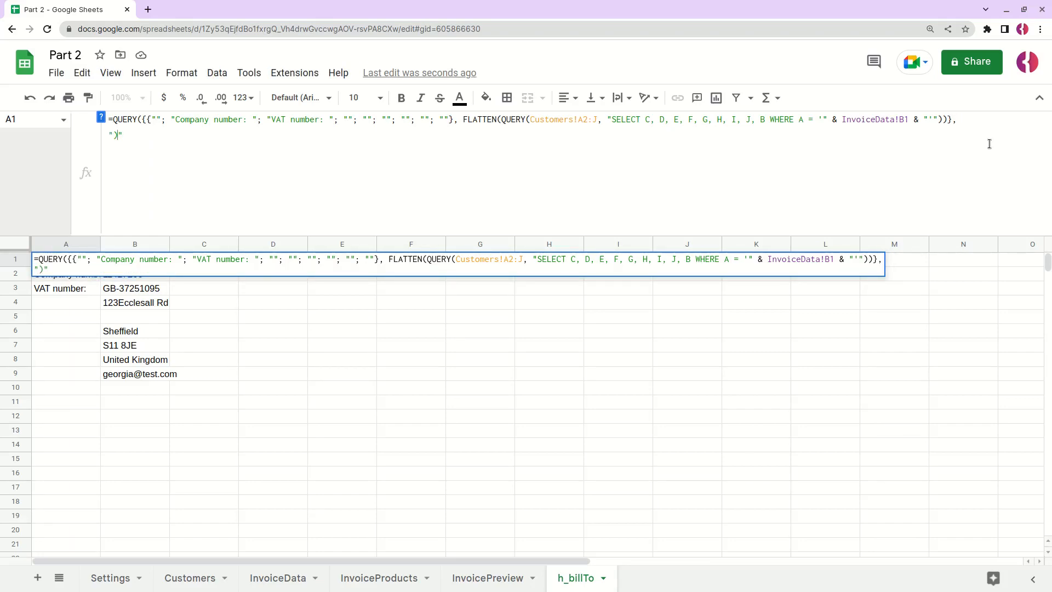
pyautogui.write('"')
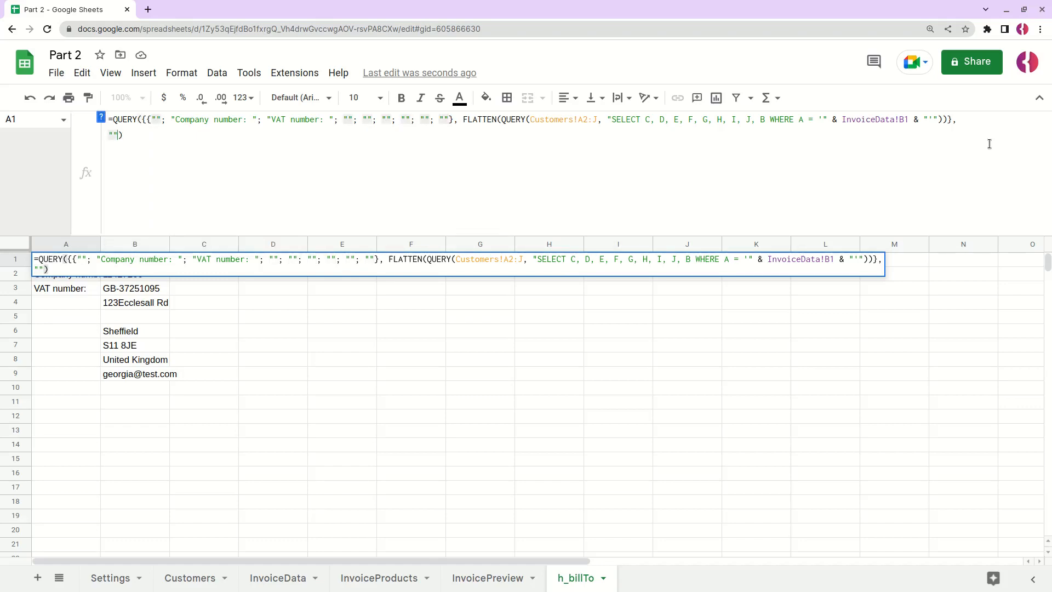
pyautogui.write('ELECT * WHERE')
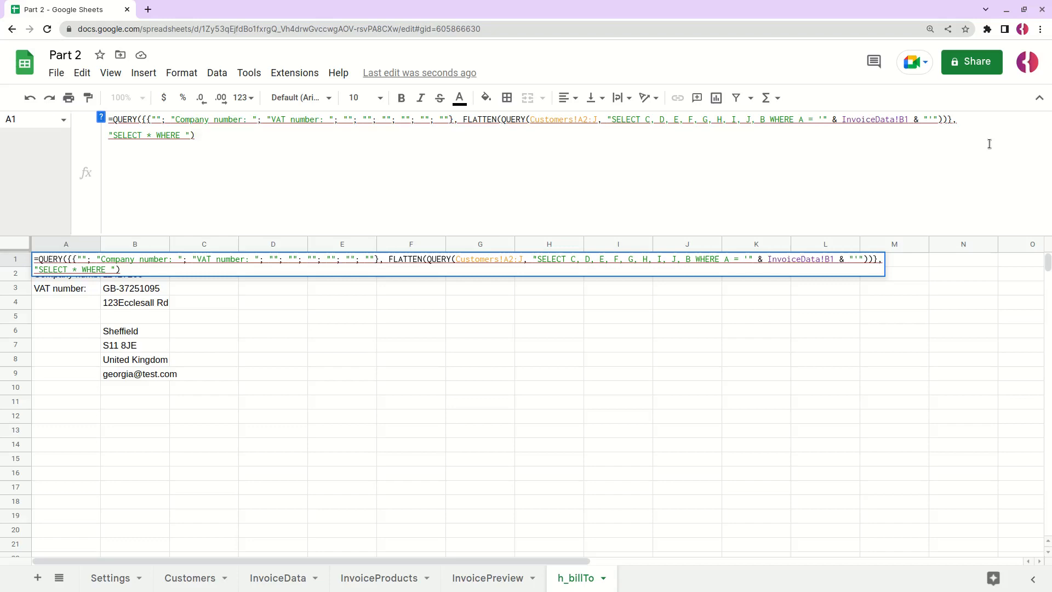
pyautogui.write('Col2')
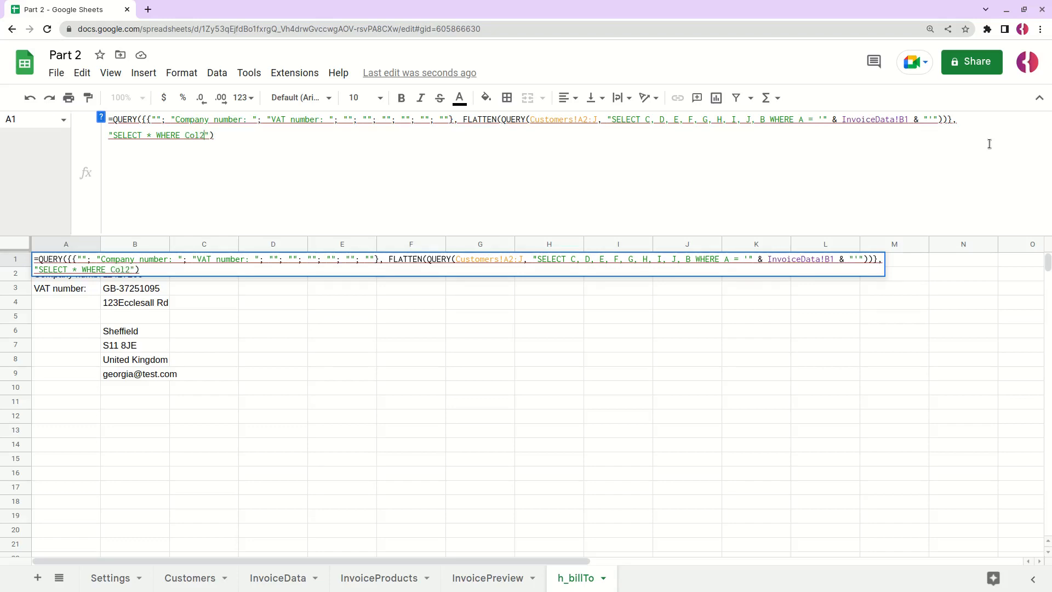
pyautogui.write('is nd')
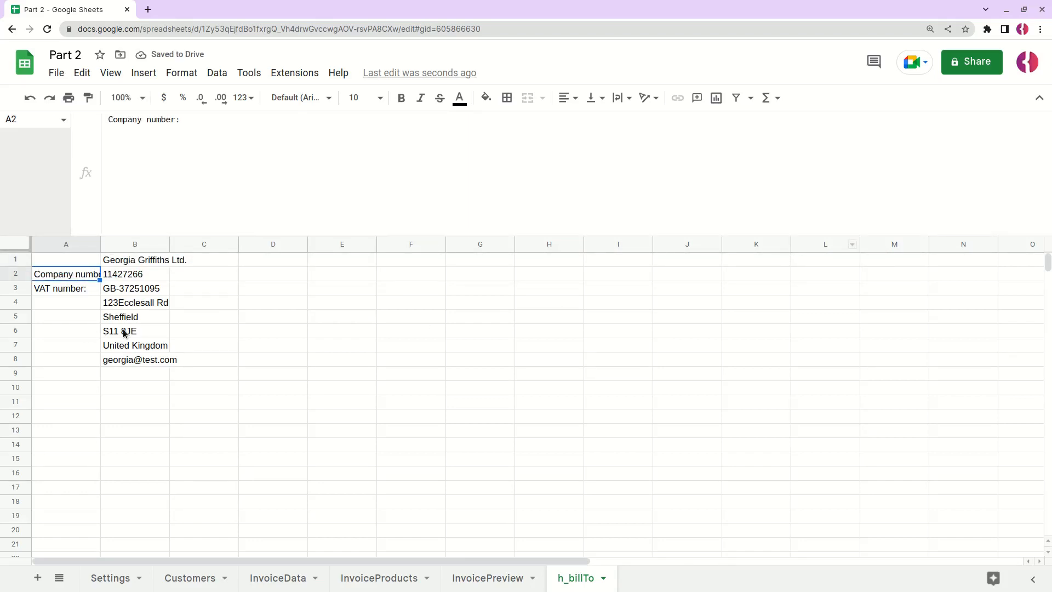
pyautogui.click(134, 345)
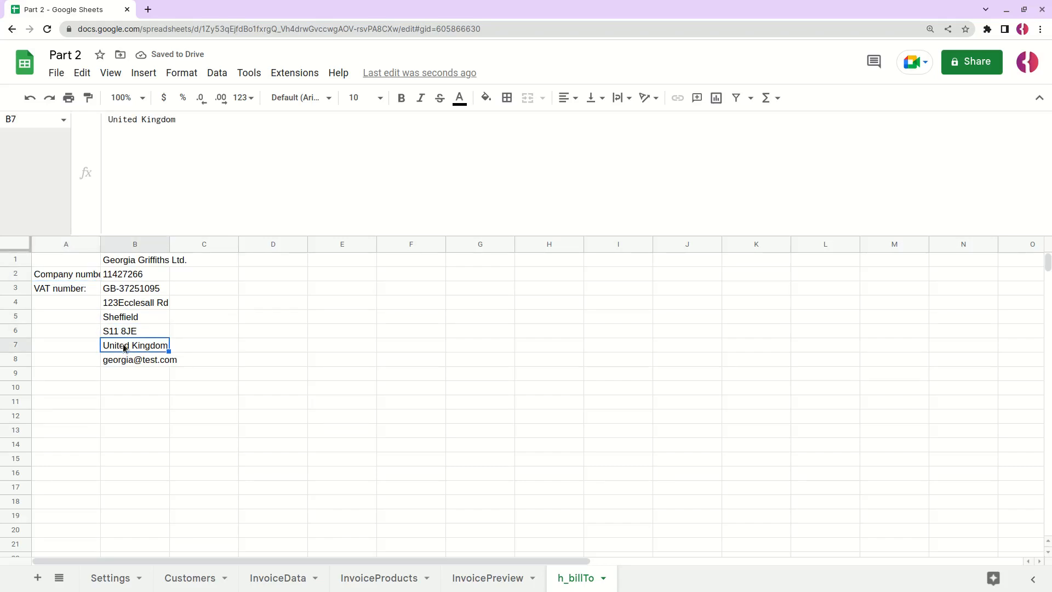
pyautogui.click(190, 577)
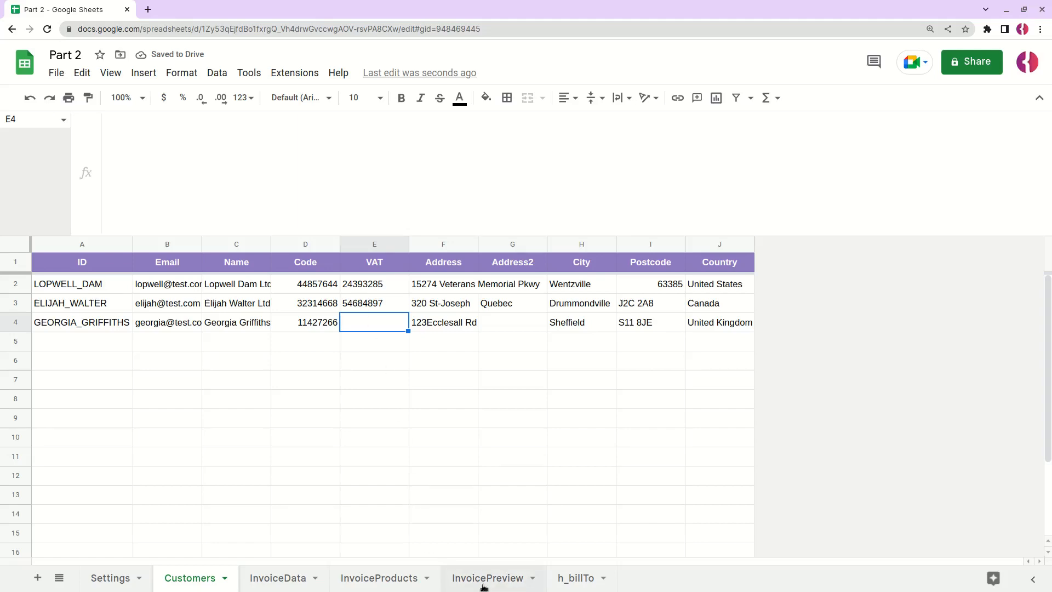
pyautogui.click(576, 577)
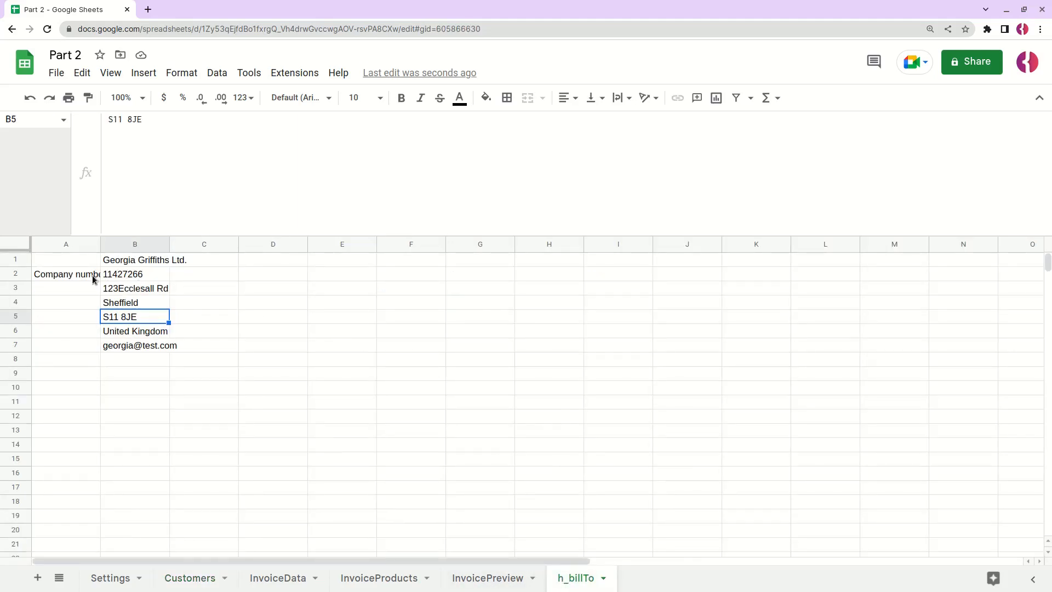
pyautogui.click(66, 288)
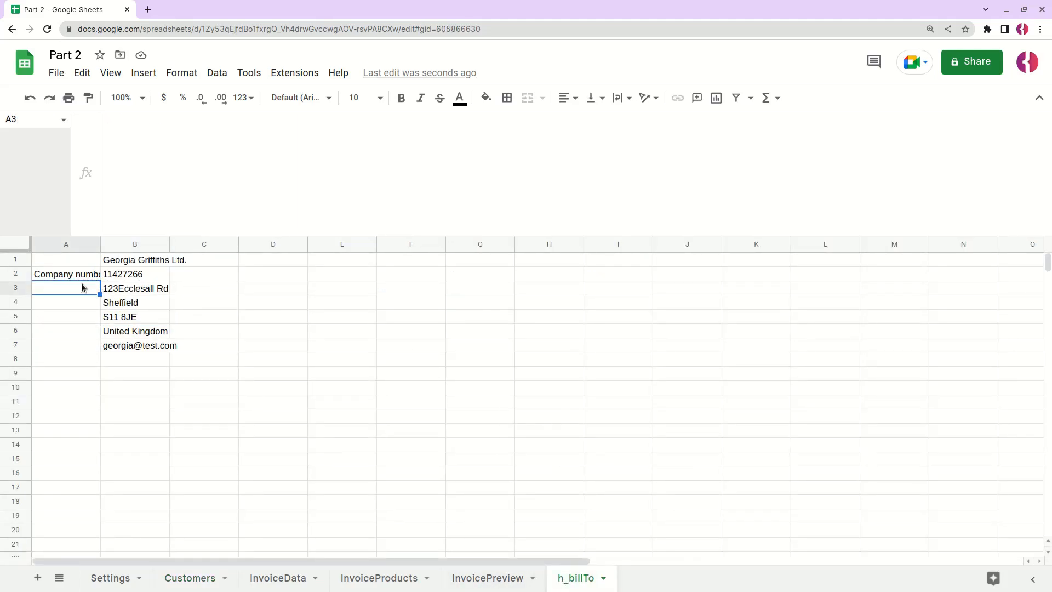
pyautogui.click(134, 259)
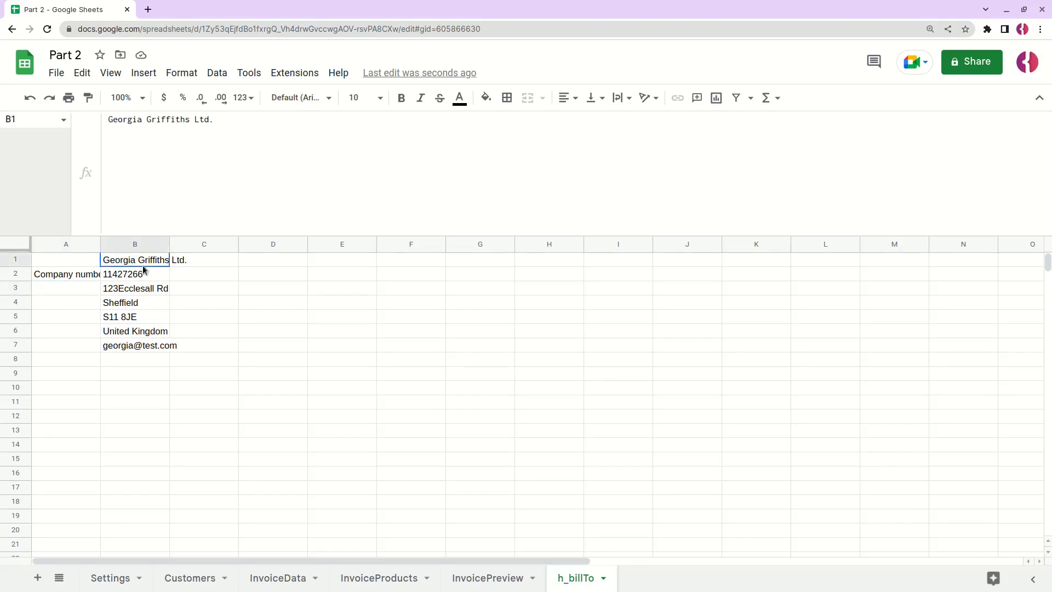
pyautogui.moveTo(134, 259); pyautogui.dragTo(134, 344)
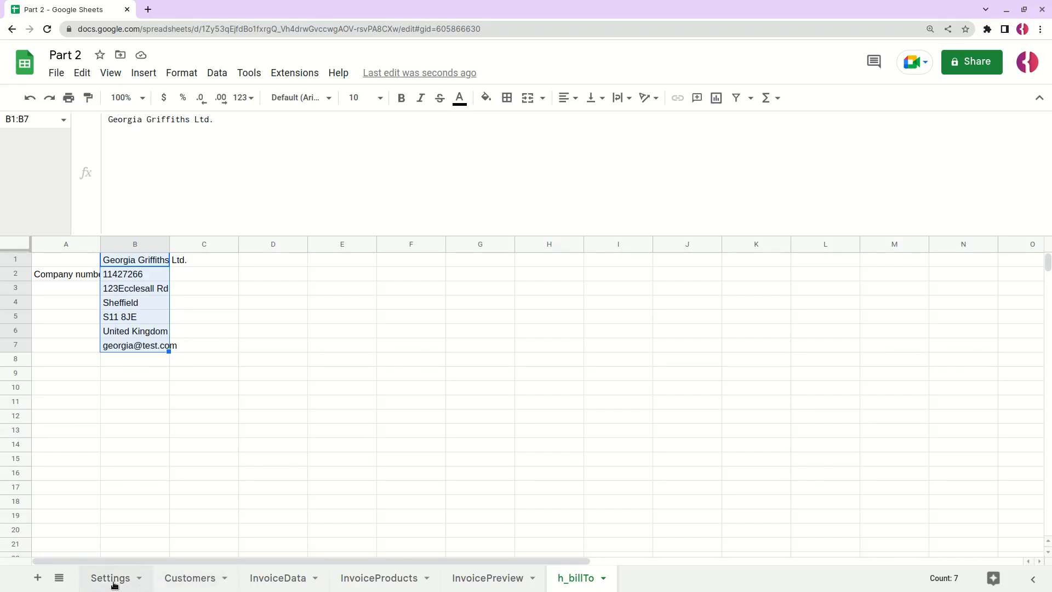
pyautogui.click(190, 578)
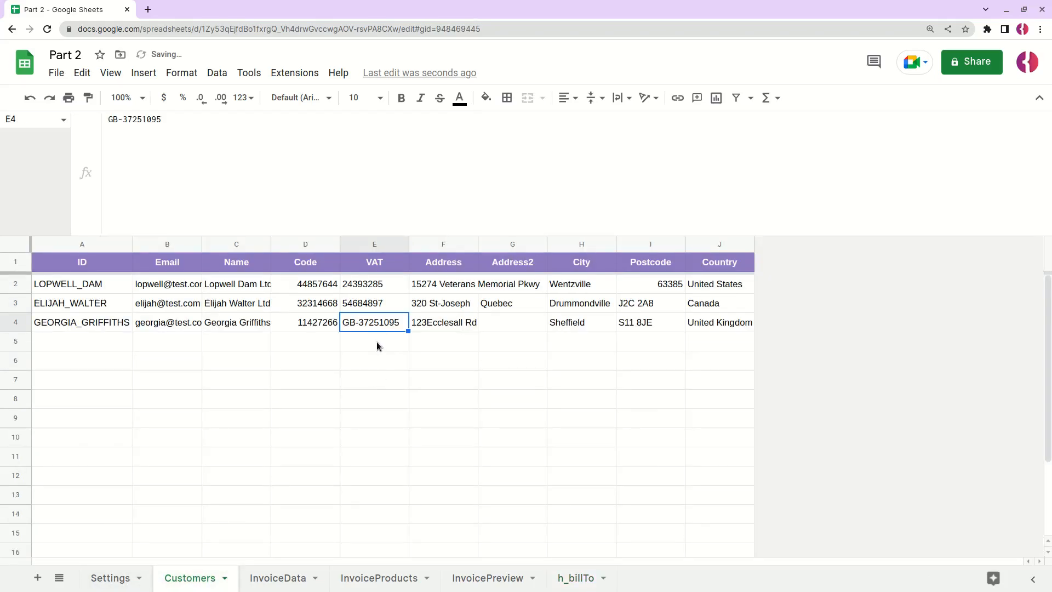
pyautogui.click(575, 578)
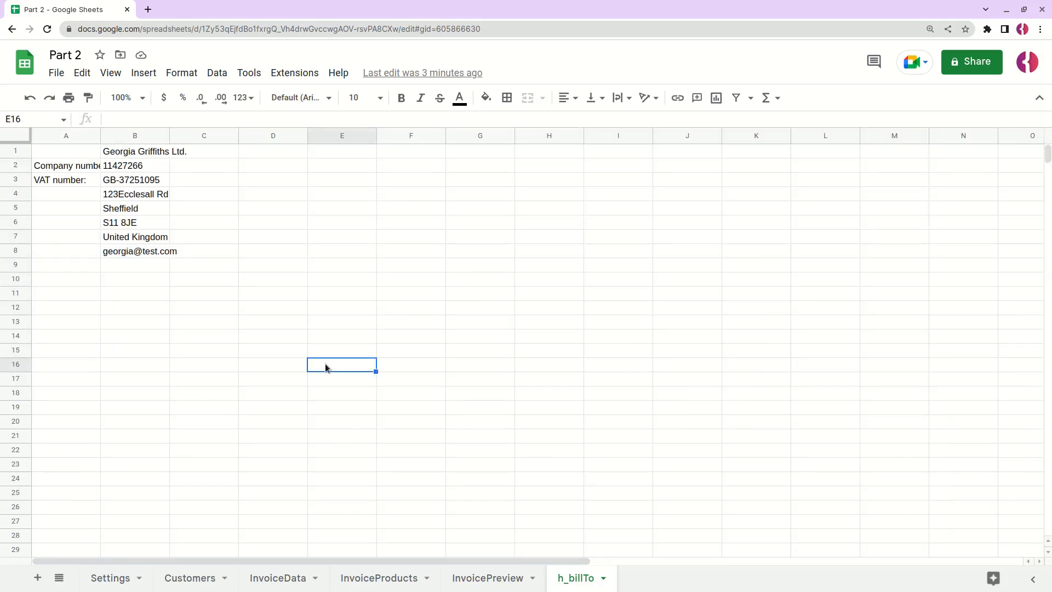
pyautogui.moveTo(280, 311)
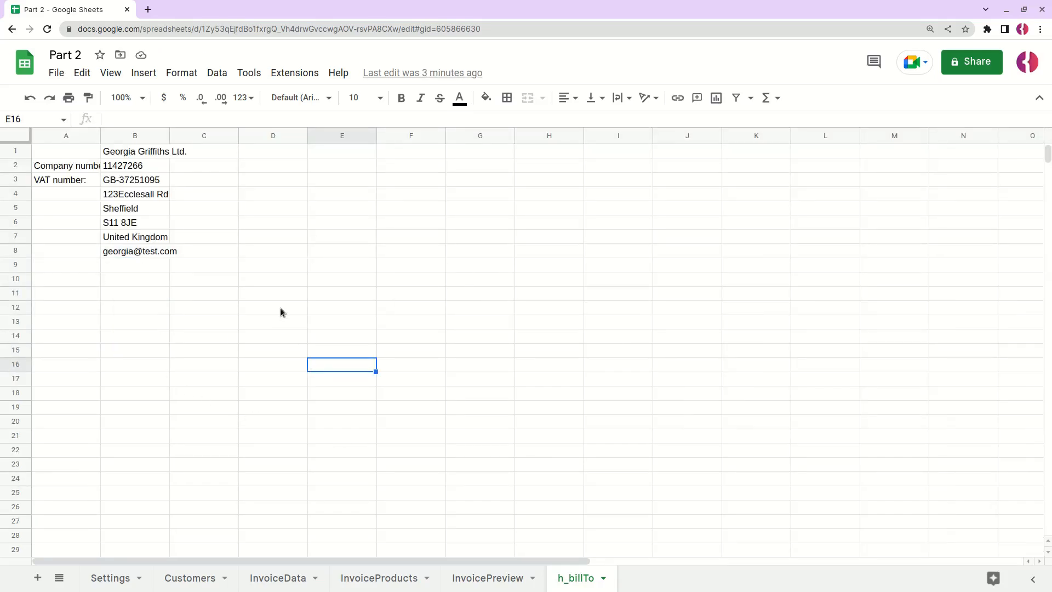
# Delete the unused columns C through Z from the h_billTo sheet
pyautogui.click(203, 135)
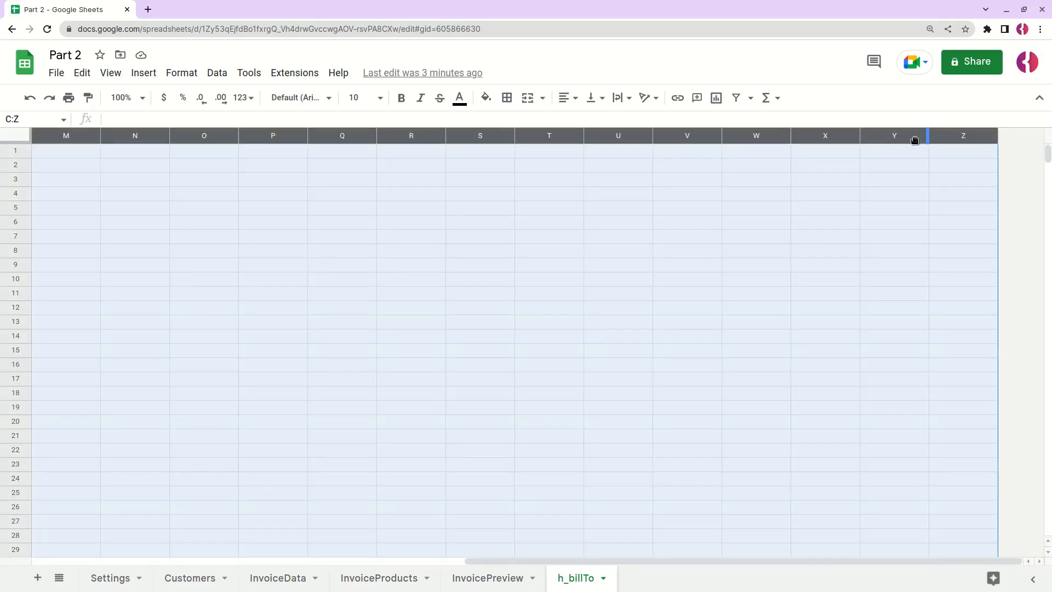
pyautogui.rightClick(548, 136)
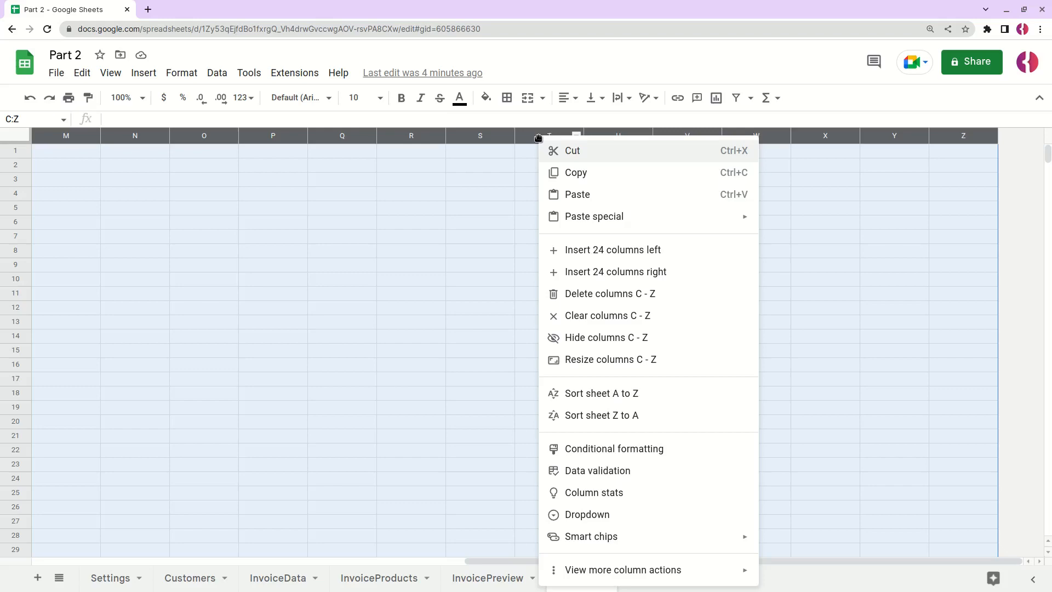
pyautogui.click(575, 577)
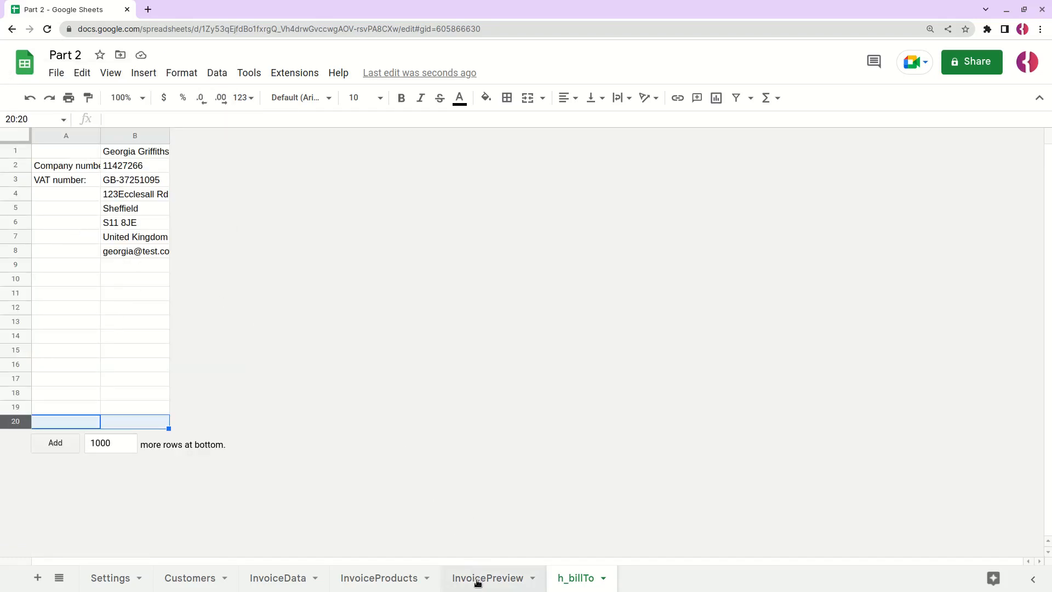
pyautogui.click(488, 577)
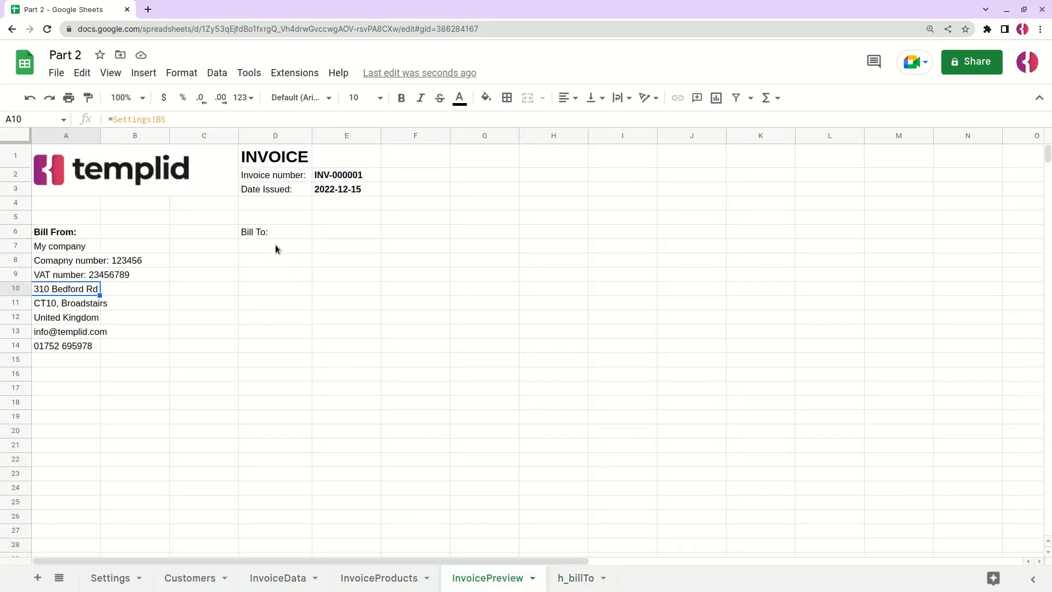
pyautogui.click(275, 246)
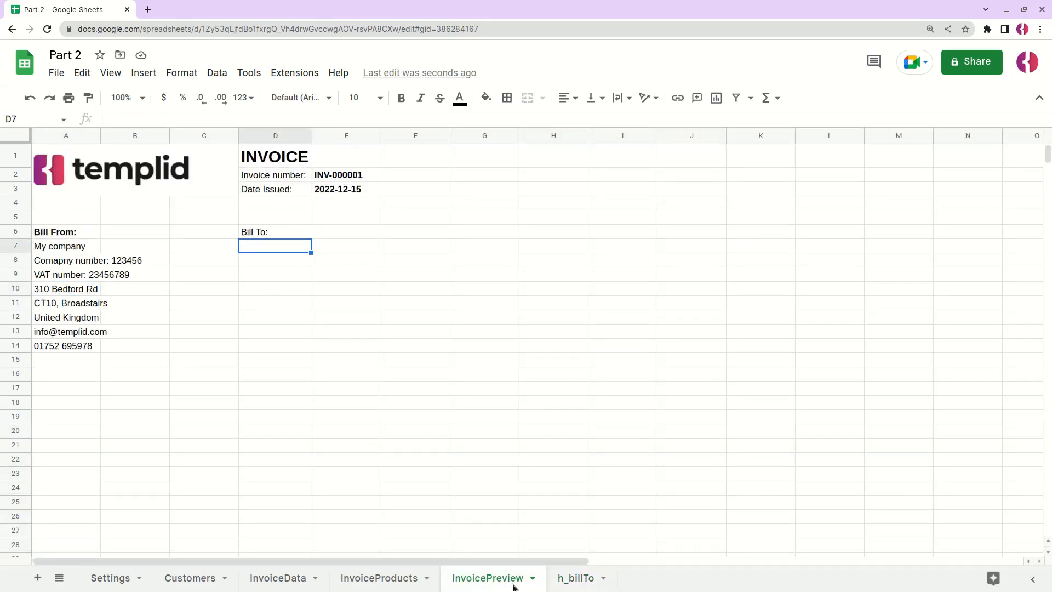
pyautogui.click(576, 577)
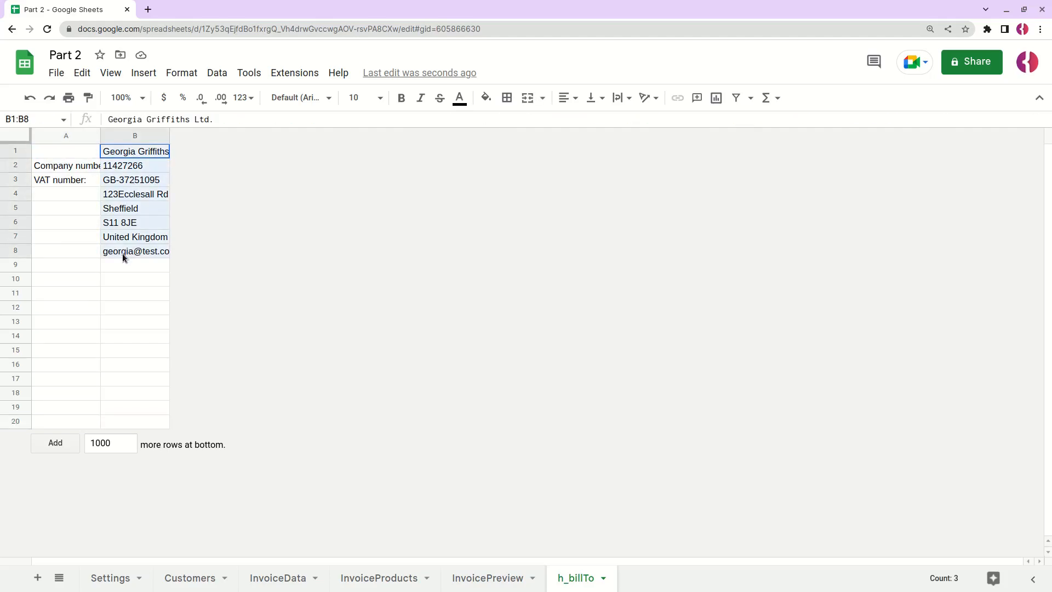
pyautogui.click(109, 578)
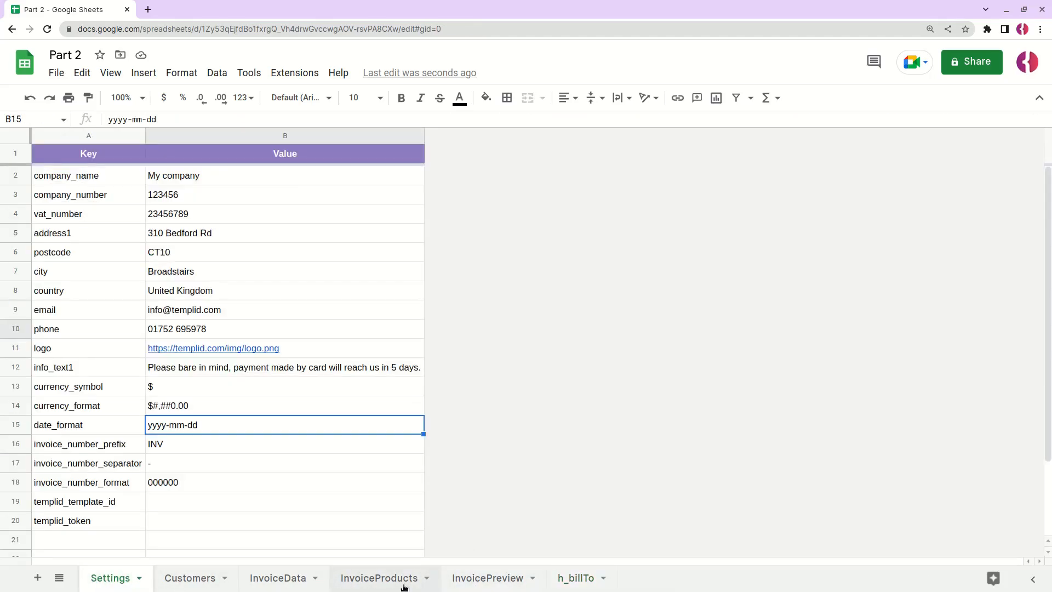
pyautogui.click(487, 578)
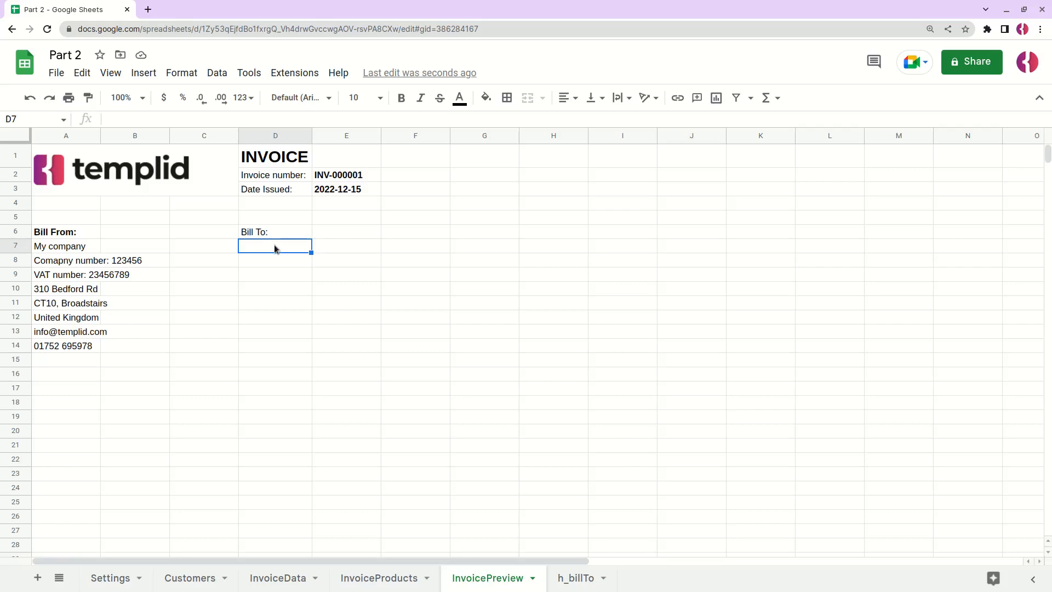
pyautogui.moveTo(275, 246); pyautogui.dragTo(274, 316)
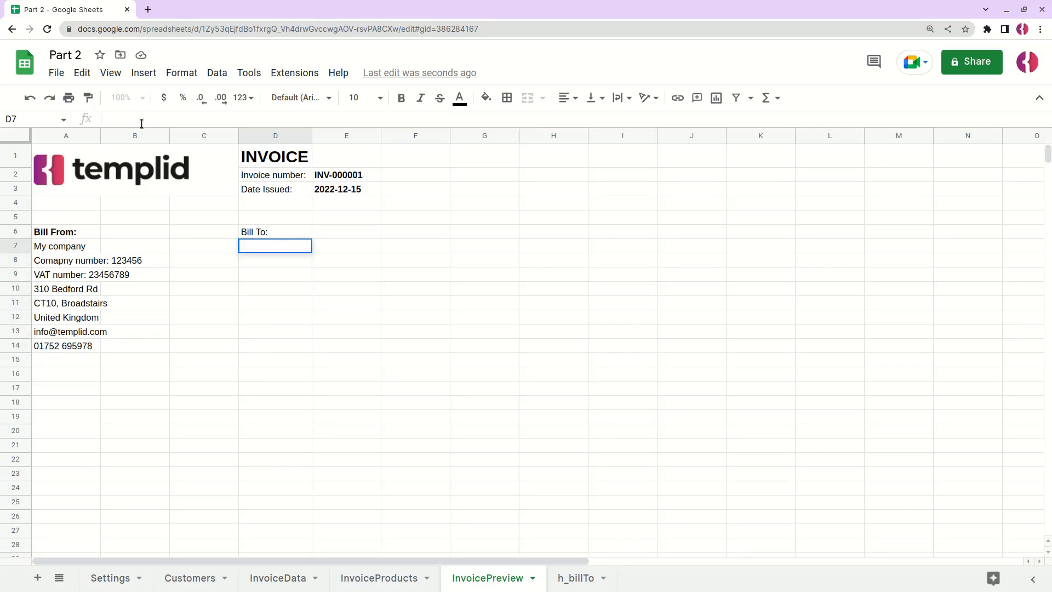
# Begin the D7 formula with ARRAYFORMULA(CONCAT(QUERY(h_billTo!A1:B, "...IS NOT NULL"))
pyautogui.write('=')
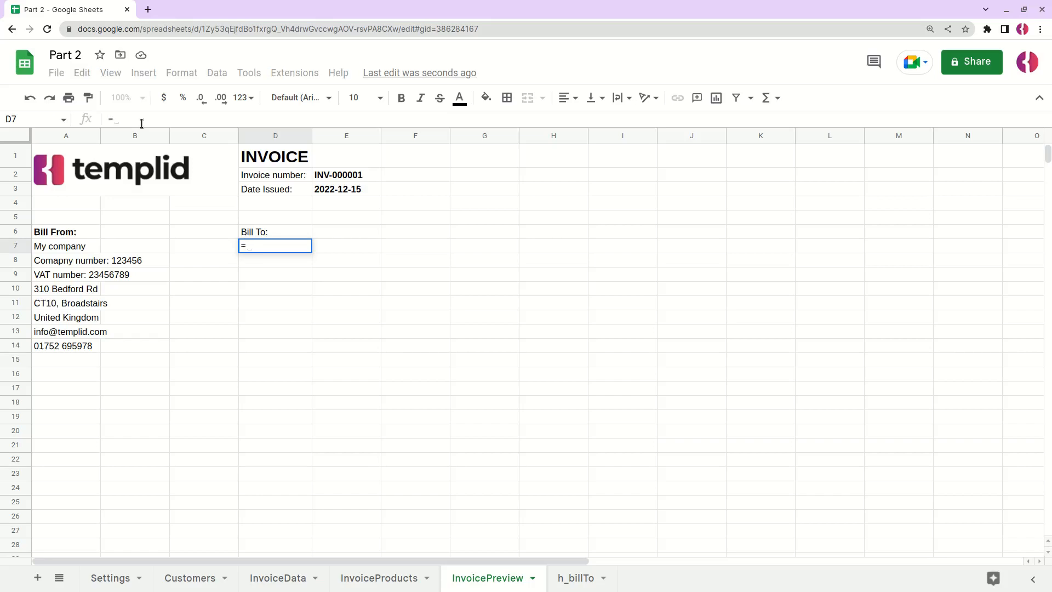
pyautogui.write('ARA')
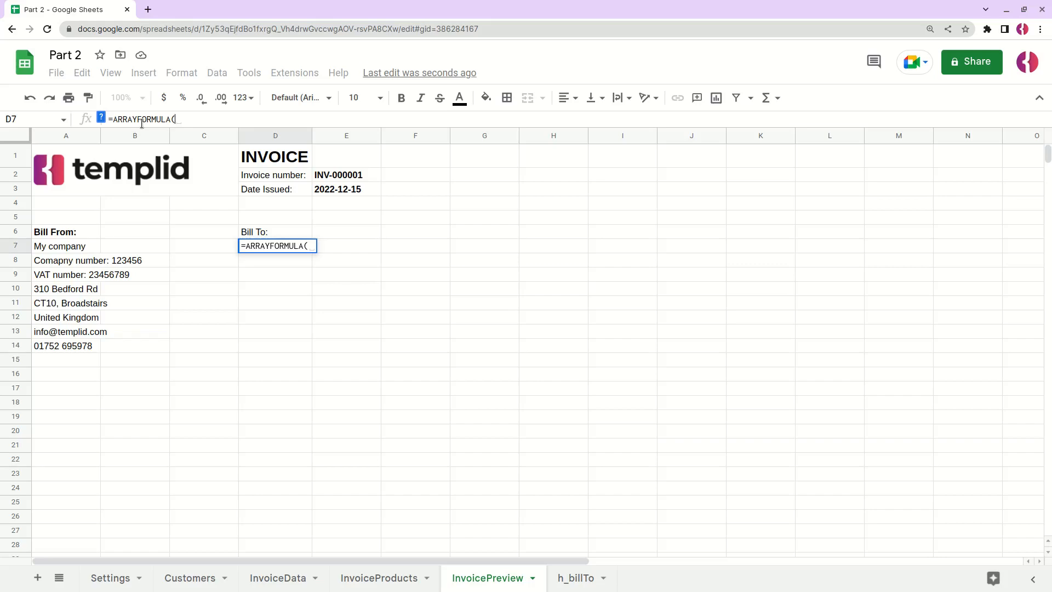
pyautogui.write('CONCAT(')
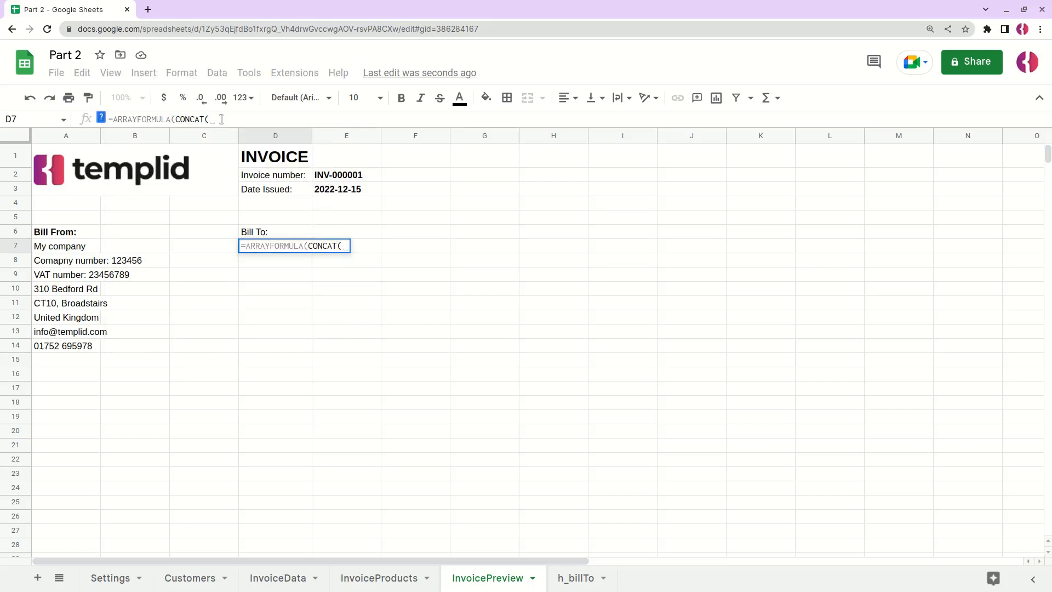
pyautogui.write('QUERY(')
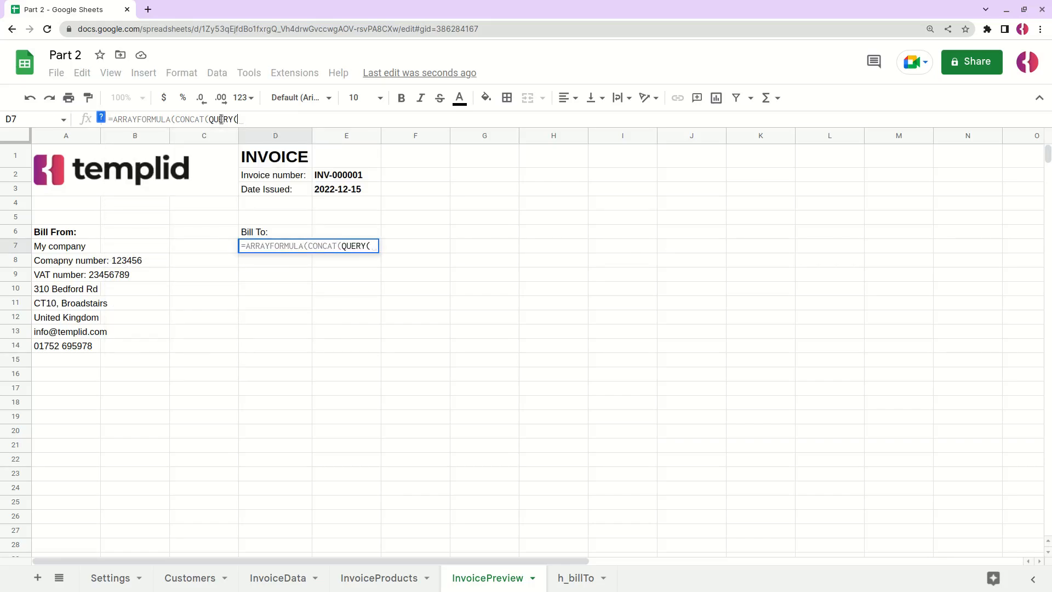
pyautogui.write('H')
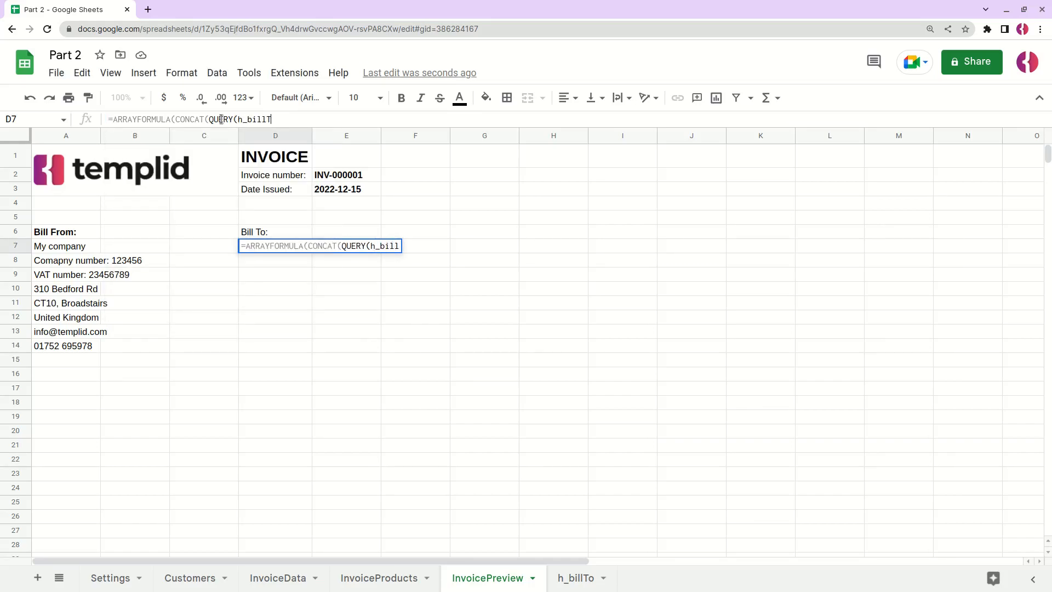
pyautogui.write('o')
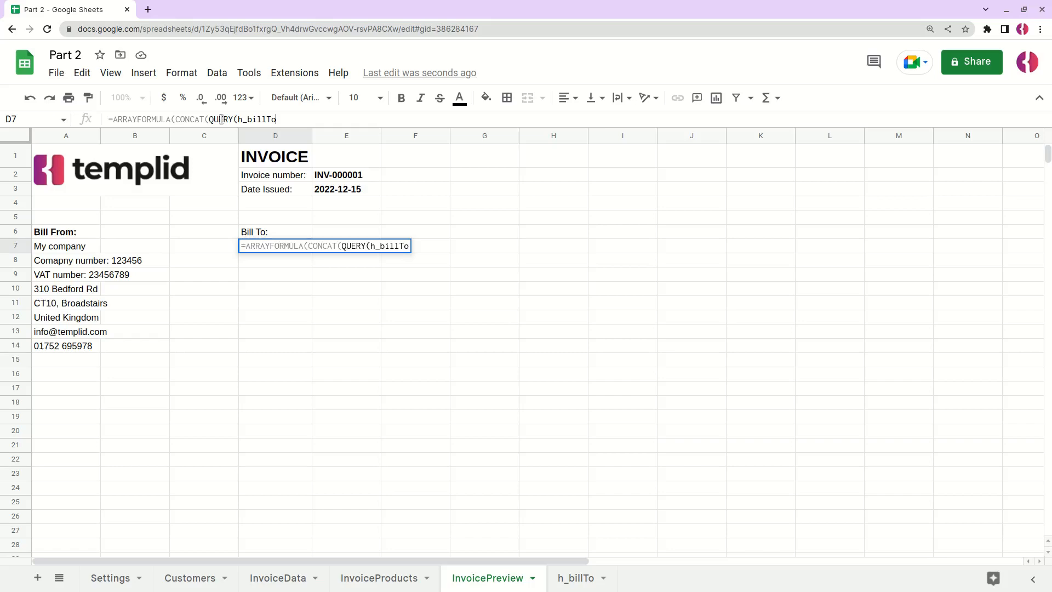
pyautogui.write(':A')
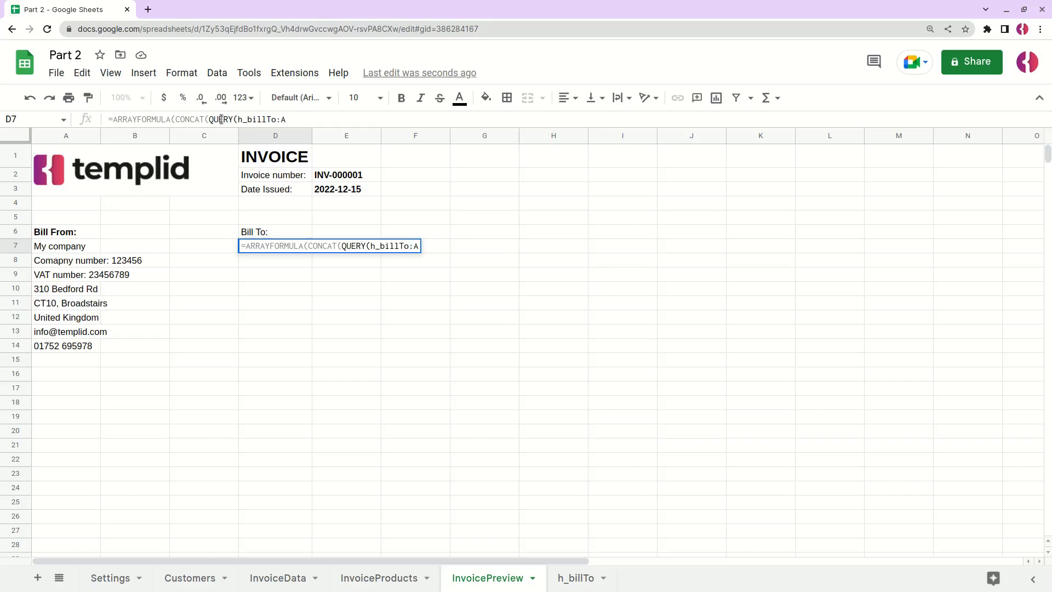
pyautogui.write('1:B')
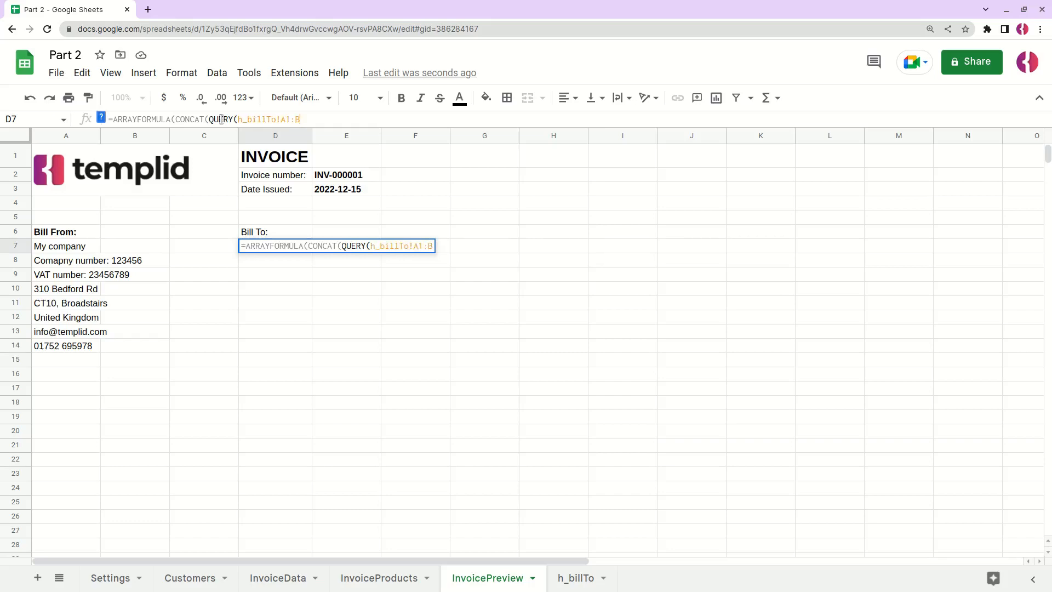
pyautogui.write(', ""')
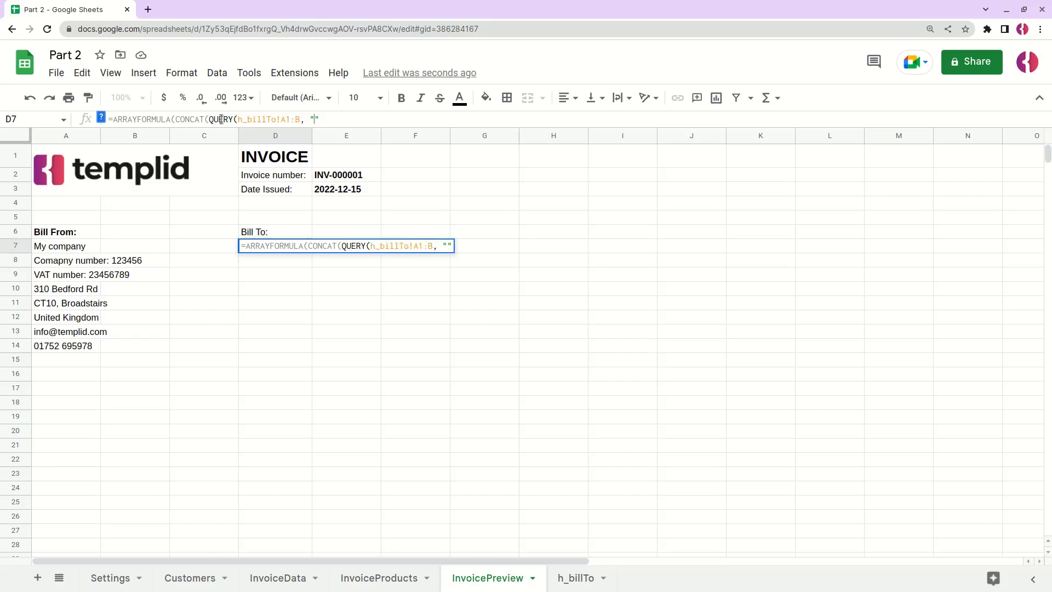
pyautogui.write('SELECT')
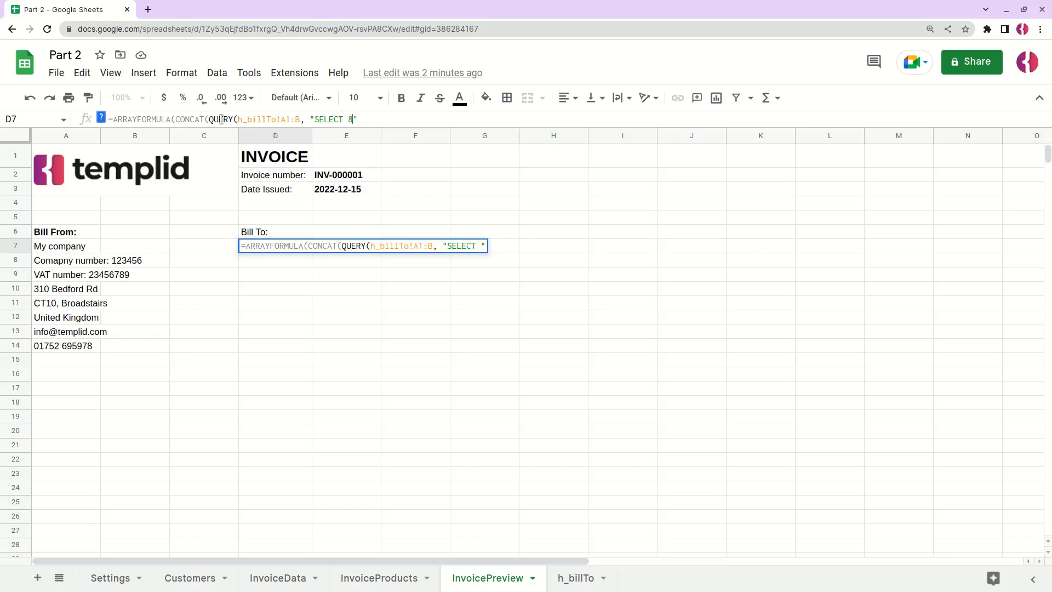
pyautogui.write('*')
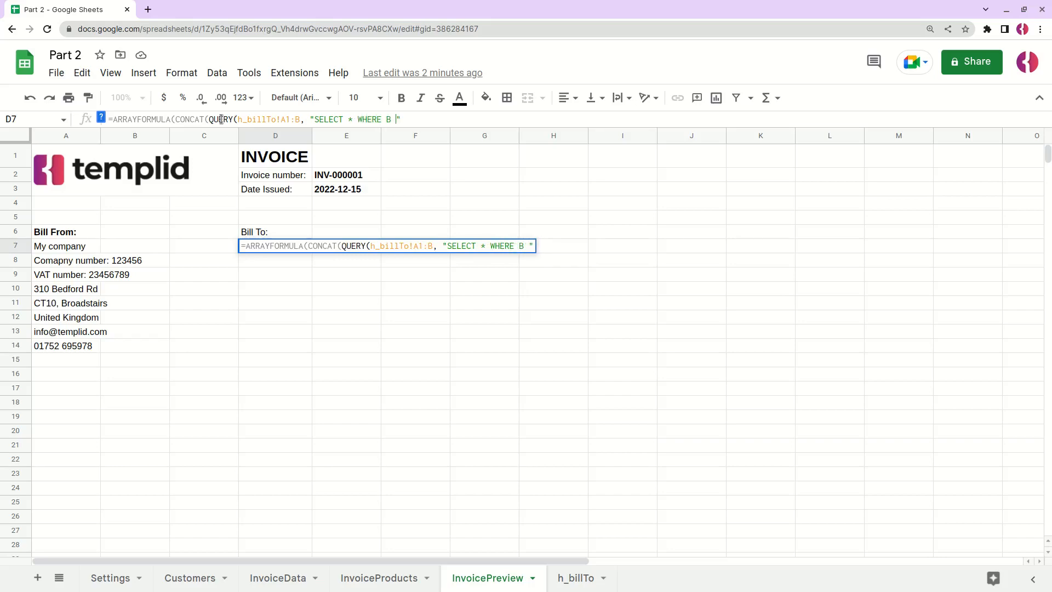
pyautogui.write('IS NOT NULL")')
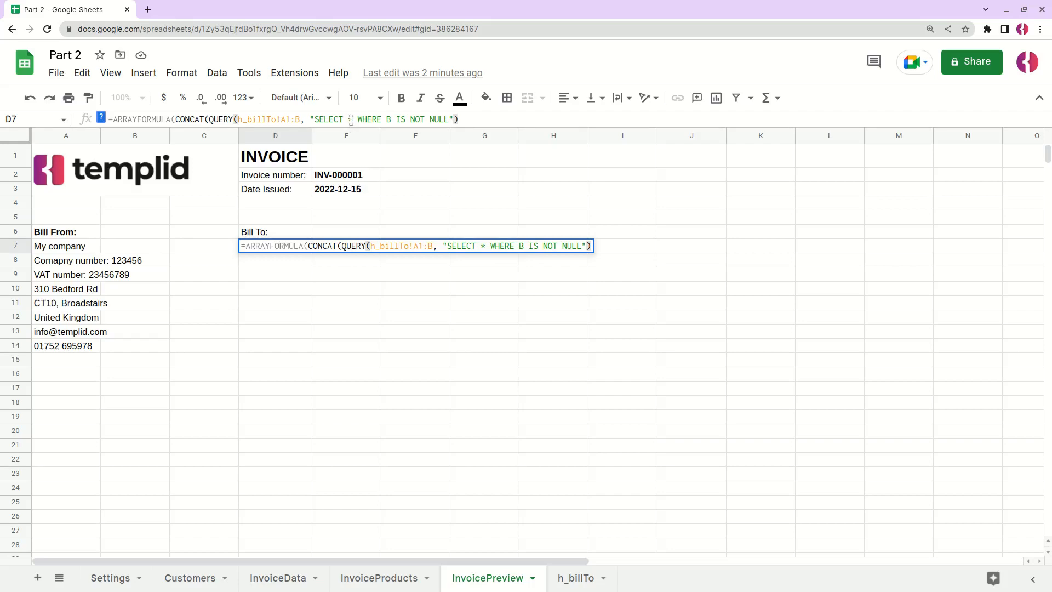
# Add the second QUERY(h_billTo!A1:B, "SELECT A WHERE B IS NOT NULL"), adjust its column, and confirm
pyautogui.write('A')
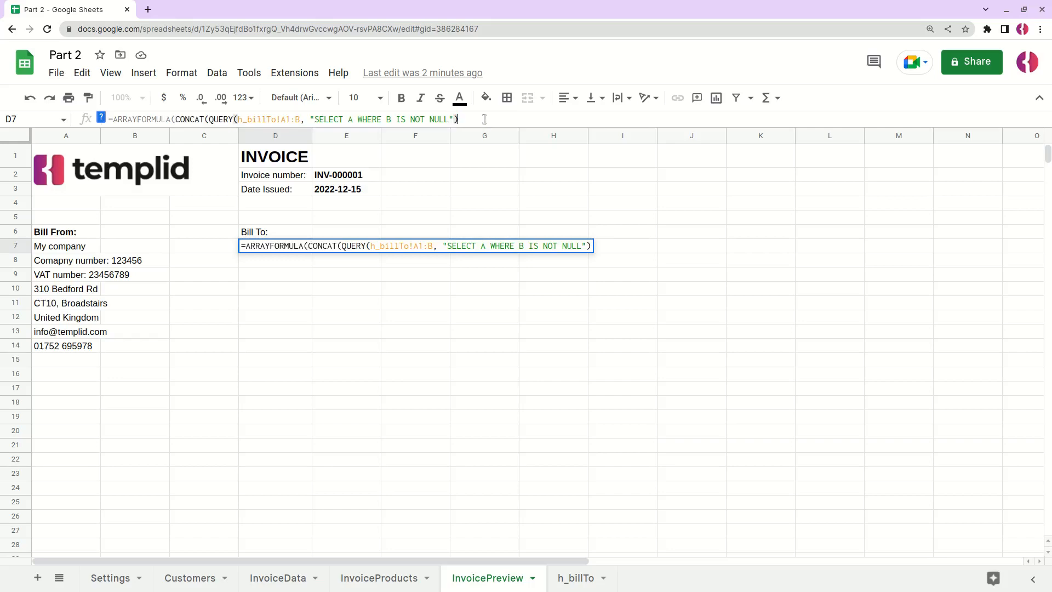
pyautogui.write(', QUERY(h_billTo!A1:B, "SELECT A WHERE B IS NOT NULL")')
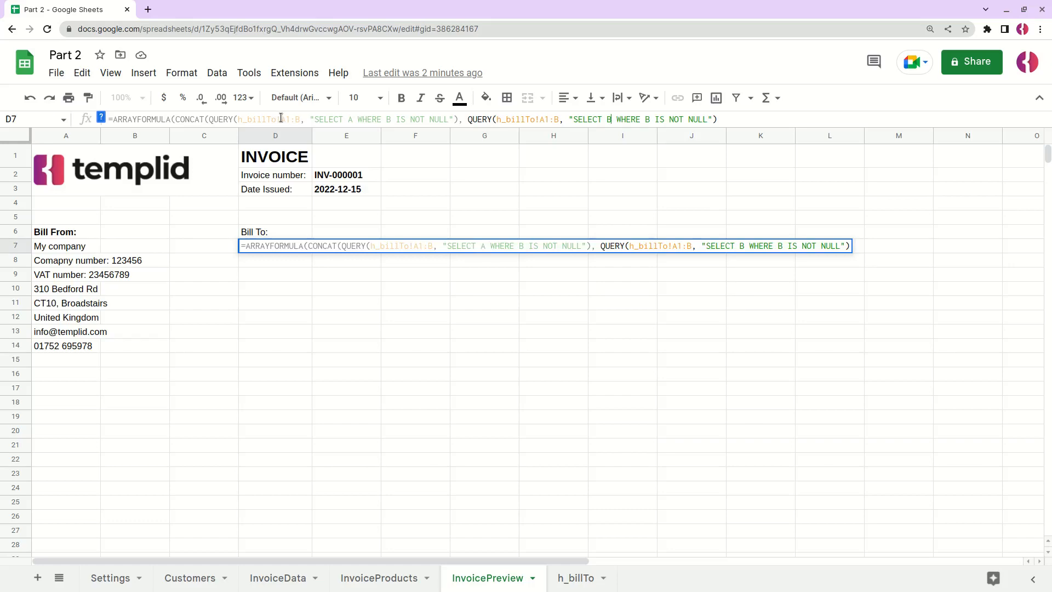
pyautogui.doubleClick(290, 119)
pyautogui.write(')')
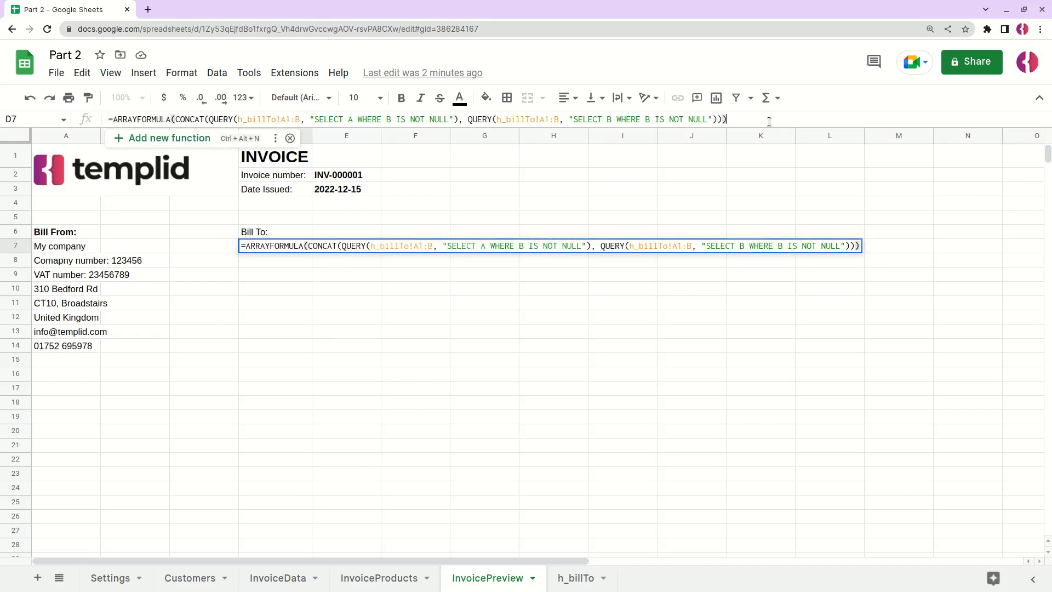
pyautogui.press('enter')
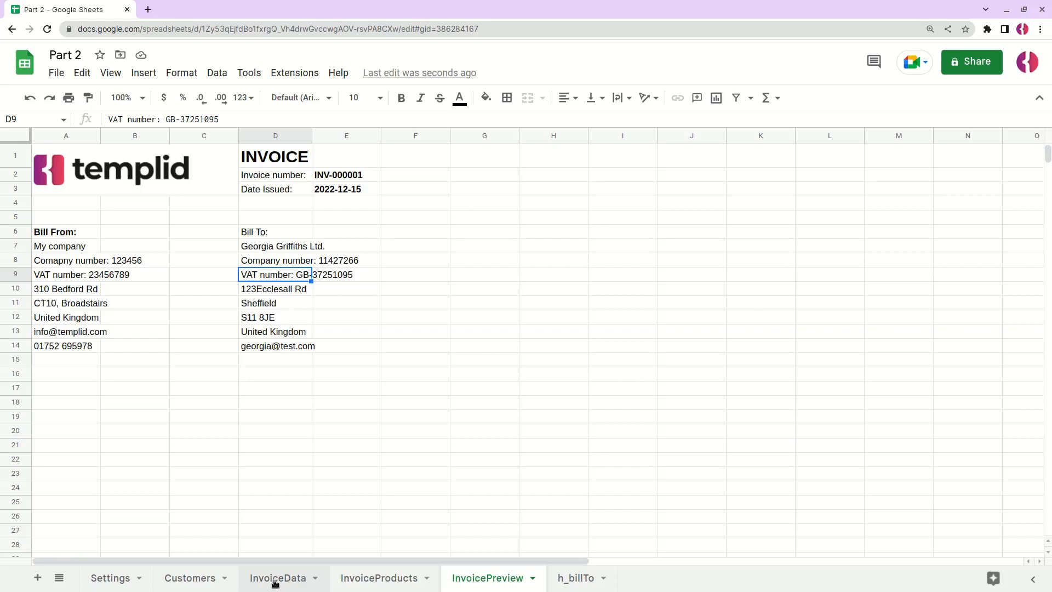
# Choose LOPWELL_DAM as the customer on InvoiceData, then bold the D6 'Bill To:' label
pyautogui.click(277, 577)
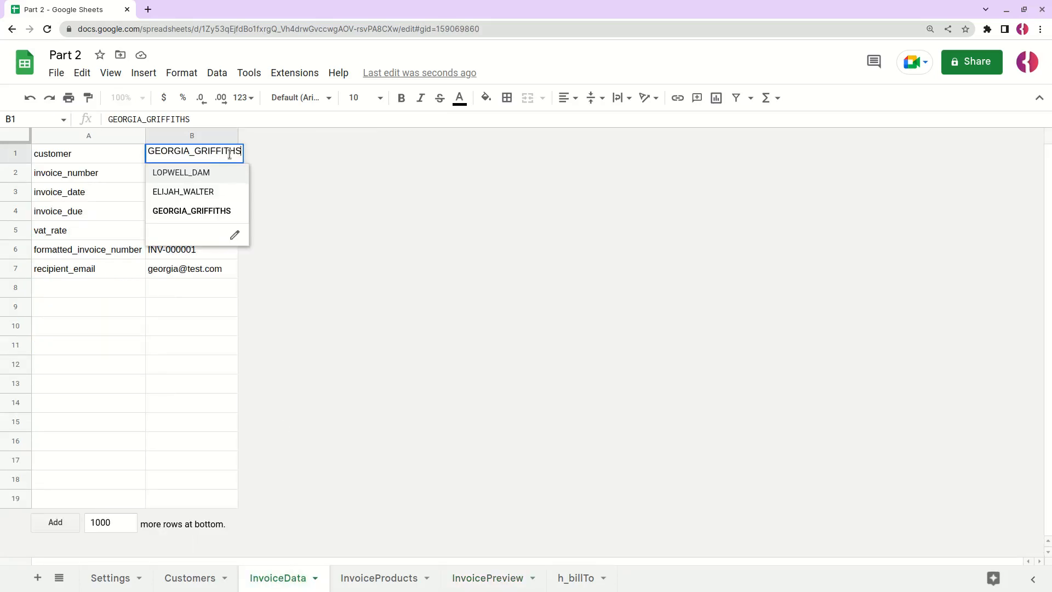
pyautogui.click(180, 173)
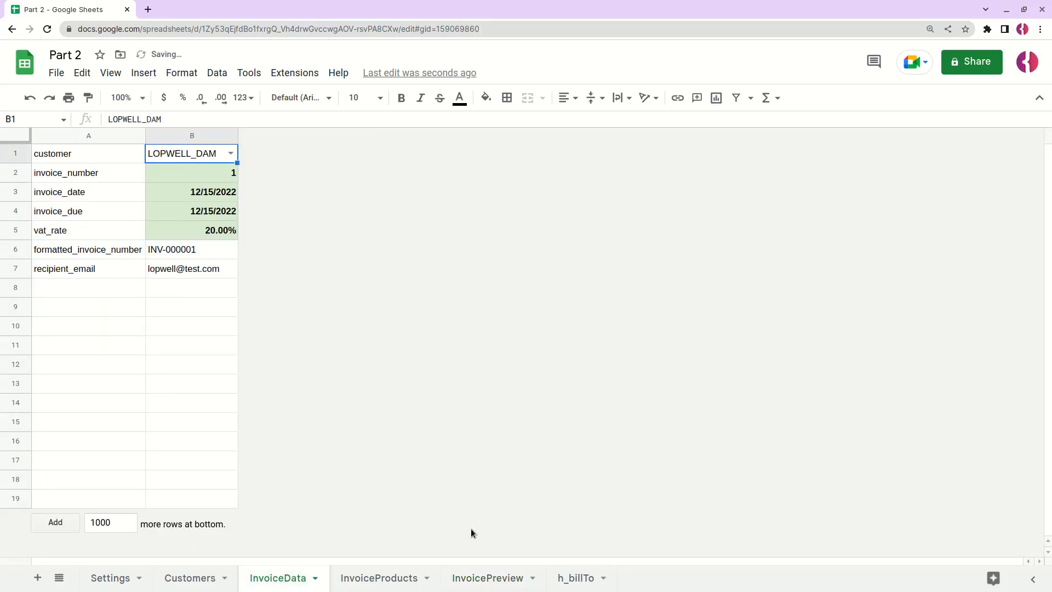
pyautogui.click(487, 578)
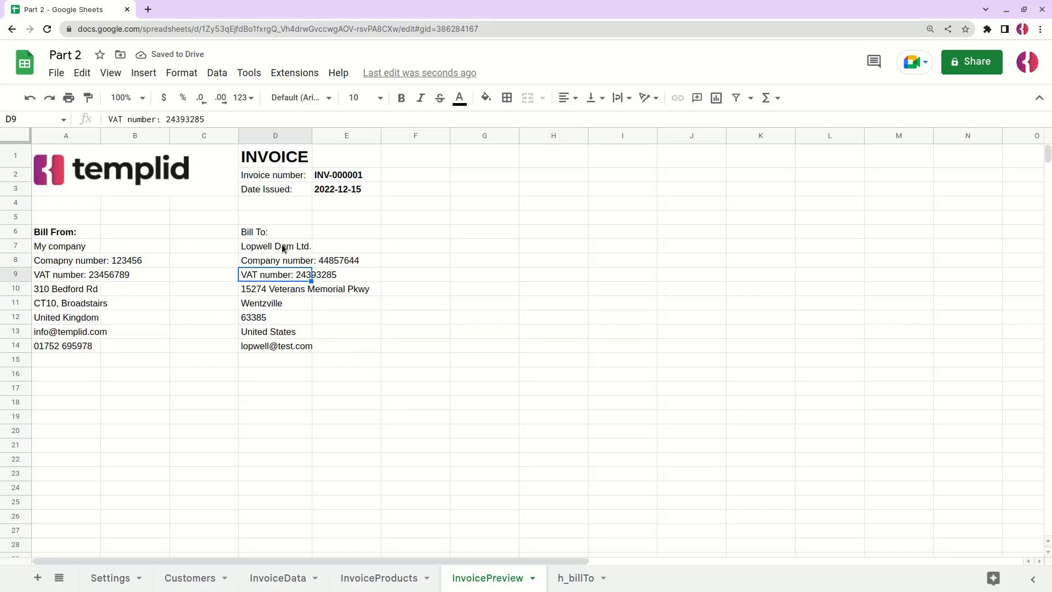
pyautogui.click(275, 345)
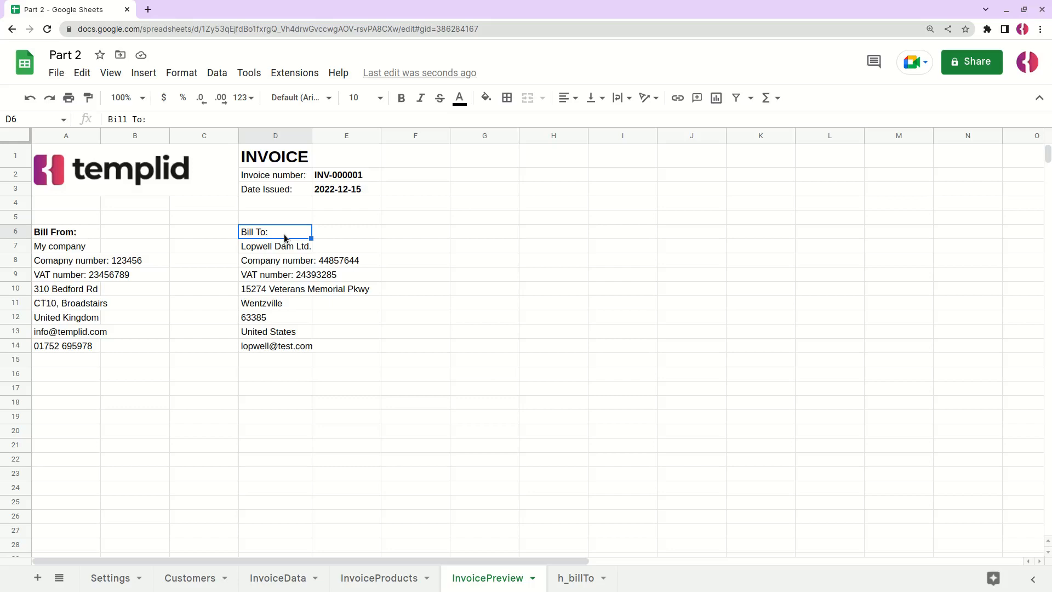
pyautogui.click(401, 98)
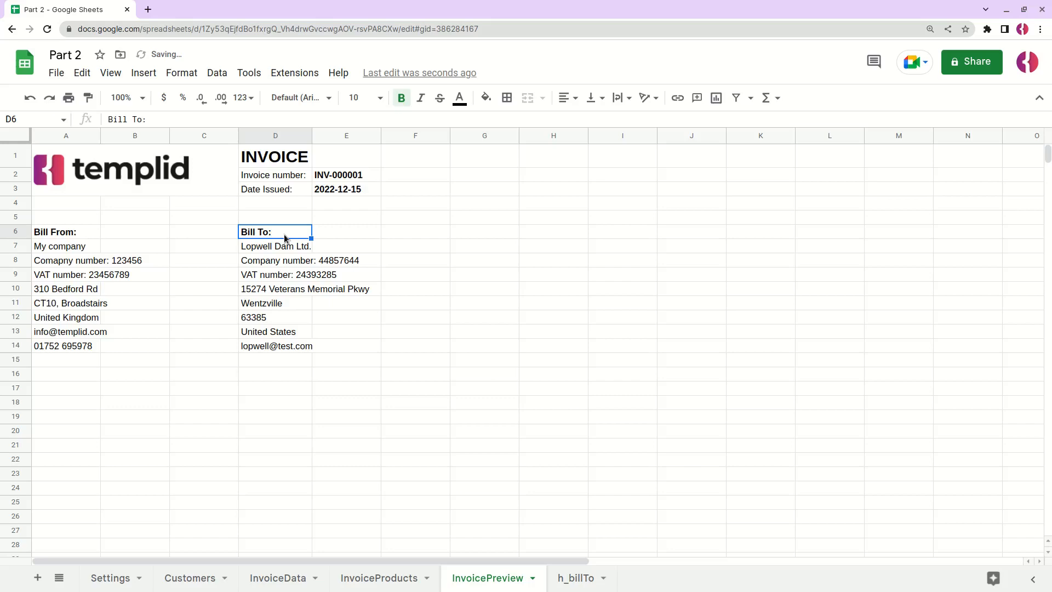